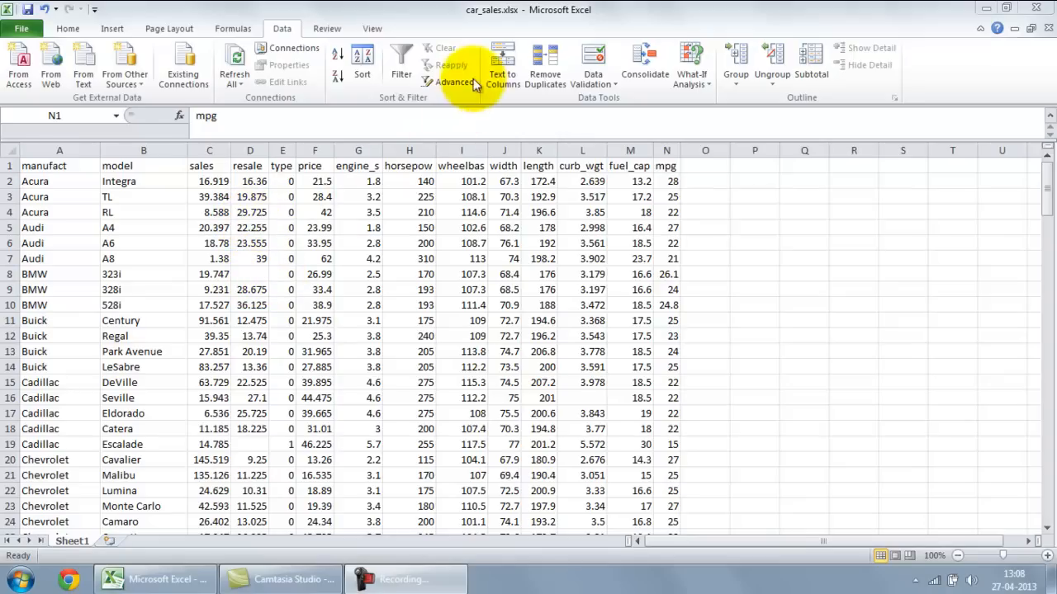
pyautogui.moveTo(69, 185)
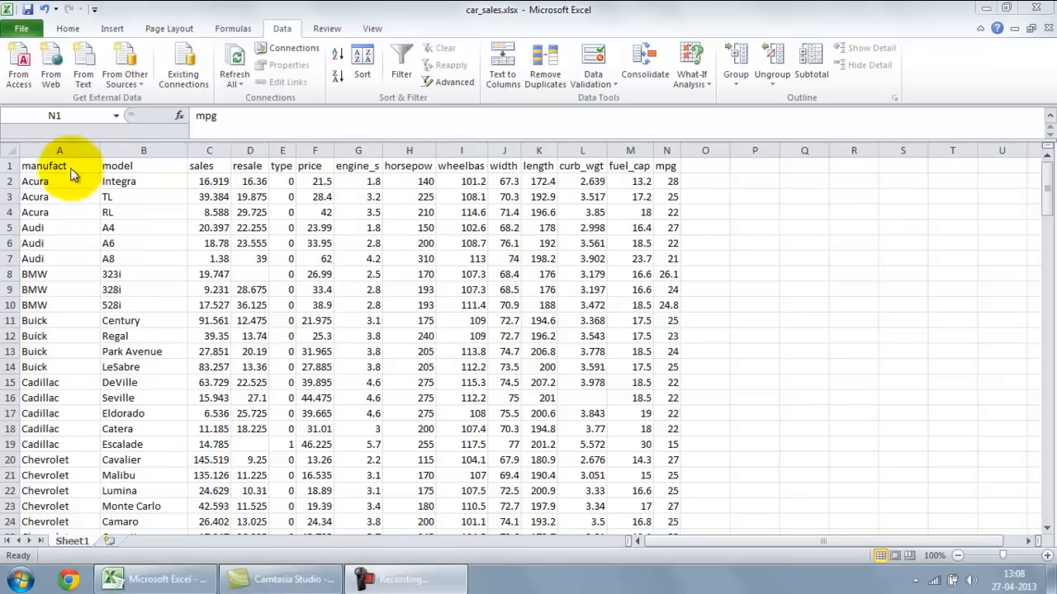
pyautogui.moveTo(89, 180)
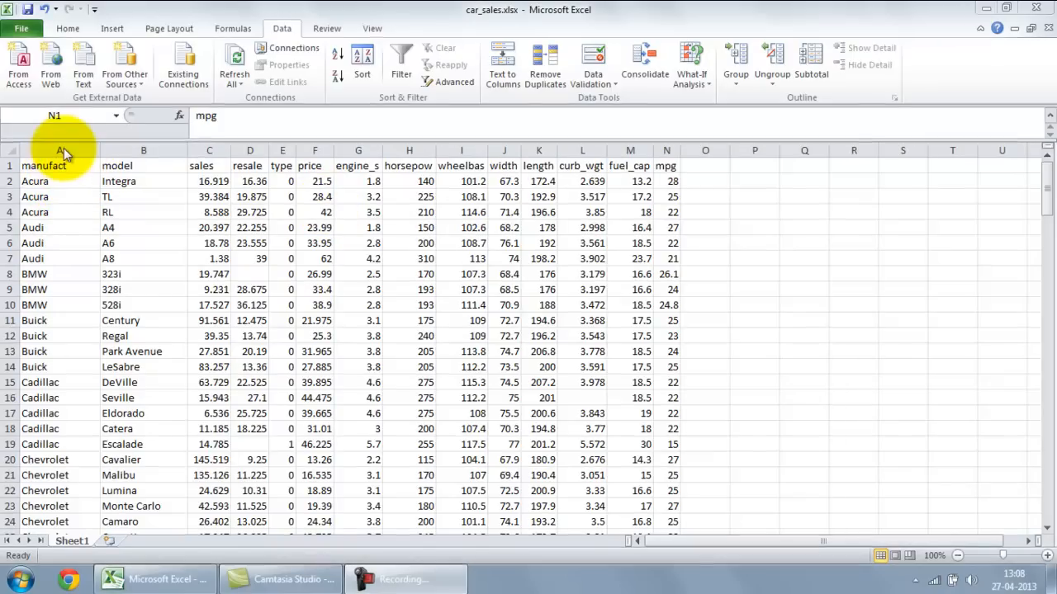
# - Look over the sales, engine size, price and horsepower columns of the car_sales data
pyautogui.click(142, 150)
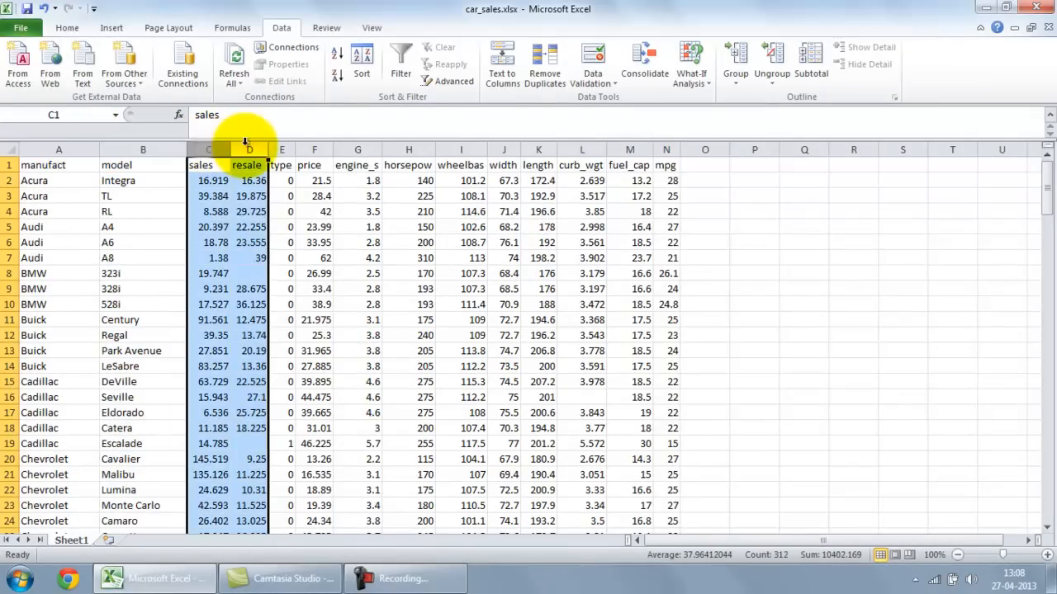
pyautogui.moveTo(314, 148)
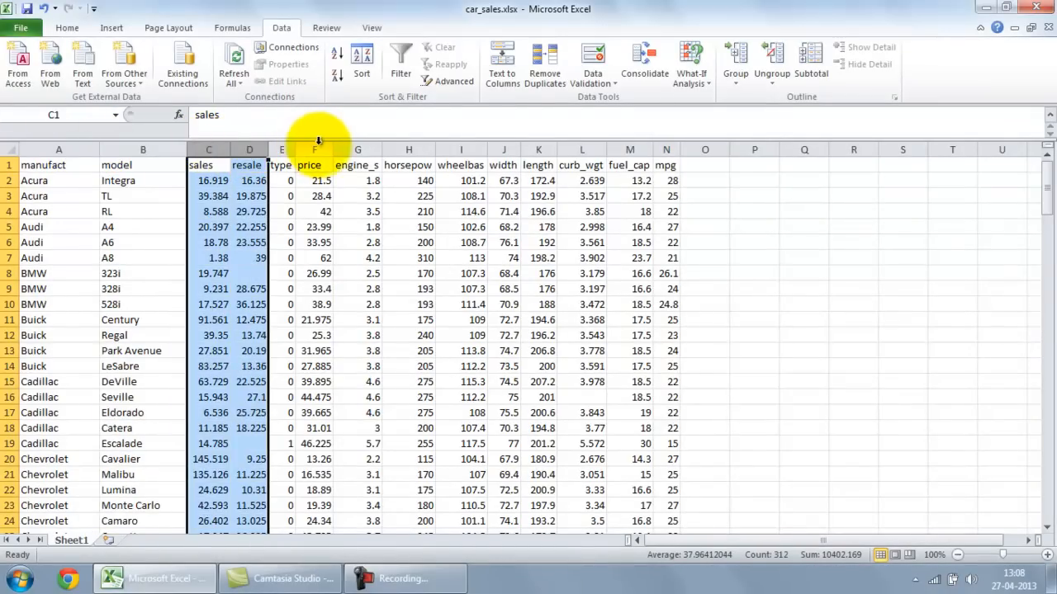
pyautogui.click(356, 148)
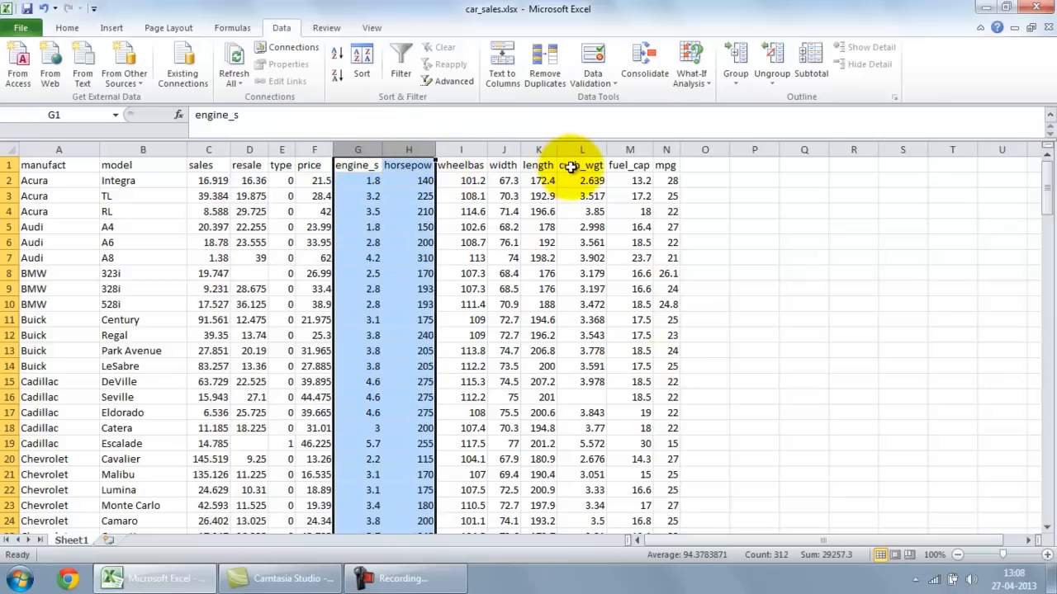
pyautogui.moveTo(667, 165)
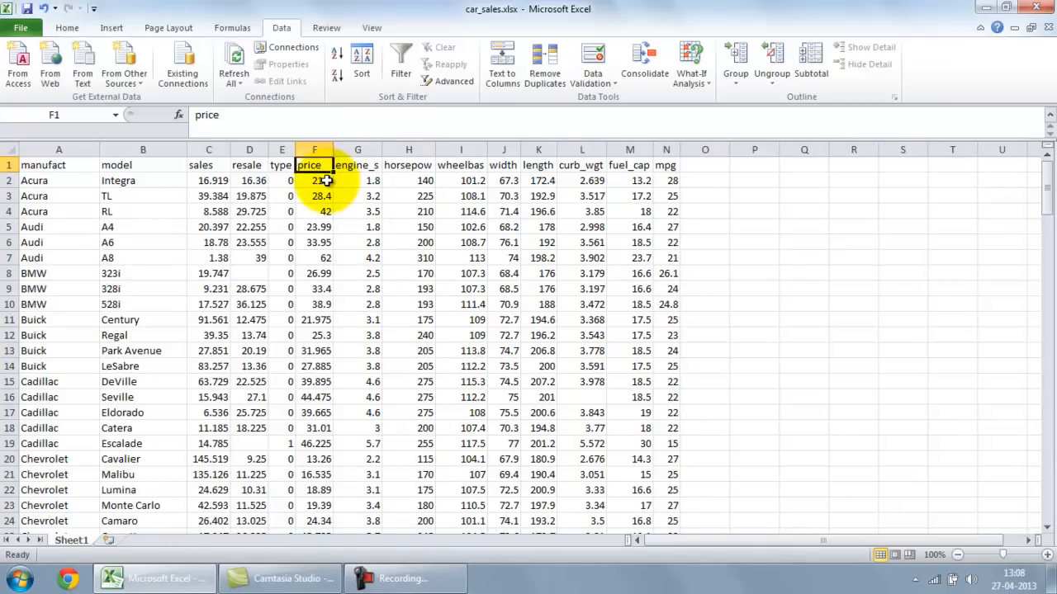
pyautogui.click(313, 148)
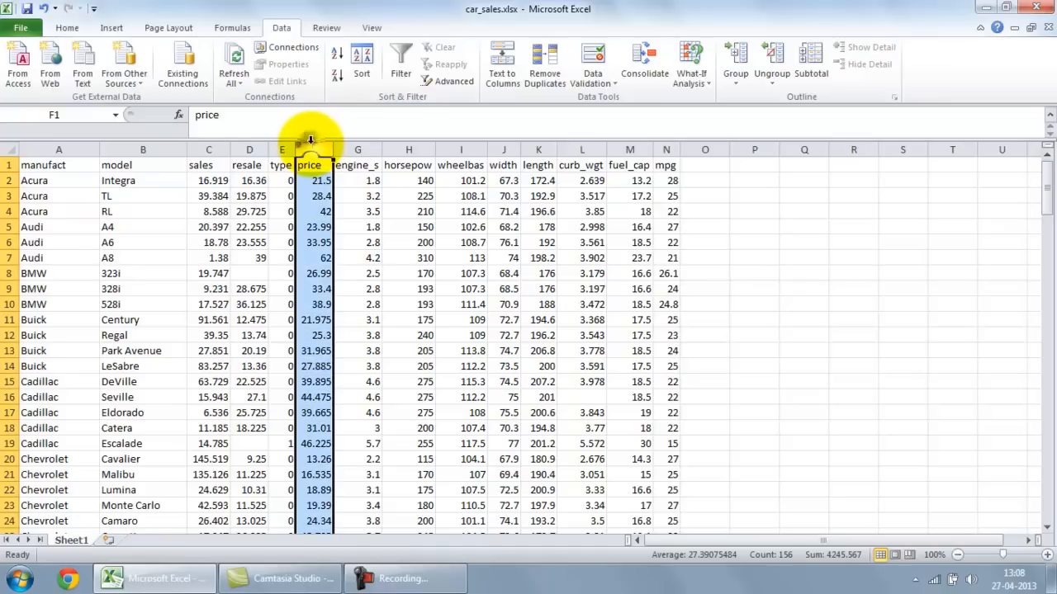
pyautogui.click(407, 148)
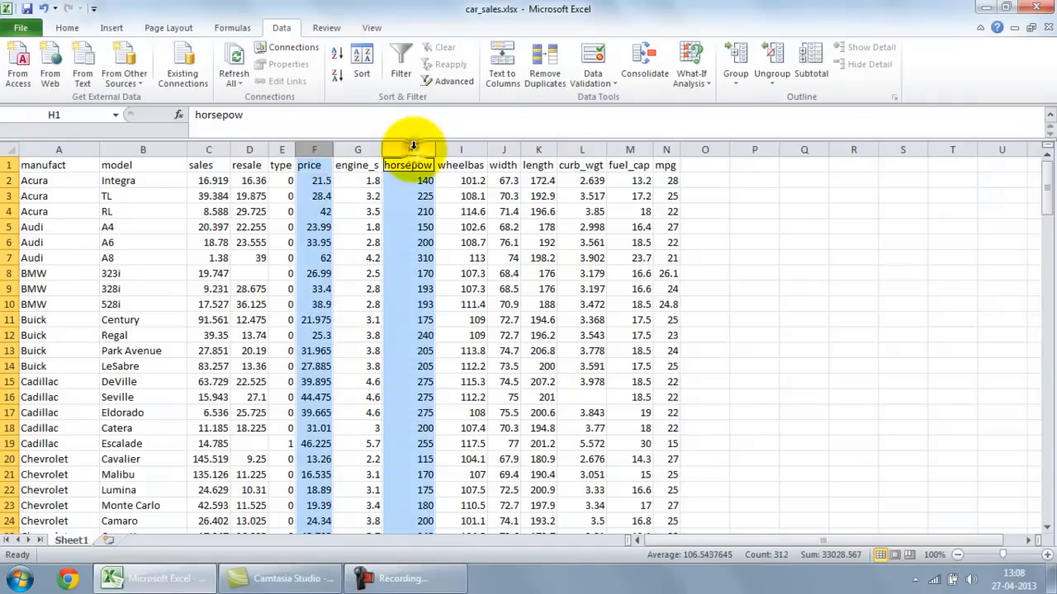
pyautogui.moveTo(753, 208)
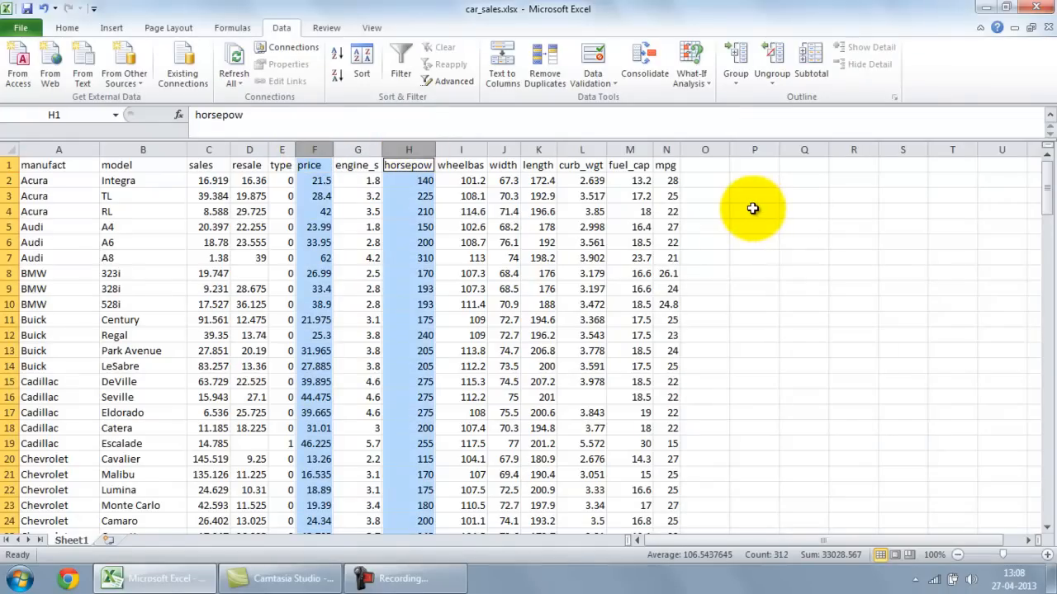
# - Compute the price–horsepower correlation =CORREL(F2:F156,H2:H156) in an empty cell, about 0.84
pyautogui.click(753, 211)
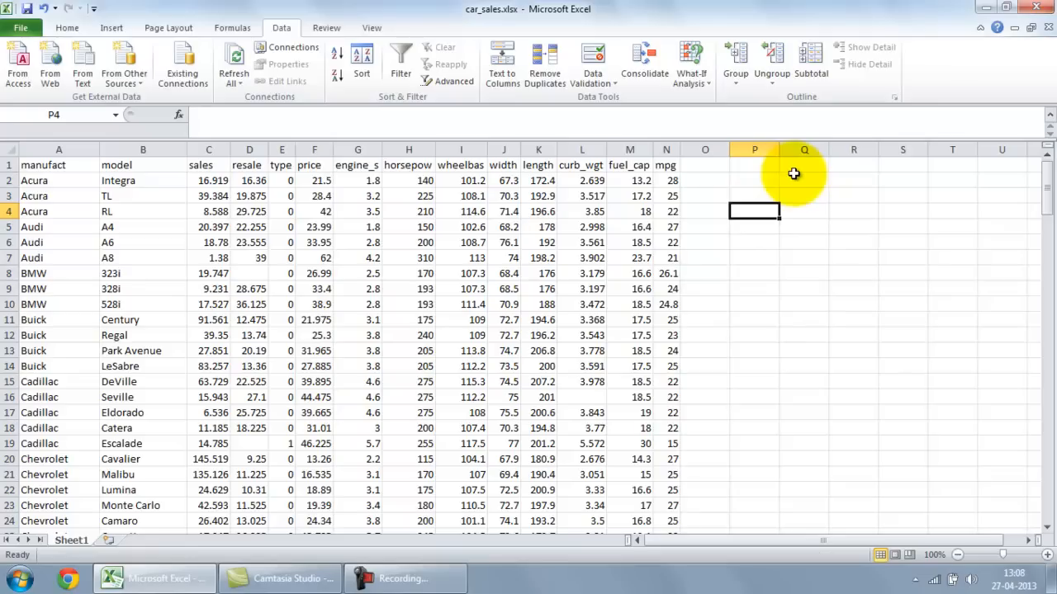
pyautogui.write('=corr')
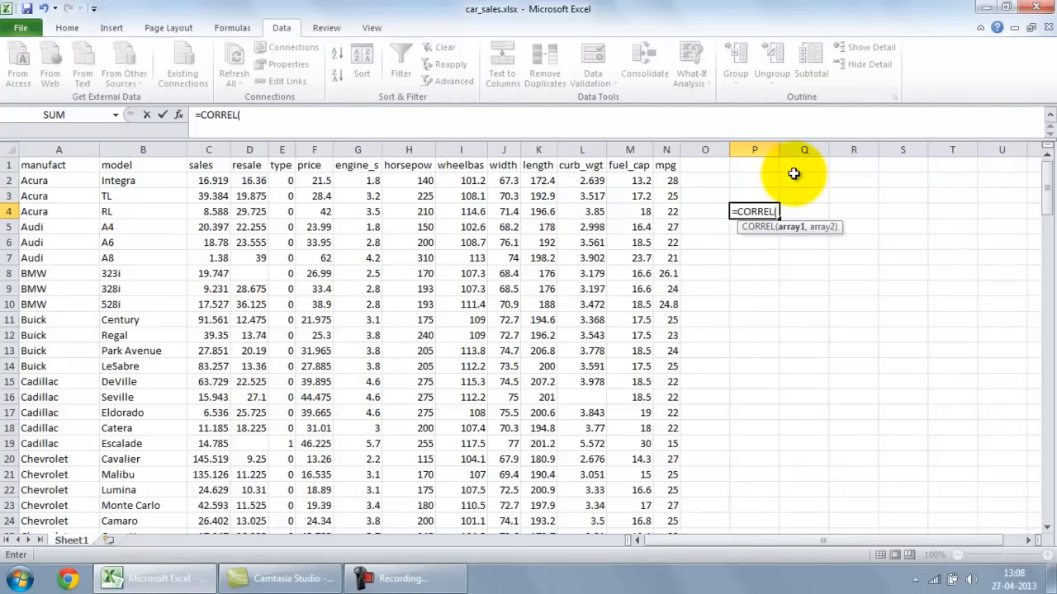
pyautogui.click(314, 179)
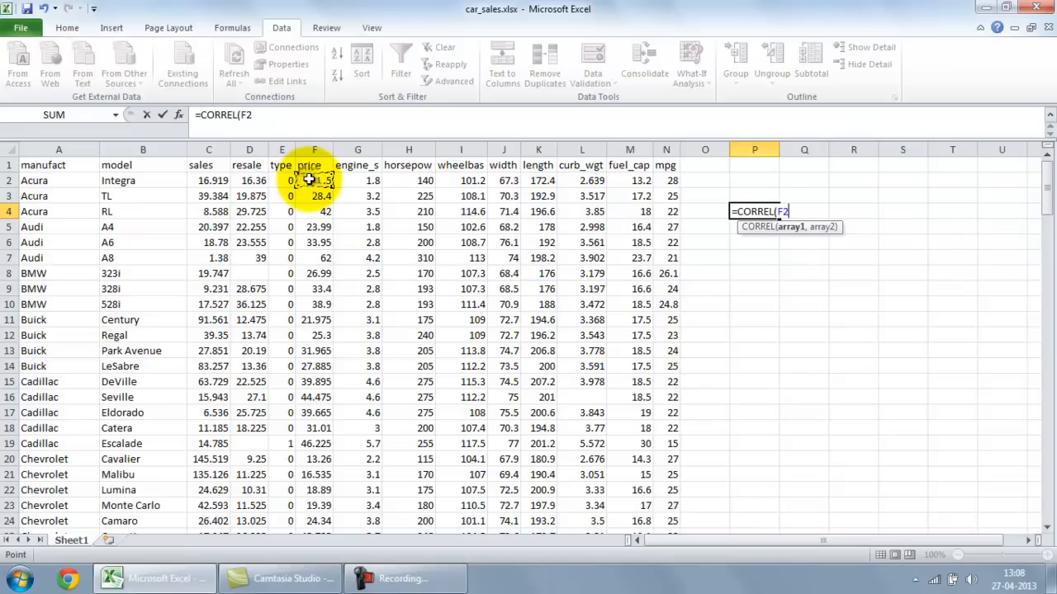
pyautogui.moveTo(313, 180); pyautogui.dragTo(314, 522)
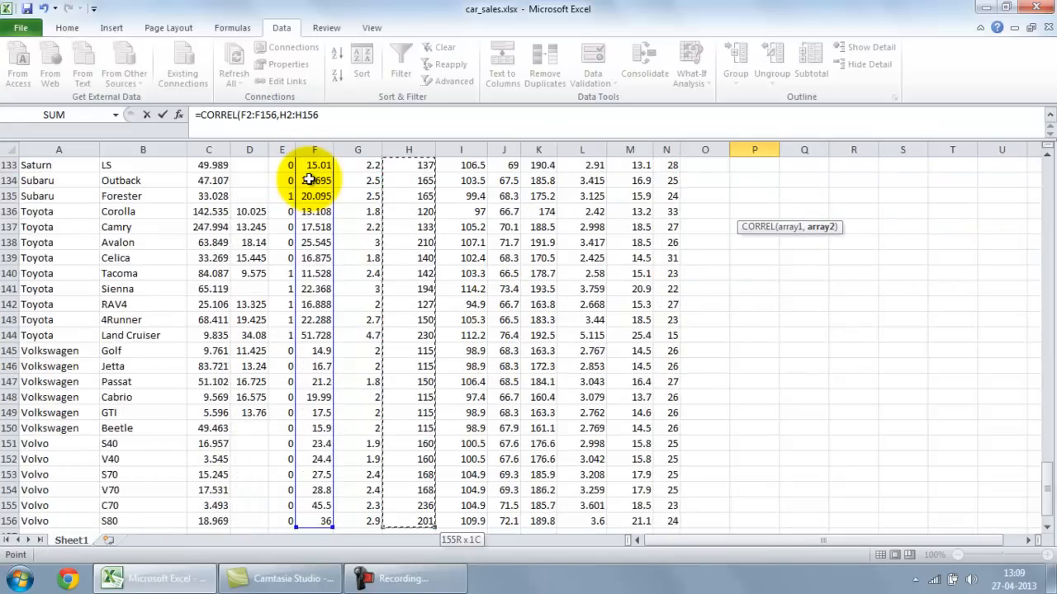
pyautogui.press('Return')
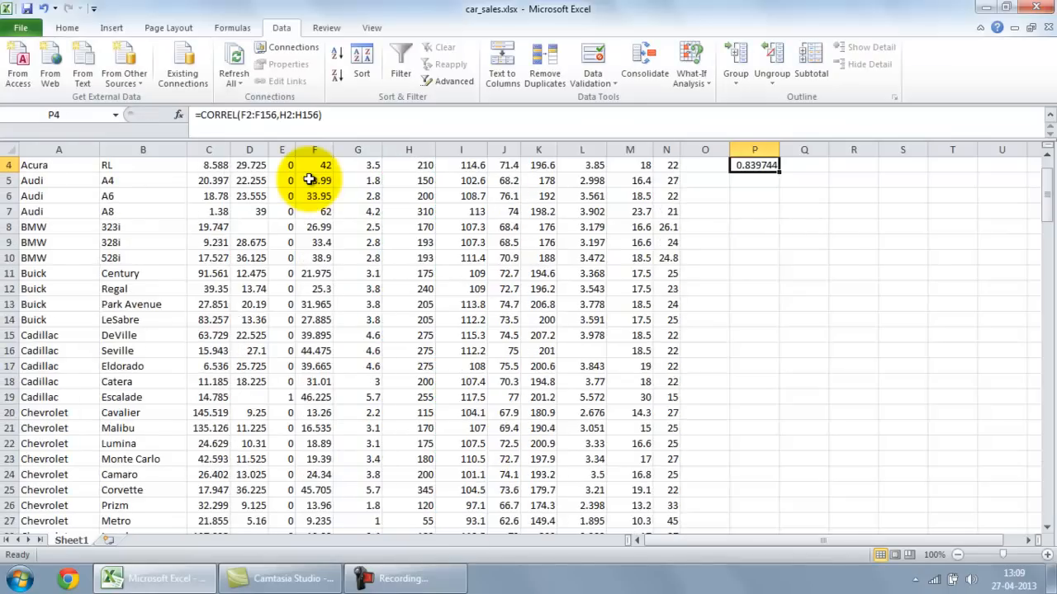
pyautogui.scroll(3)
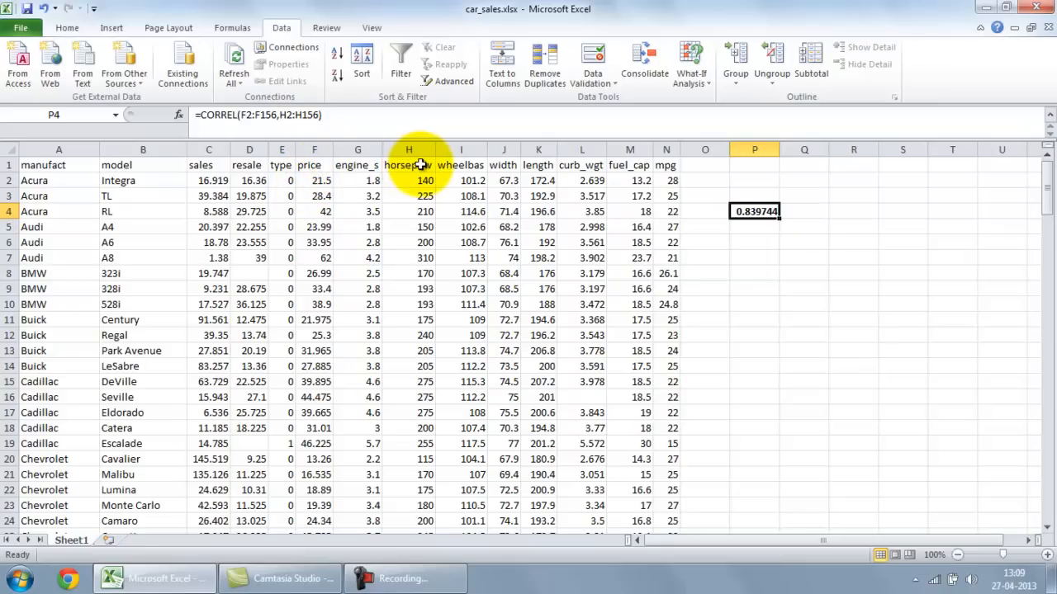
pyautogui.moveTo(313, 159)
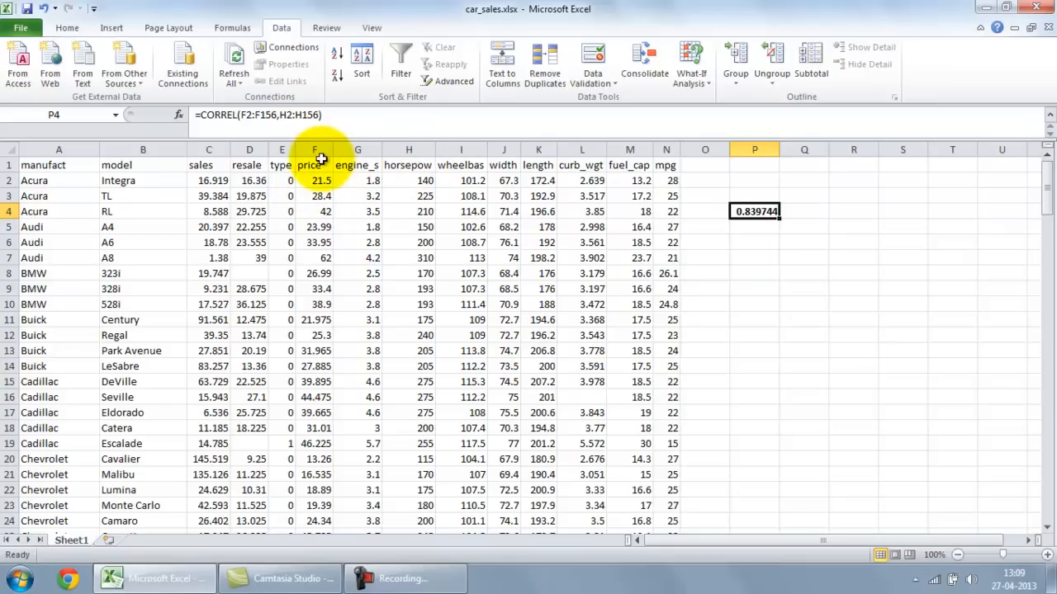
# - Compute the price–mpg correlation =CORREL(F2:F156,N2:N156) in P5, about -0.49, and review its formula
pyautogui.click(314, 149)
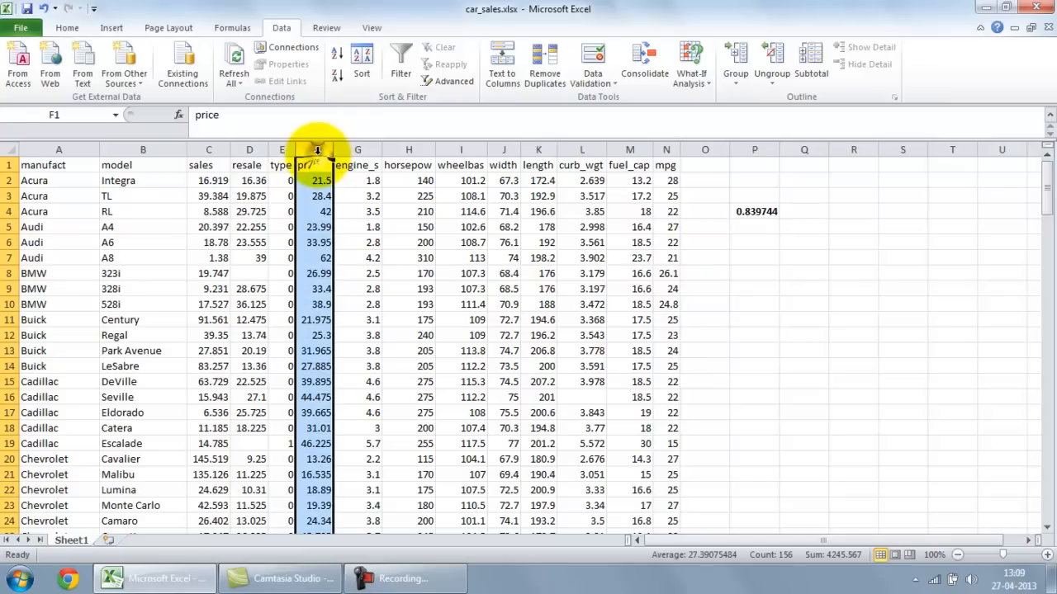
pyautogui.click(666, 166)
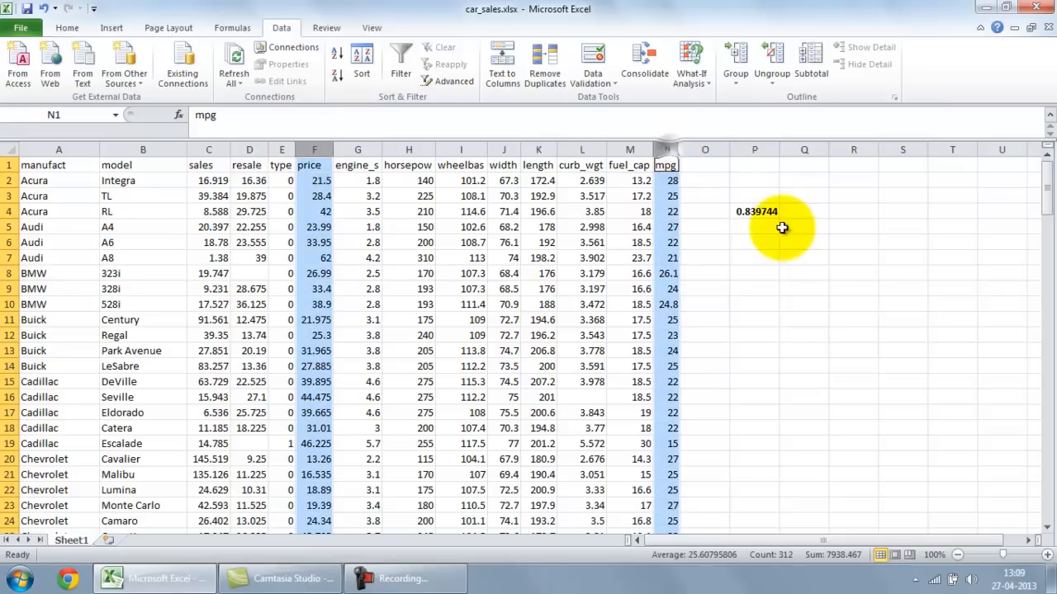
pyautogui.write('=c')
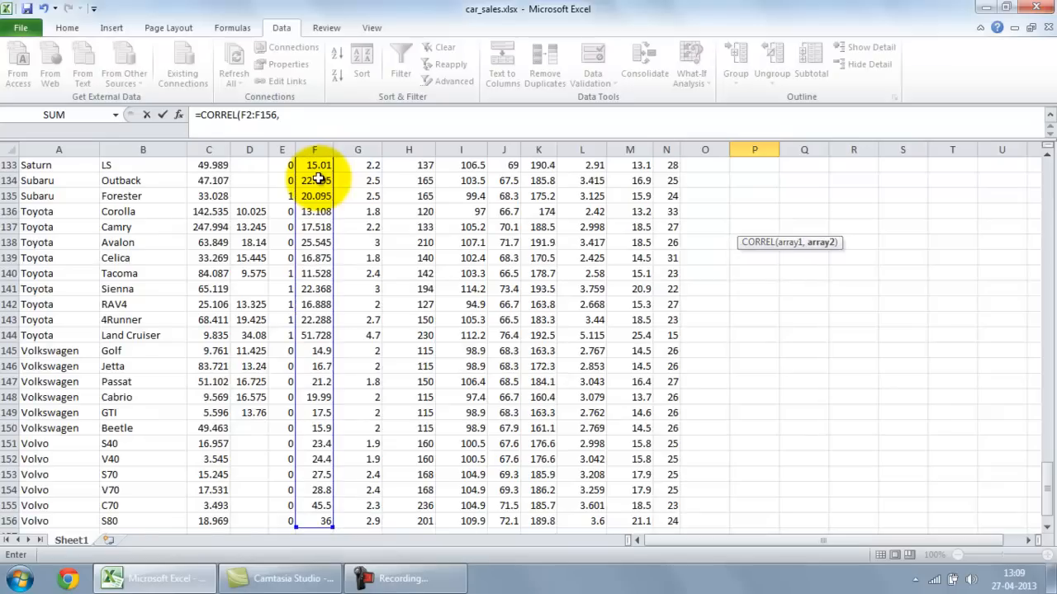
pyautogui.click(667, 180)
pyautogui.write('N2:N156)')
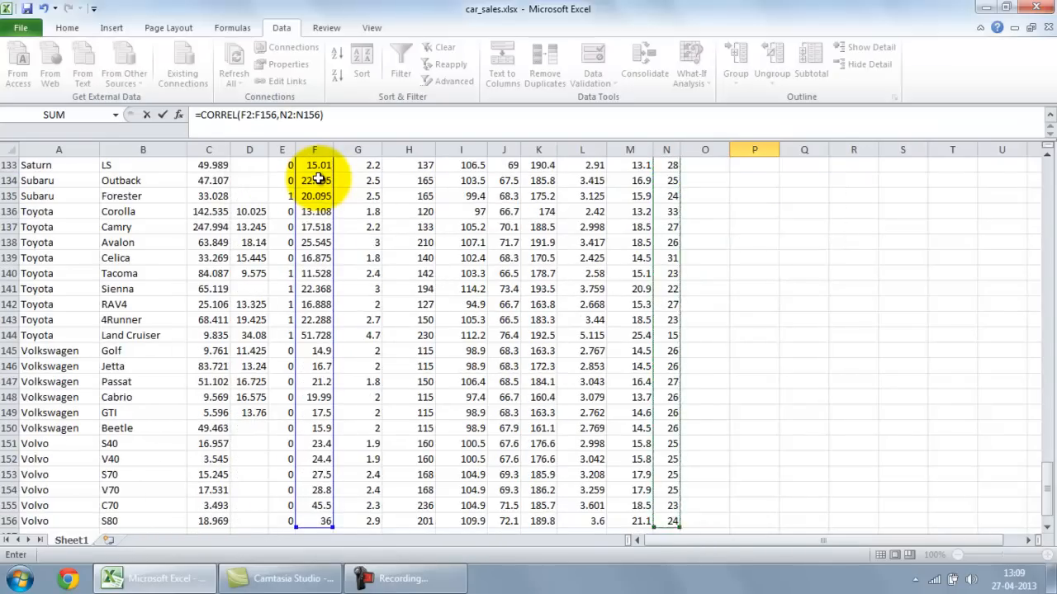
pyautogui.press('Return')
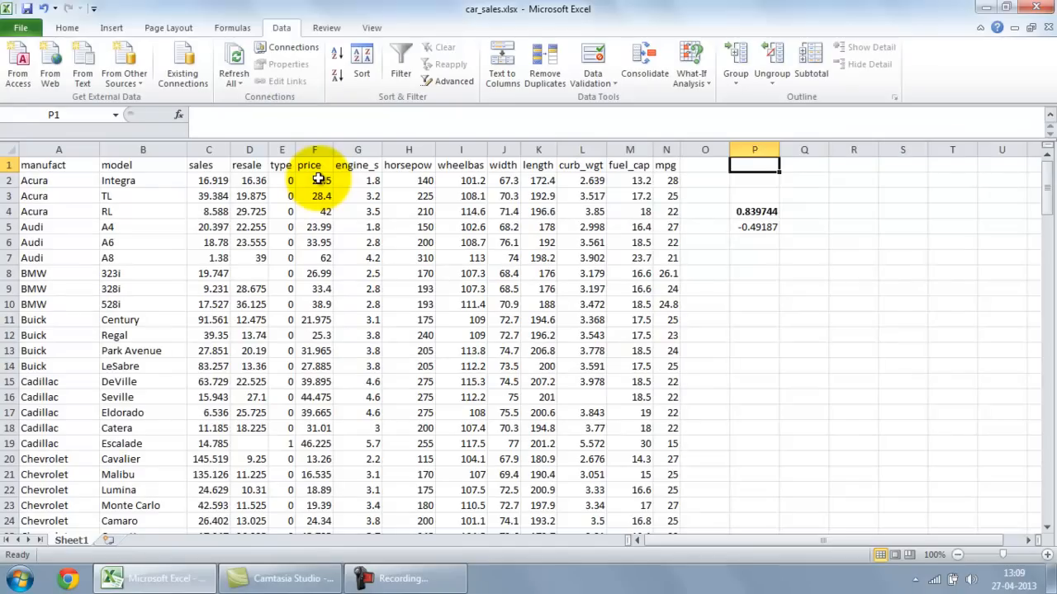
pyautogui.click(753, 228)
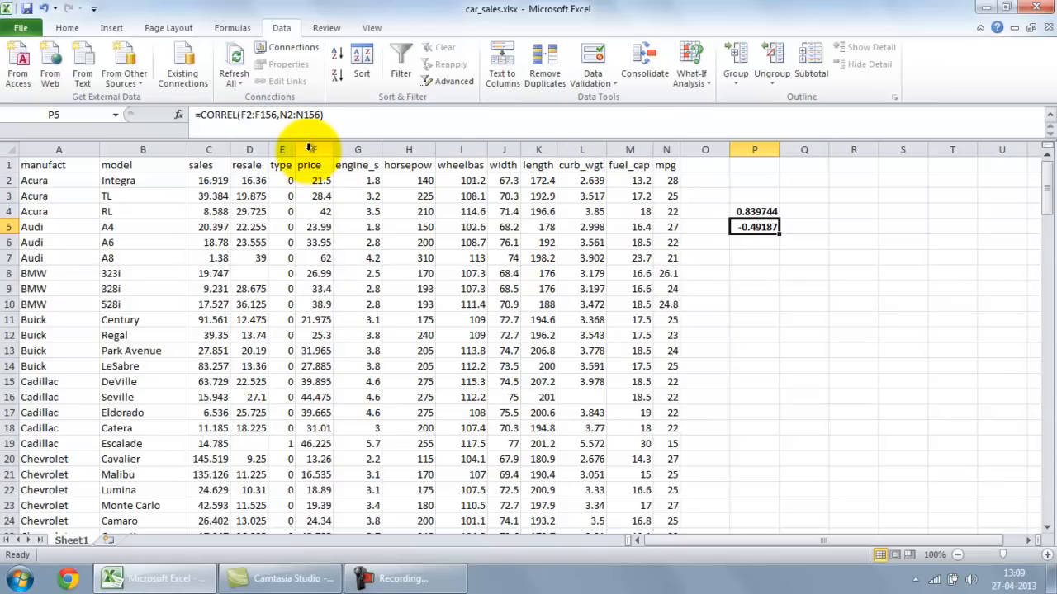
pyautogui.moveTo(690, 175)
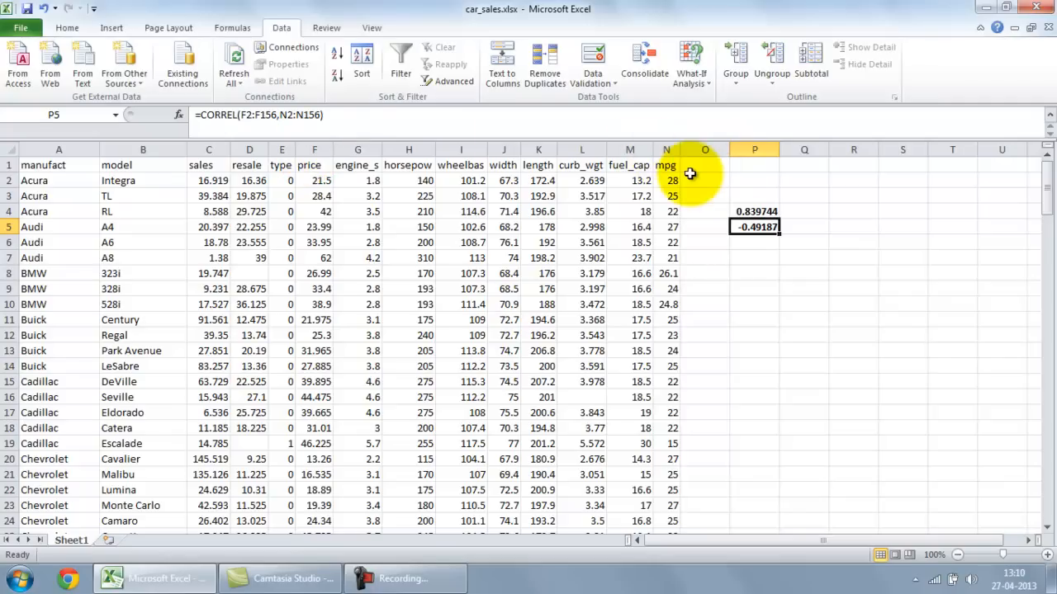
# - Compute the fuel_cap–horsepower correlation =CORREL(M2:M156,H2:H156) in P6, about 0.50, and check it
pyautogui.click(666, 228)
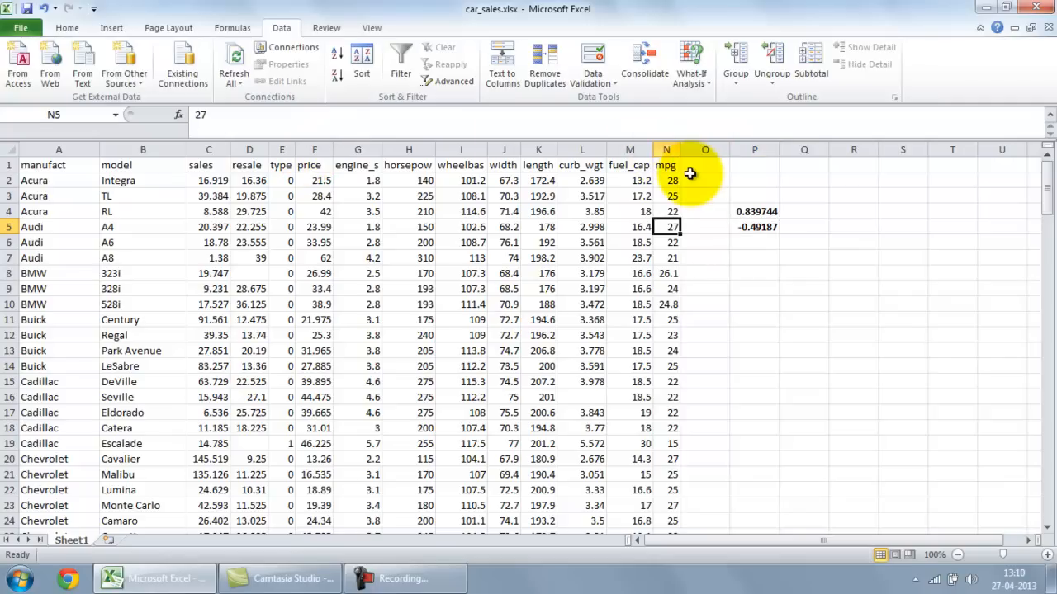
pyautogui.click(629, 148)
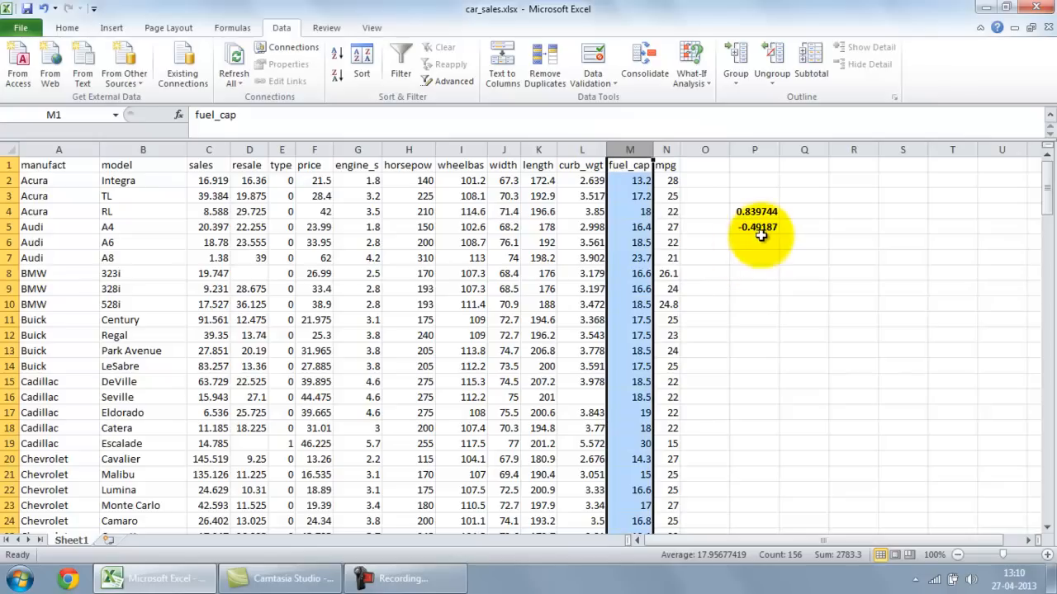
pyautogui.write('=cor')
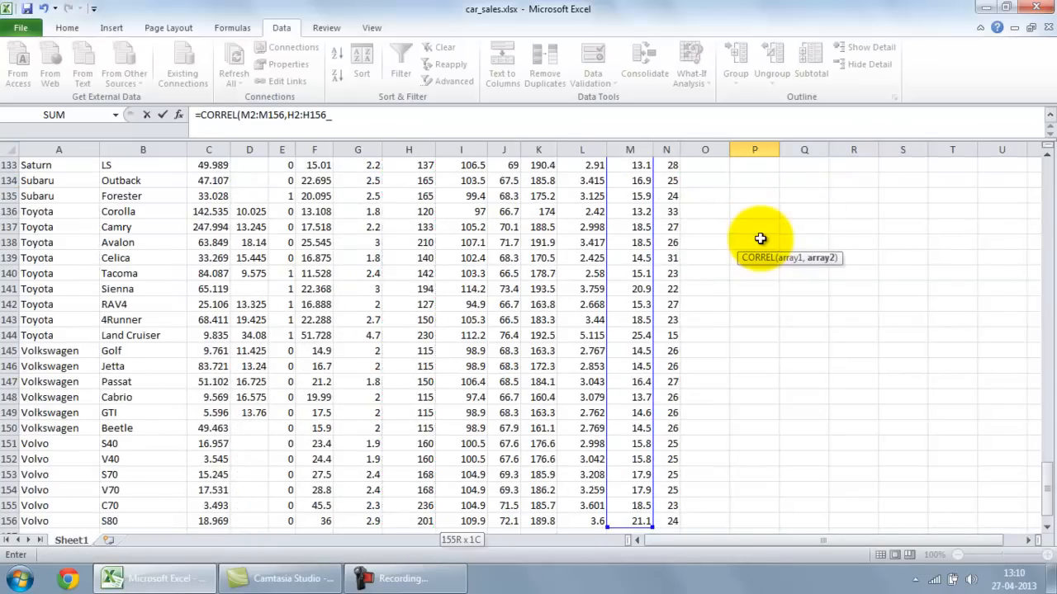
pyautogui.moveTo(441, 114)
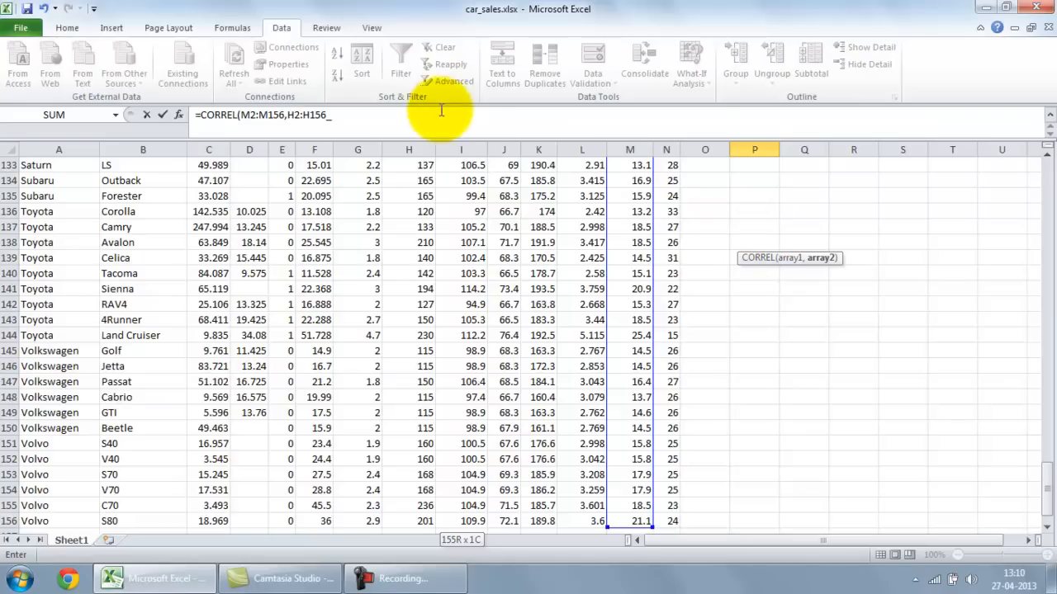
pyautogui.press('Return')
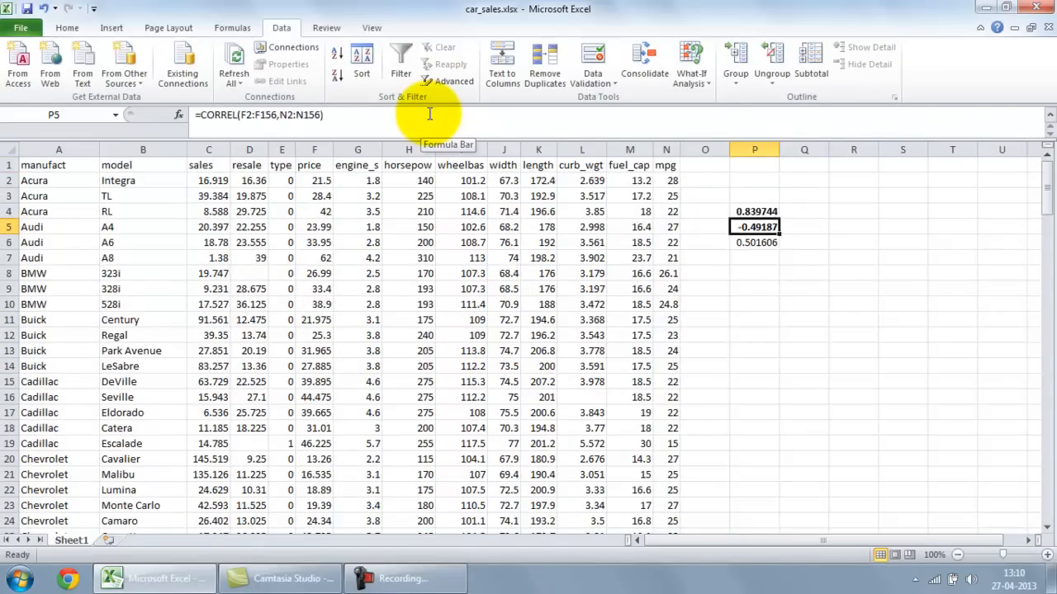
pyautogui.click(753, 241)
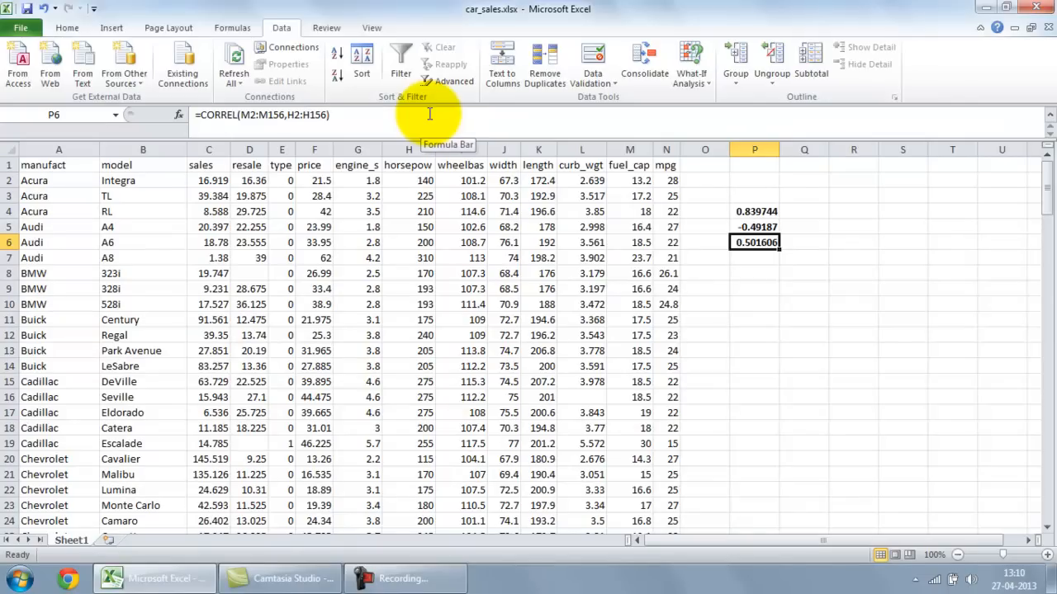
pyautogui.click(704, 241)
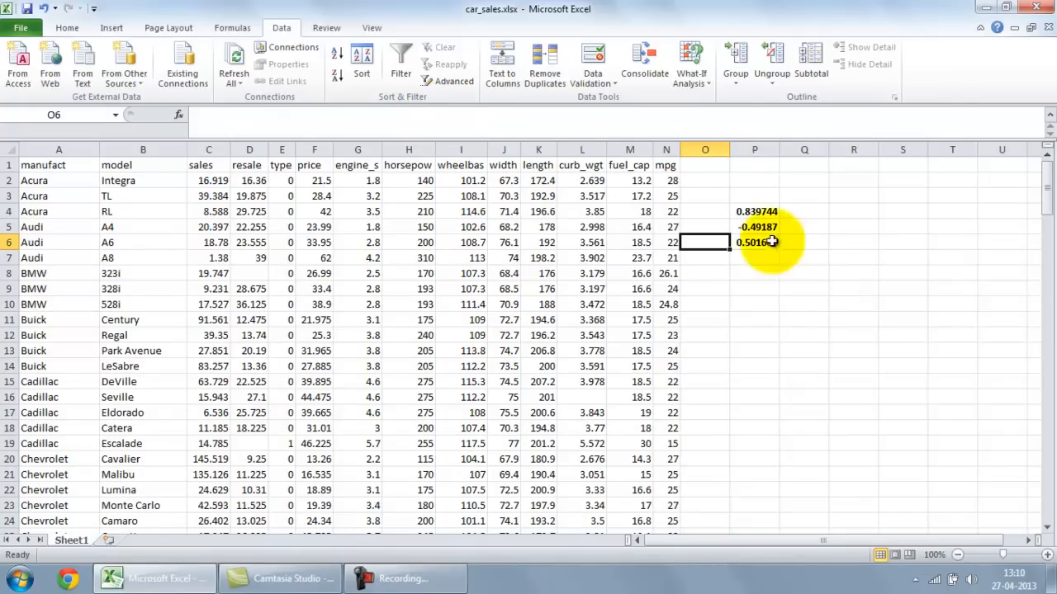
pyautogui.click(753, 241)
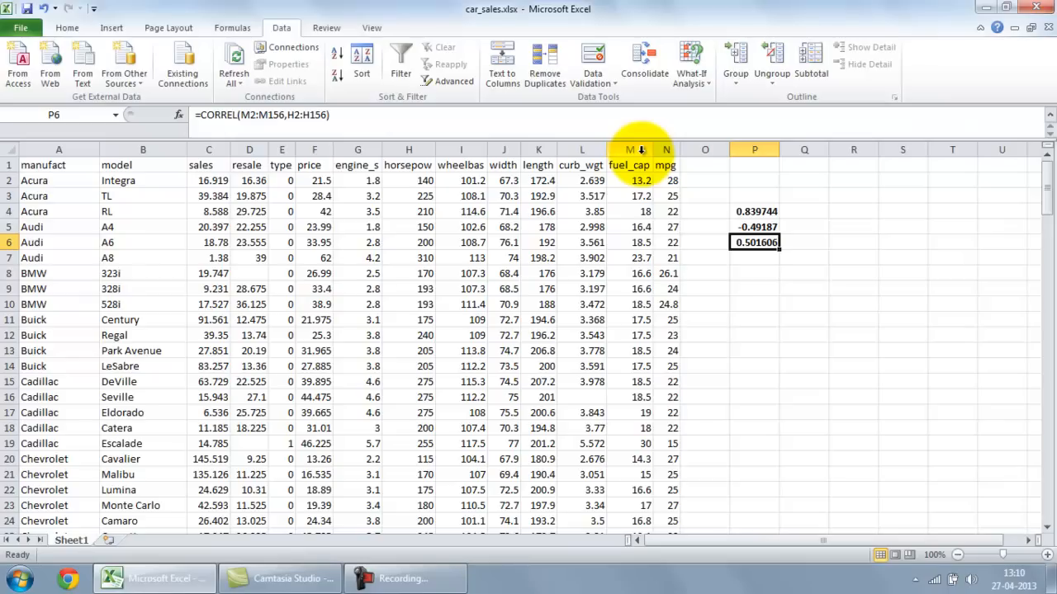
pyautogui.moveTo(407, 149)
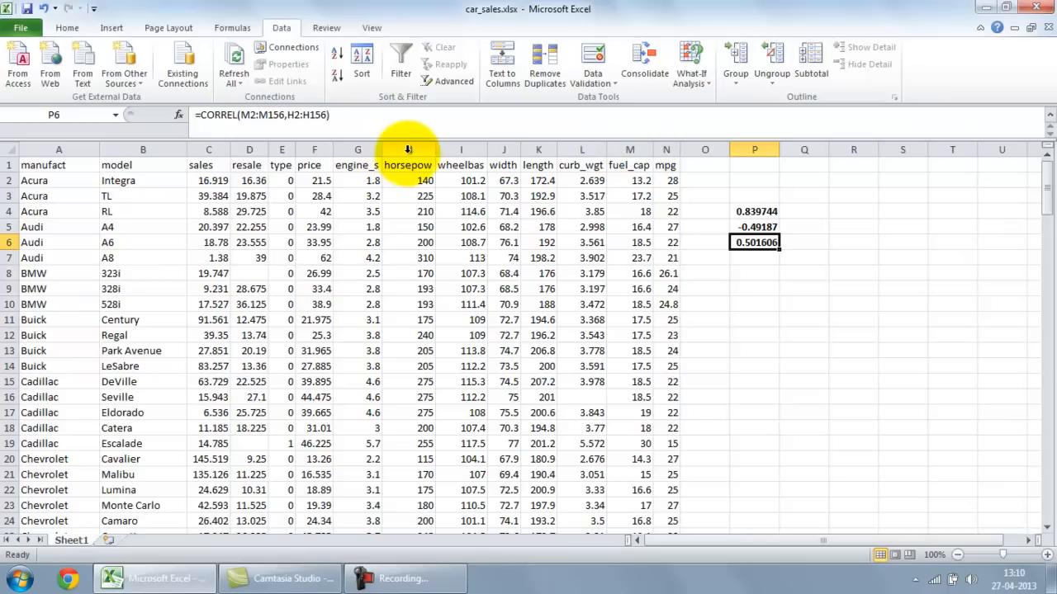
pyautogui.moveTo(780, 241)
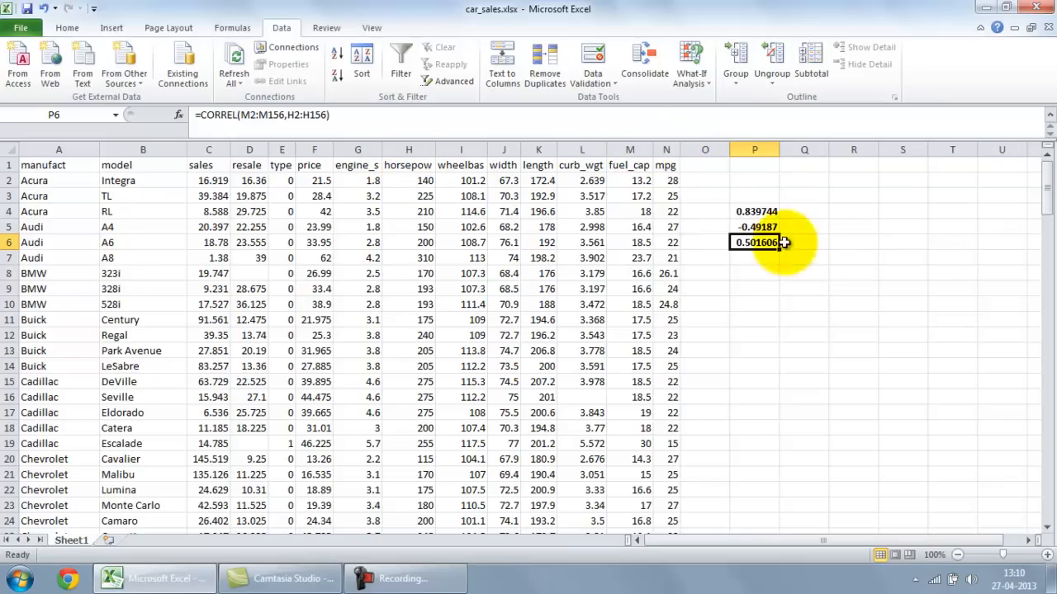
# - Enter the horsepow–mpg correlation =CORREL(H2:H156,N2:N156), about -0.61, beside the coefficients
pyautogui.click(804, 241)
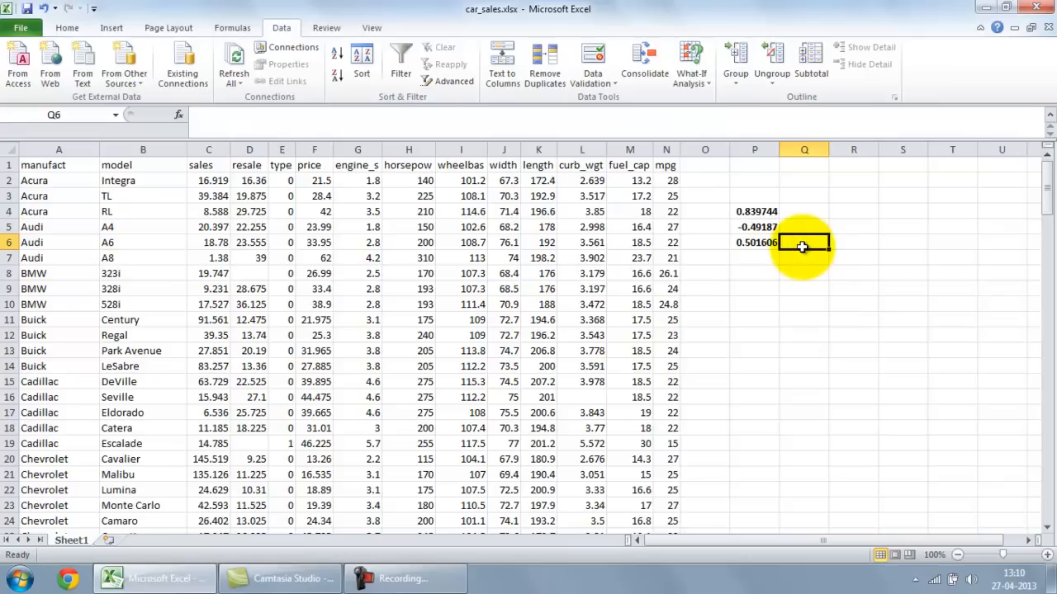
pyautogui.write('=c')
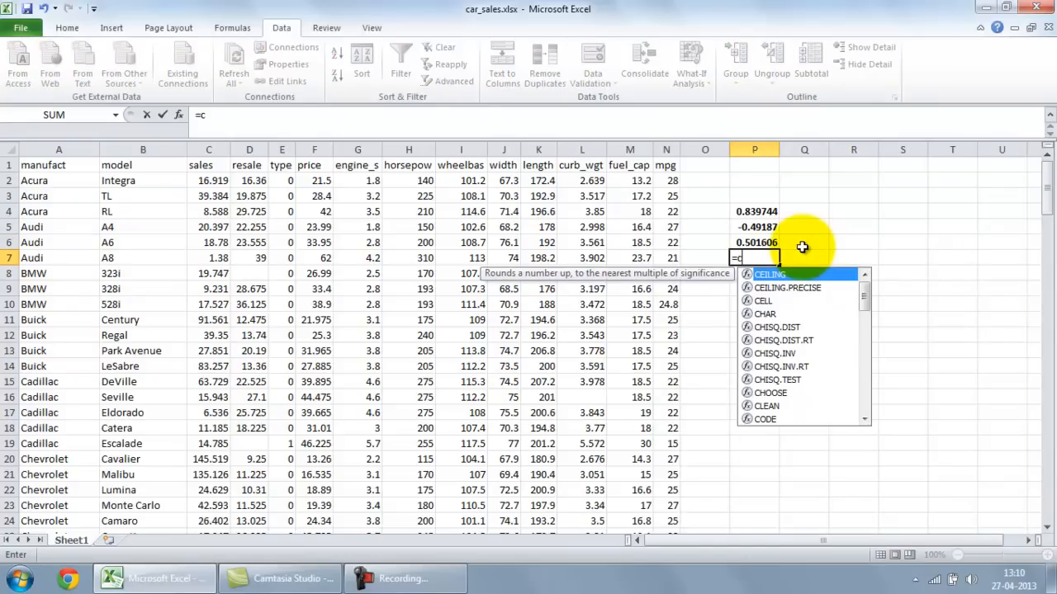
pyautogui.write('CORREL(')
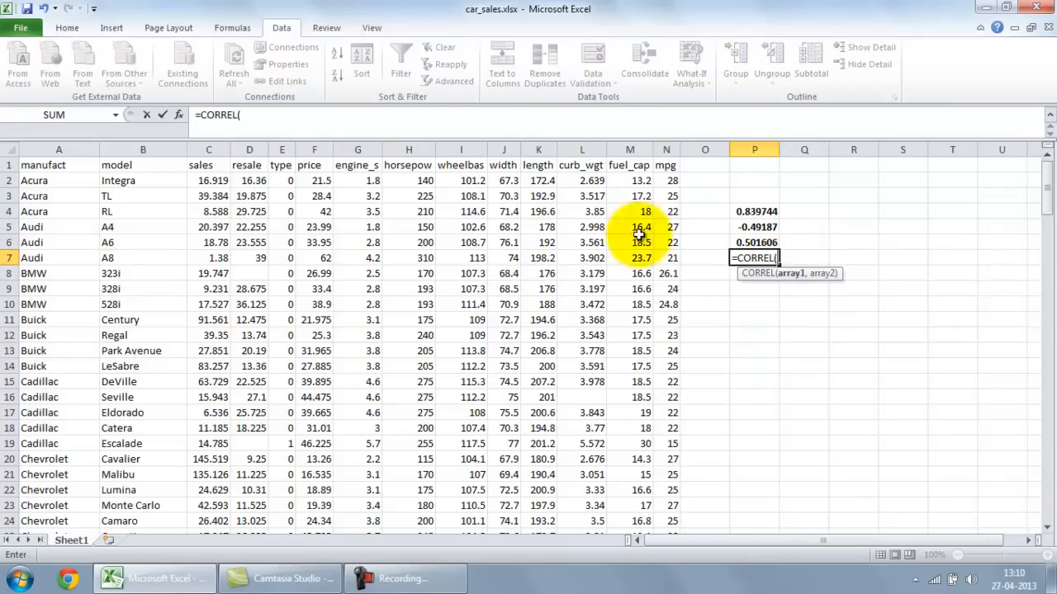
pyautogui.click(408, 180)
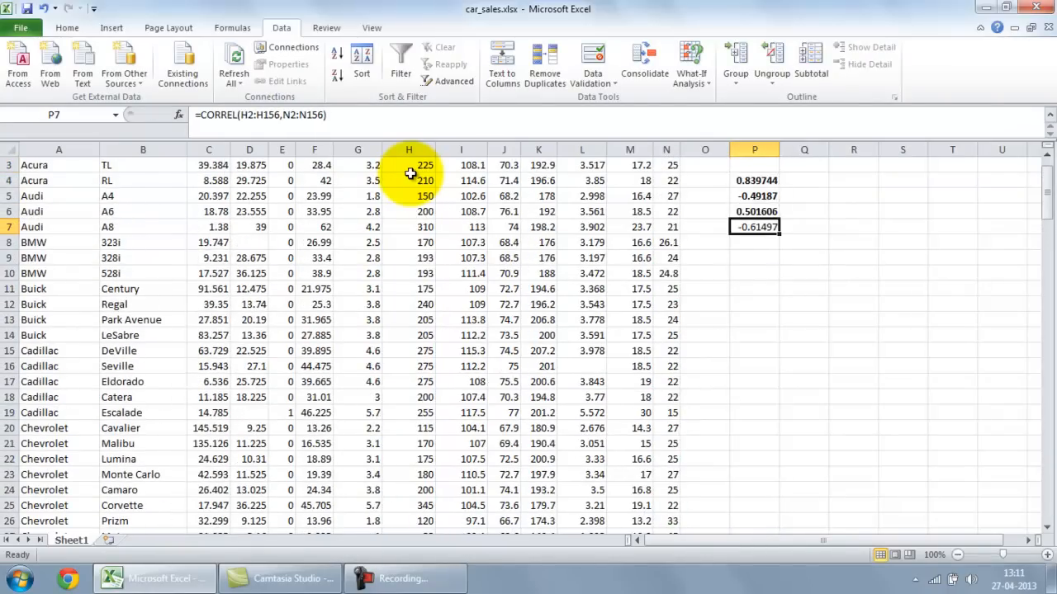
pyautogui.scroll(3)
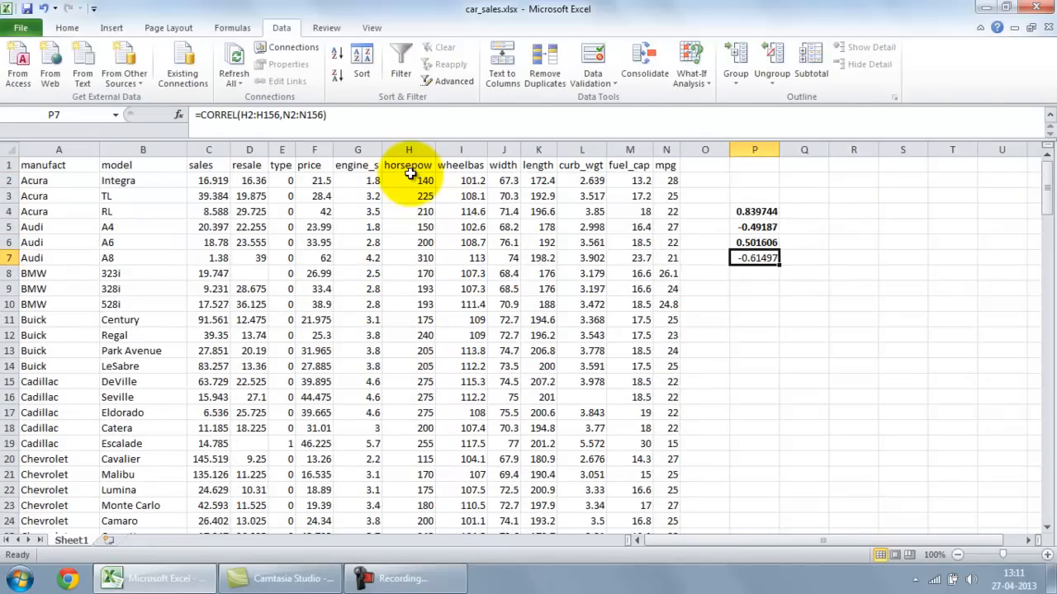
# - Review the formulas behind the P4 and P5 coefficients without changing them
pyautogui.click(753, 211)
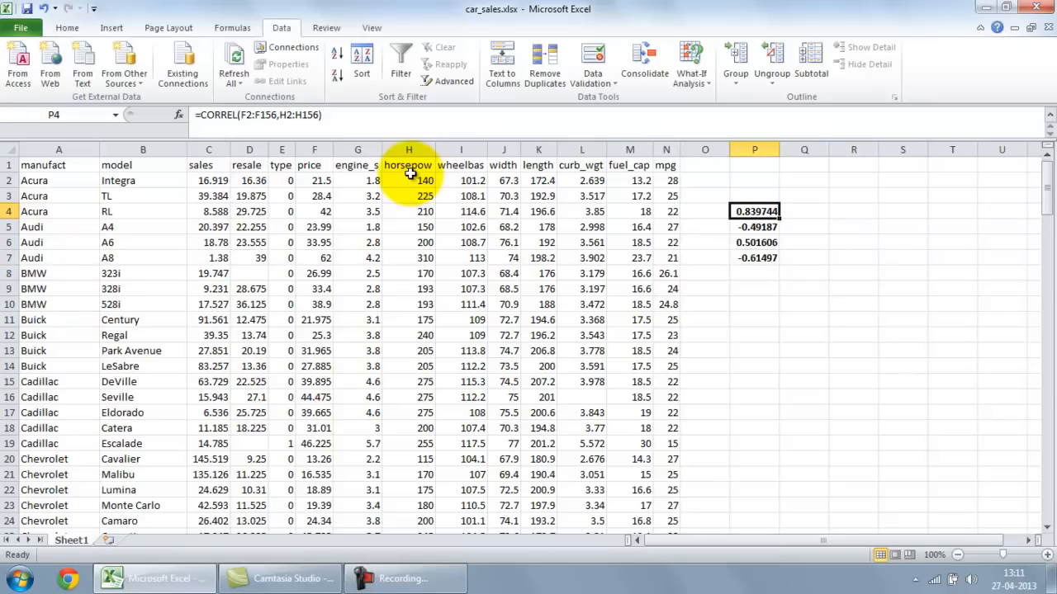
pyautogui.click(753, 228)
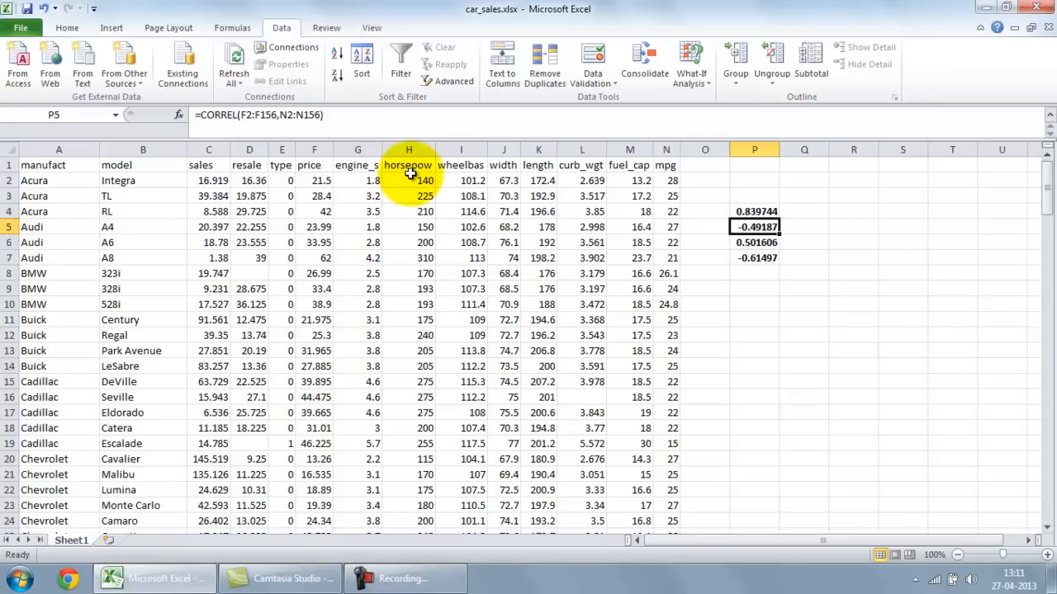
pyautogui.click(753, 258)
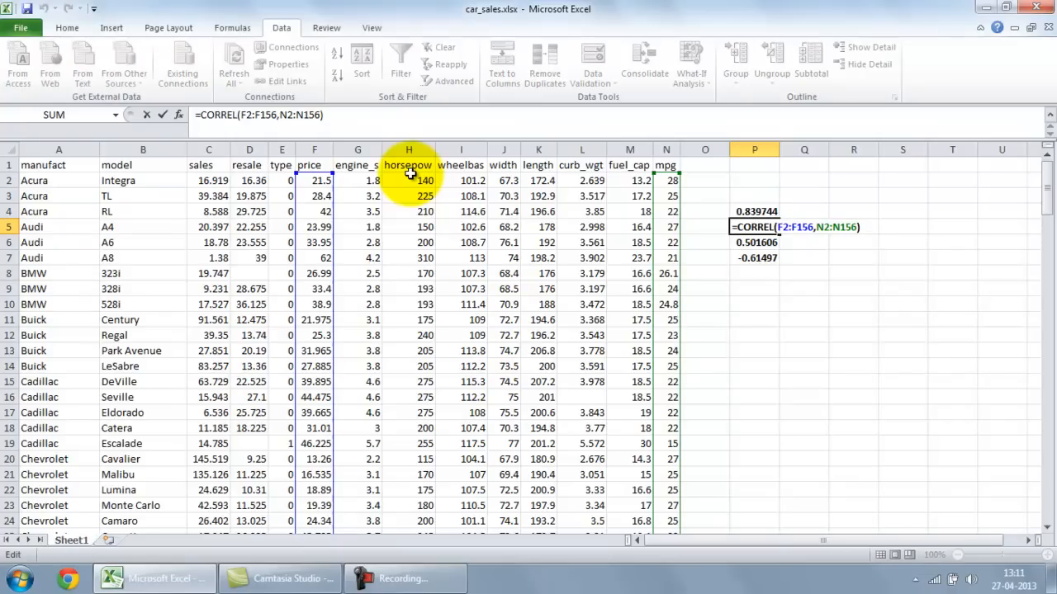
pyautogui.press('Return')
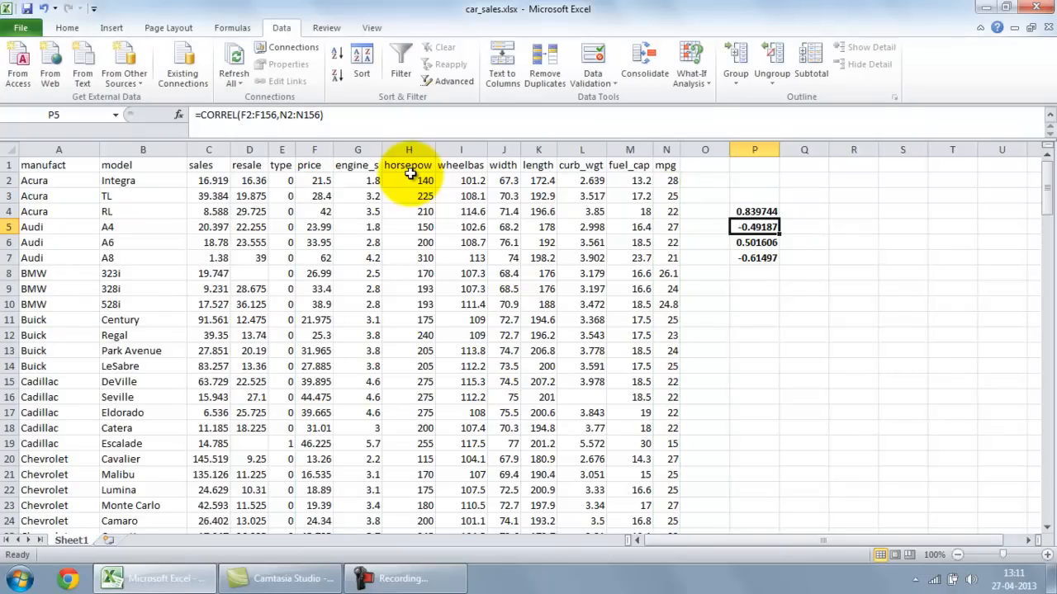
pyautogui.moveTo(356, 150)
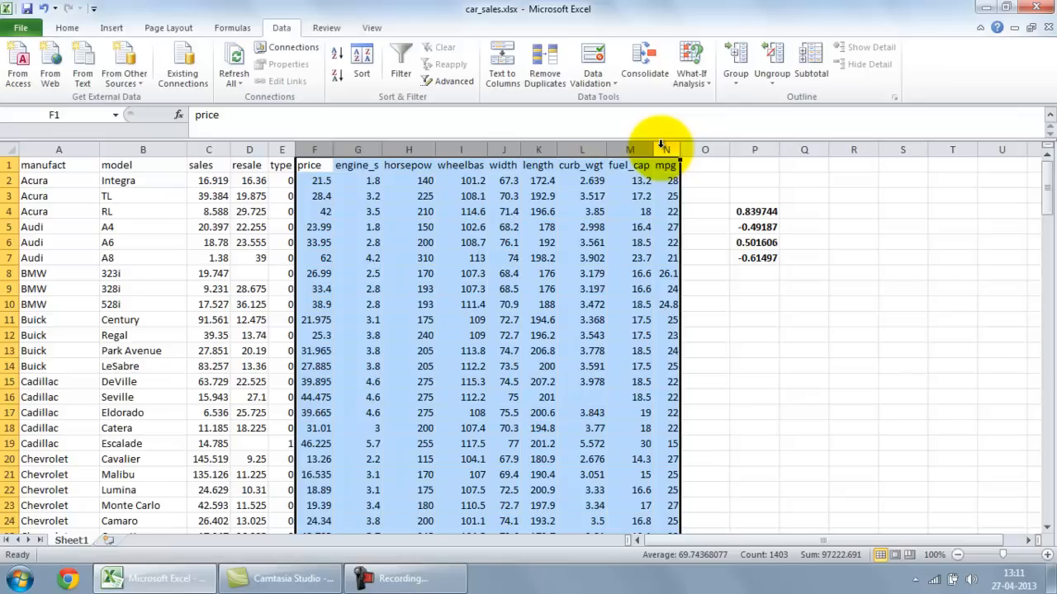
pyautogui.moveTo(804, 218)
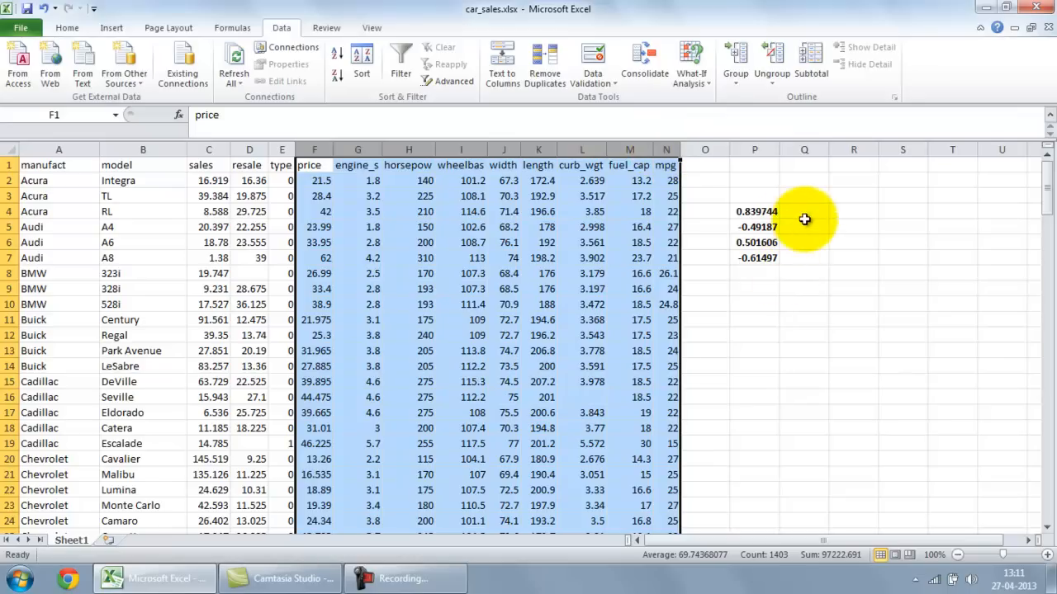
# - Select the price through mpg columns and browse the Formulas, View and Data ribbon tabs
pyautogui.click(803, 211)
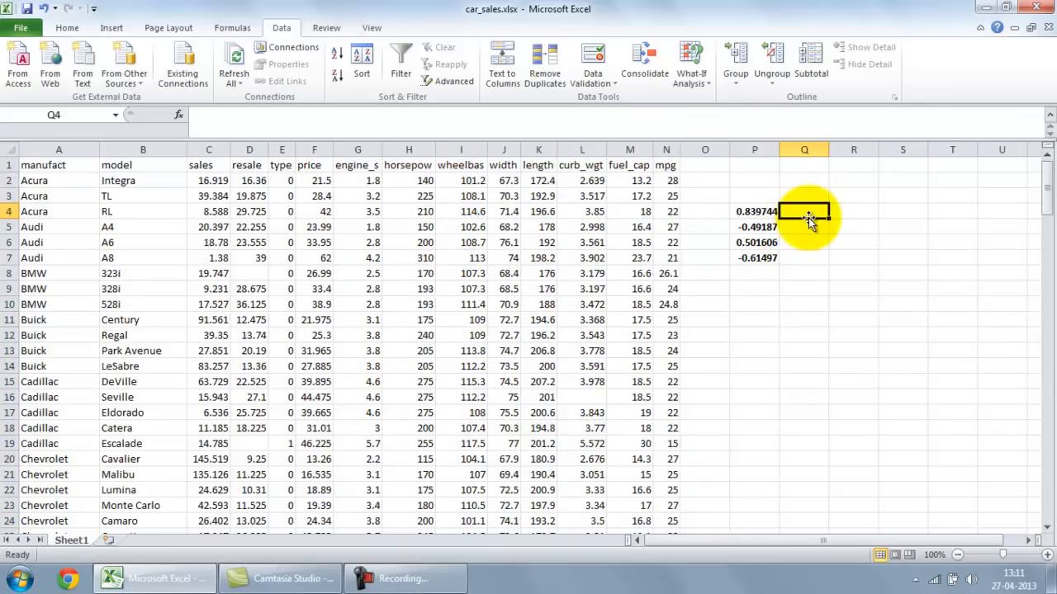
pyautogui.moveTo(313, 165); pyautogui.dragTo(663, 165)
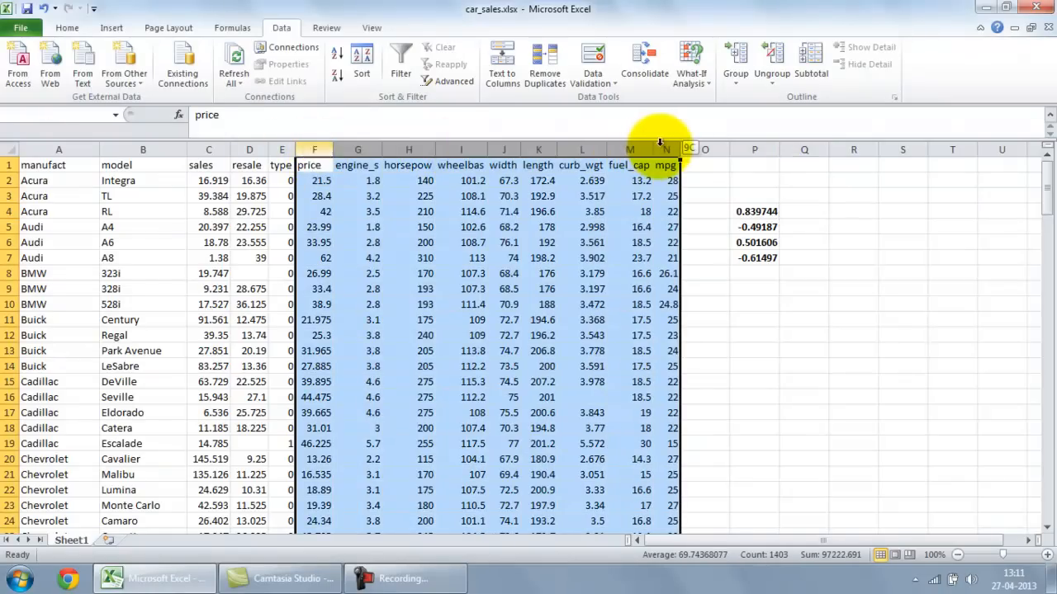
pyautogui.click(752, 195)
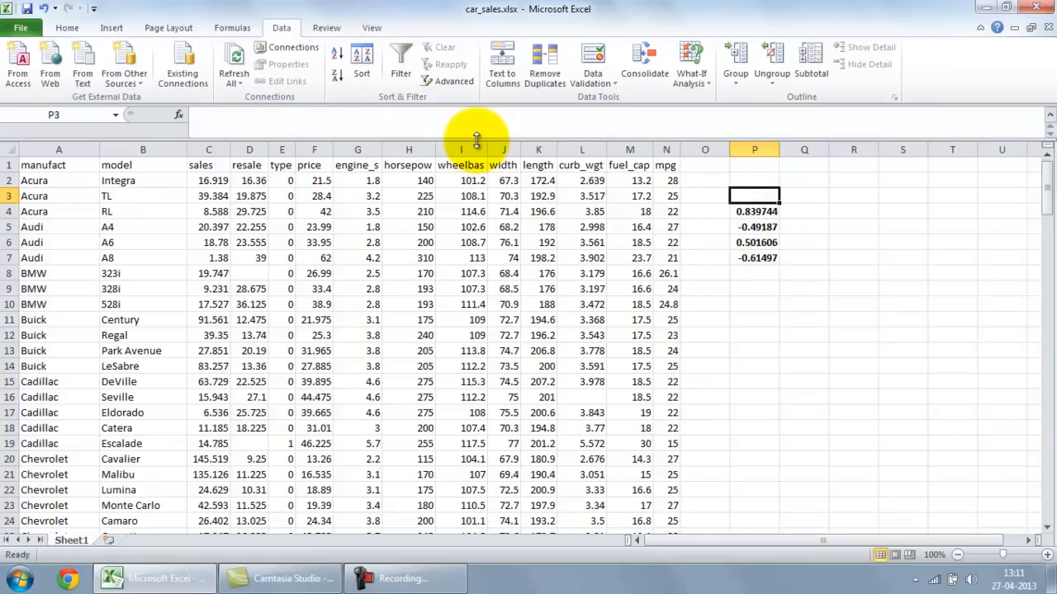
pyautogui.scroll(3)
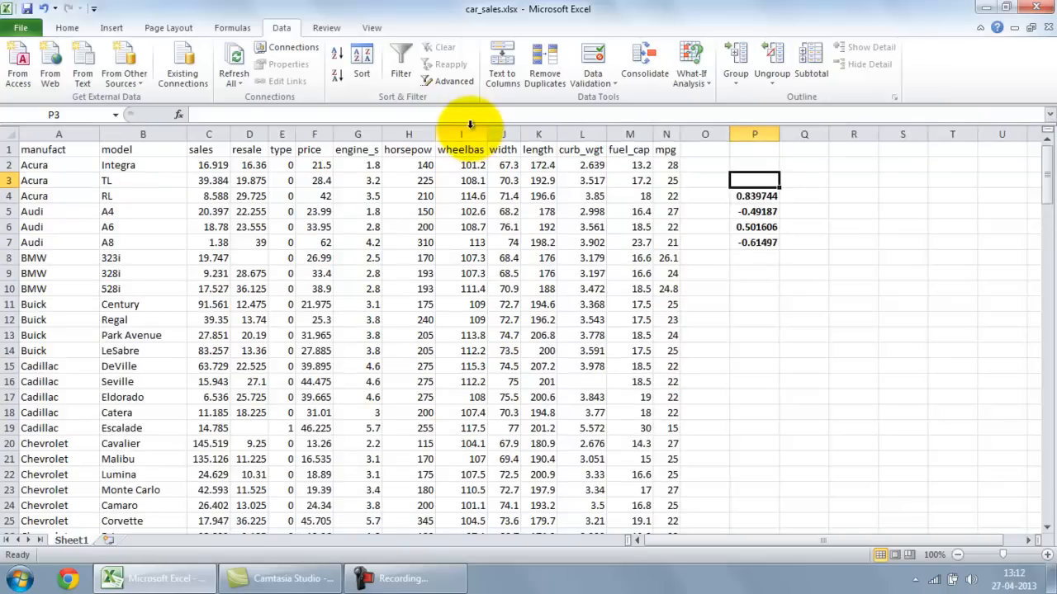
pyautogui.moveTo(508, 112)
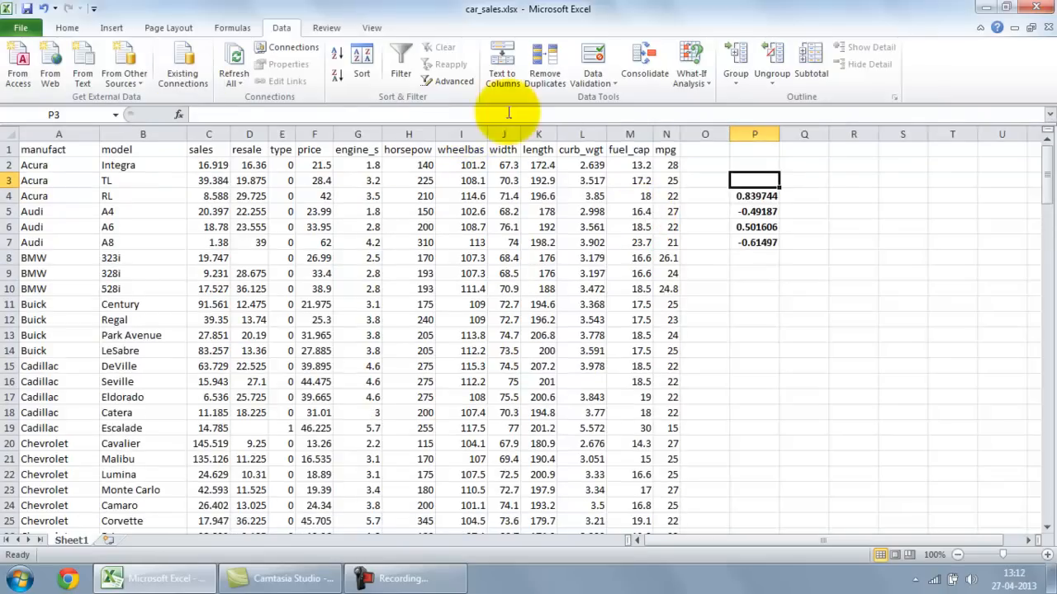
pyautogui.moveTo(327, 26)
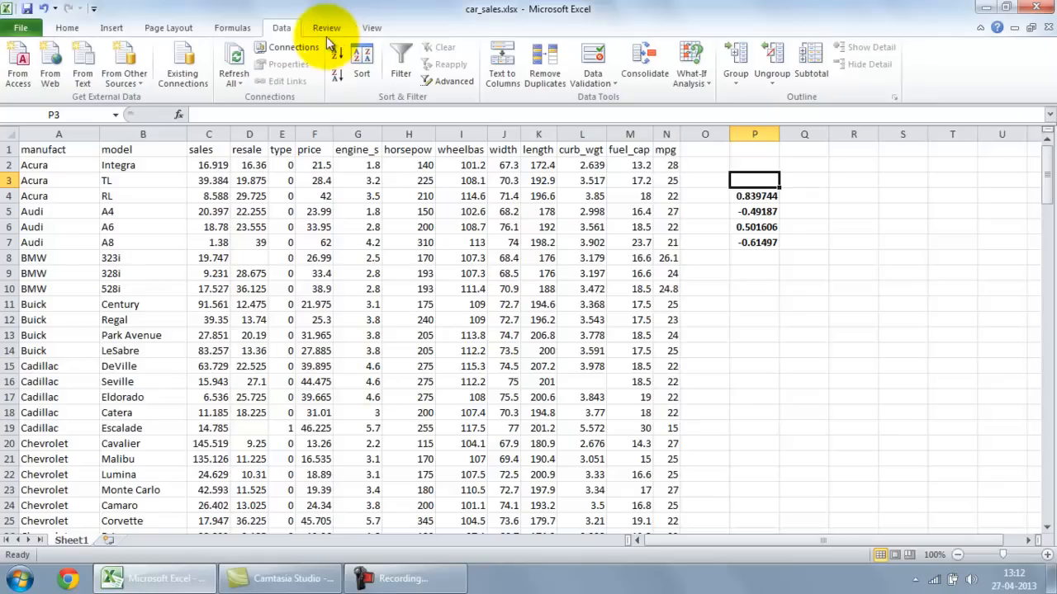
pyautogui.click(231, 26)
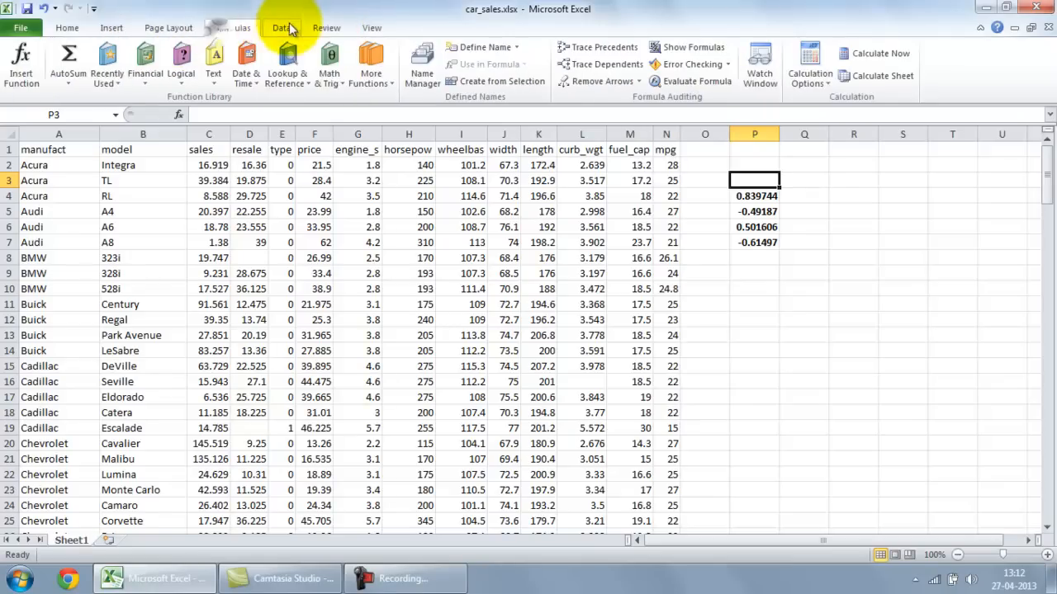
pyautogui.click(372, 27)
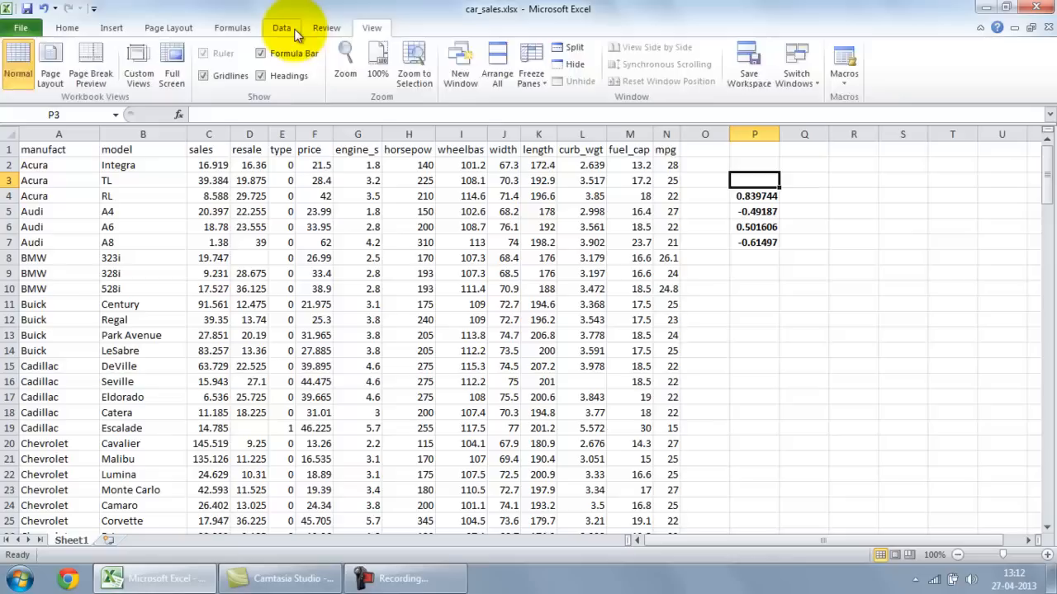
pyautogui.click(281, 26)
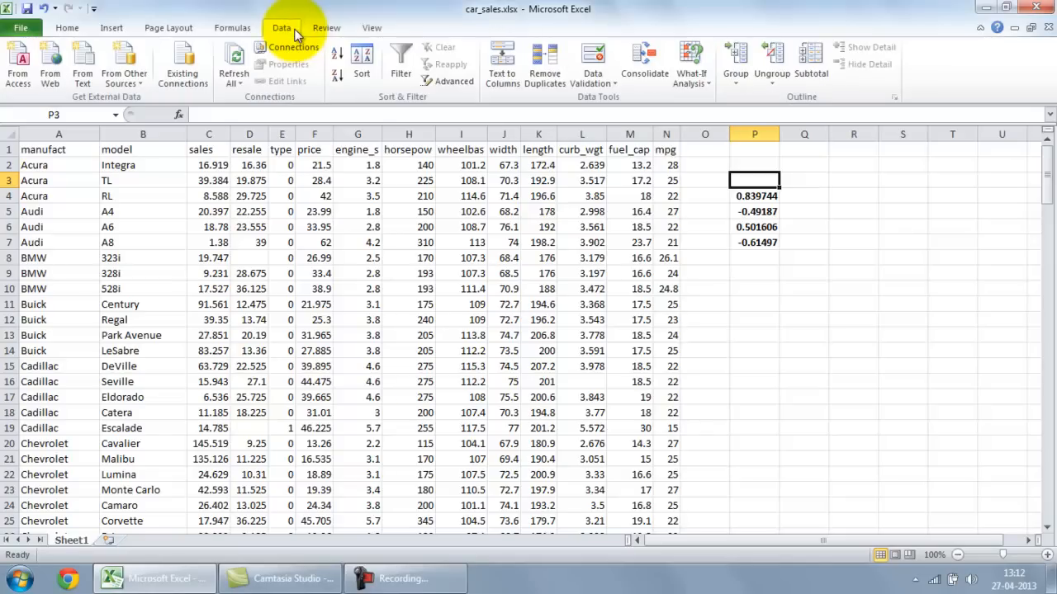
pyautogui.moveTo(249, 112)
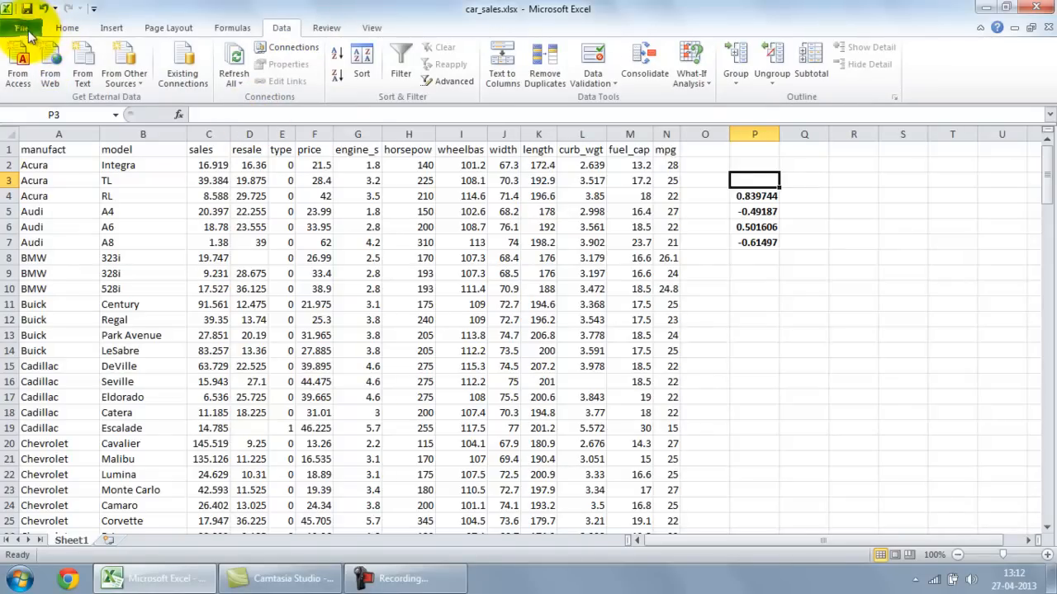
# - Enable the Analysis ToolPak add-in through File > Options > Add-Ins > Go
pyautogui.click(20, 26)
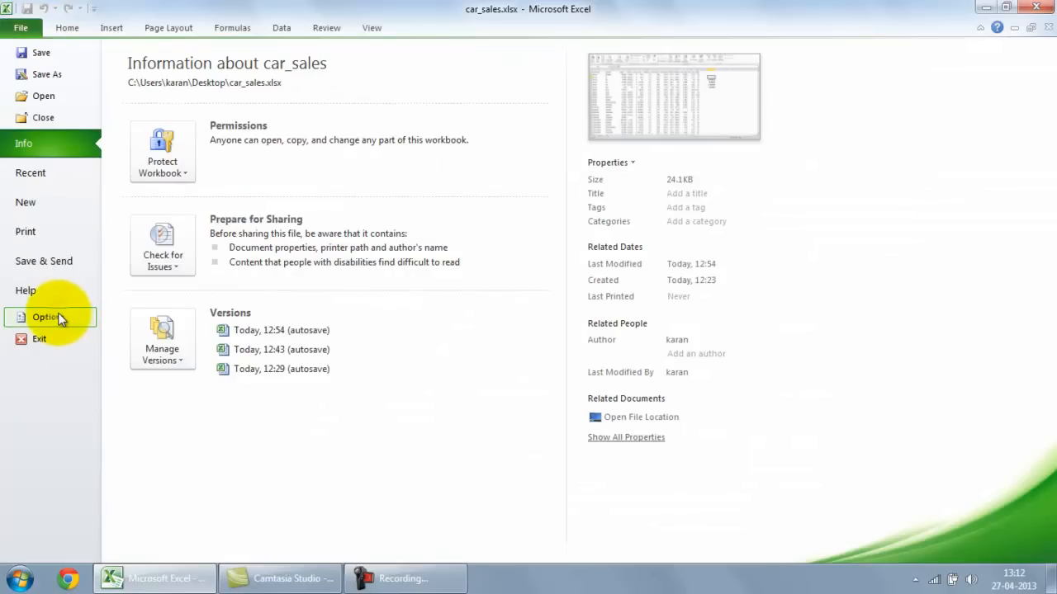
pyautogui.click(47, 317)
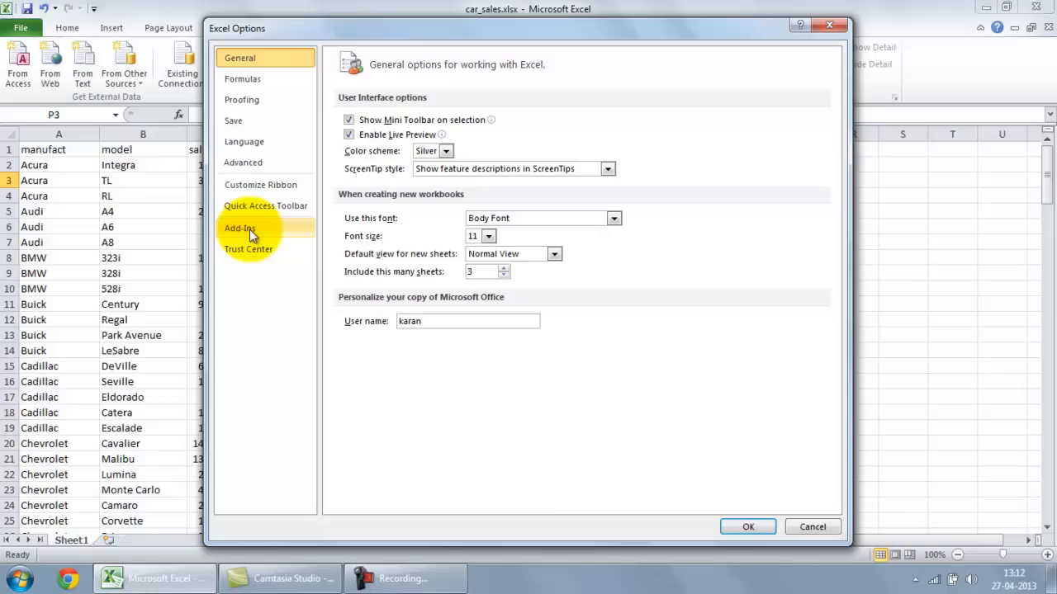
pyautogui.click(240, 228)
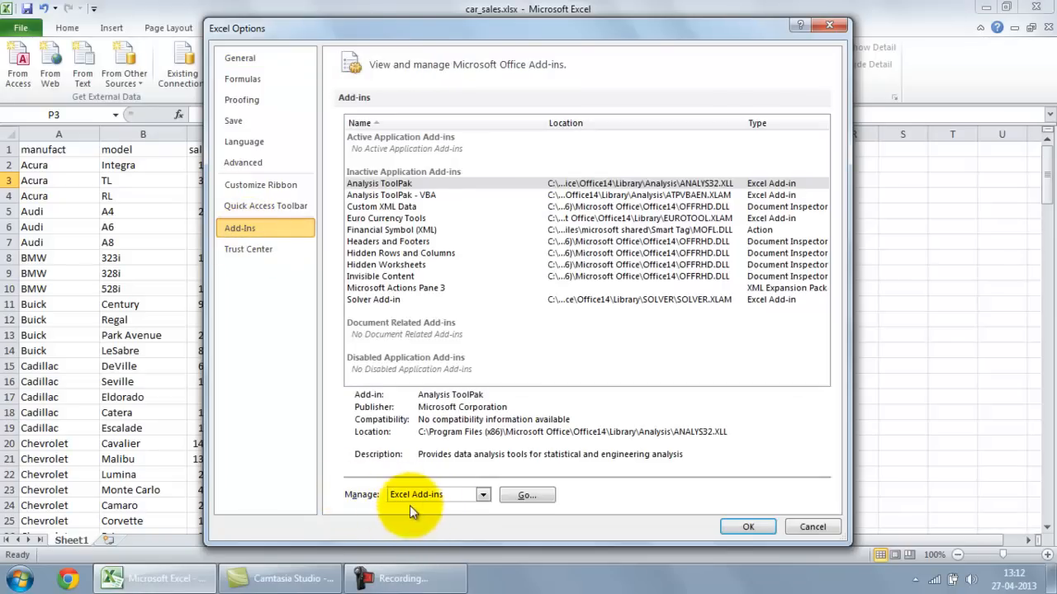
pyautogui.click(527, 496)
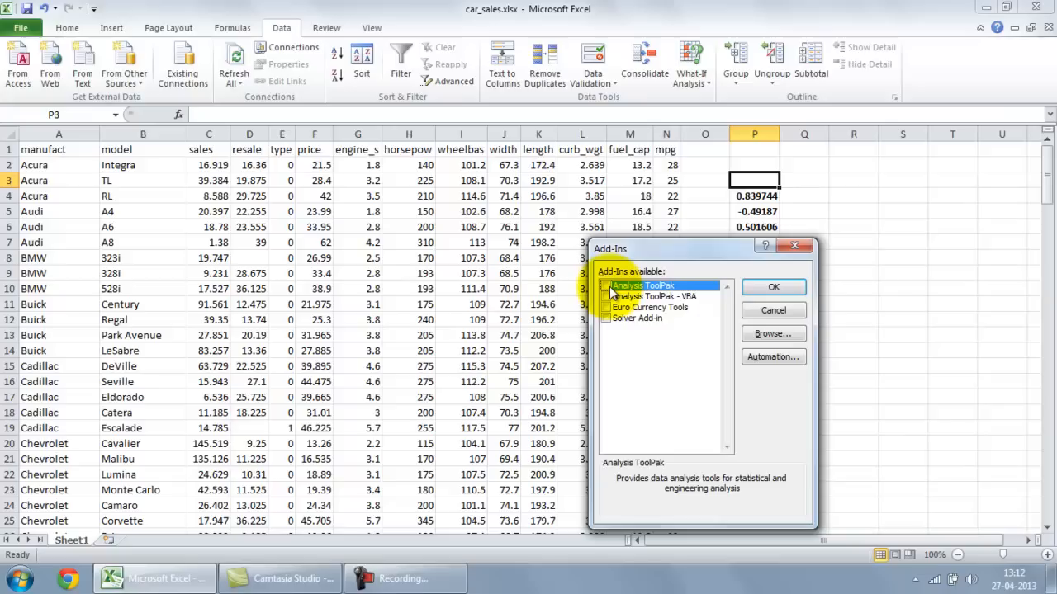
pyautogui.click(773, 288)
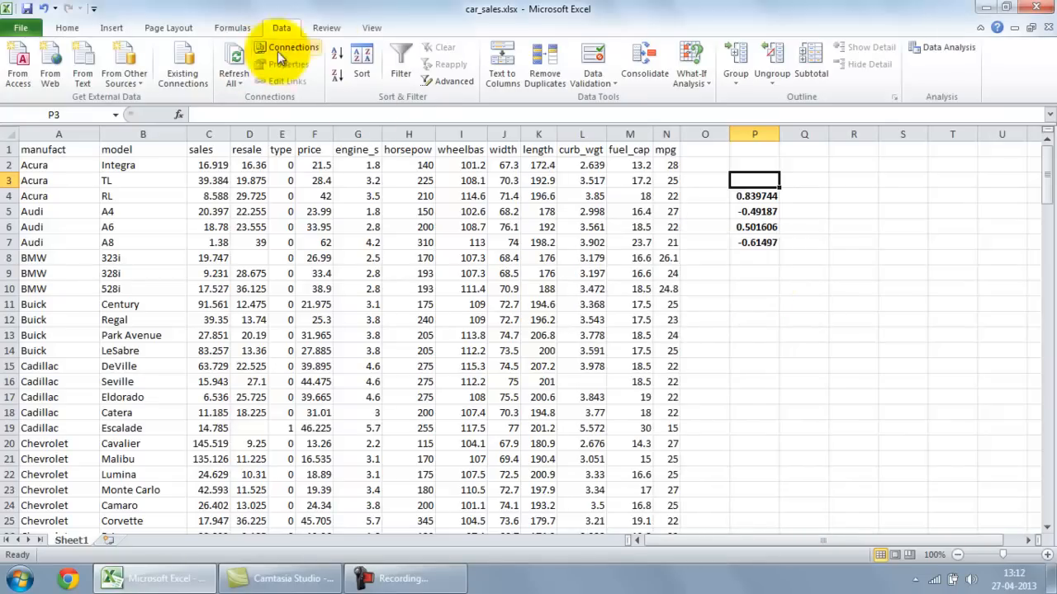
pyautogui.moveTo(842, 18)
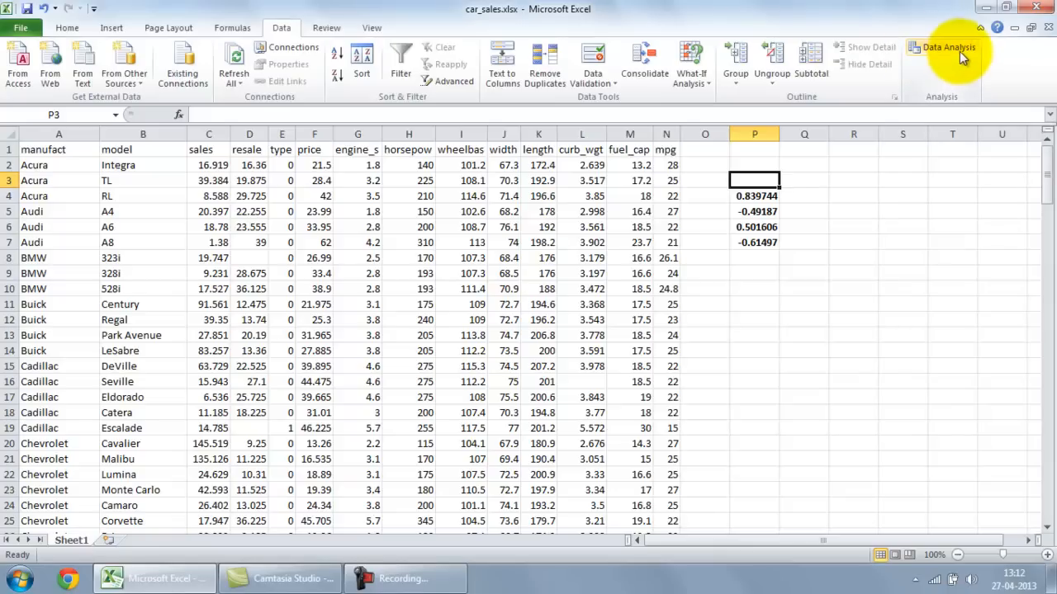
pyautogui.moveTo(947, 46)
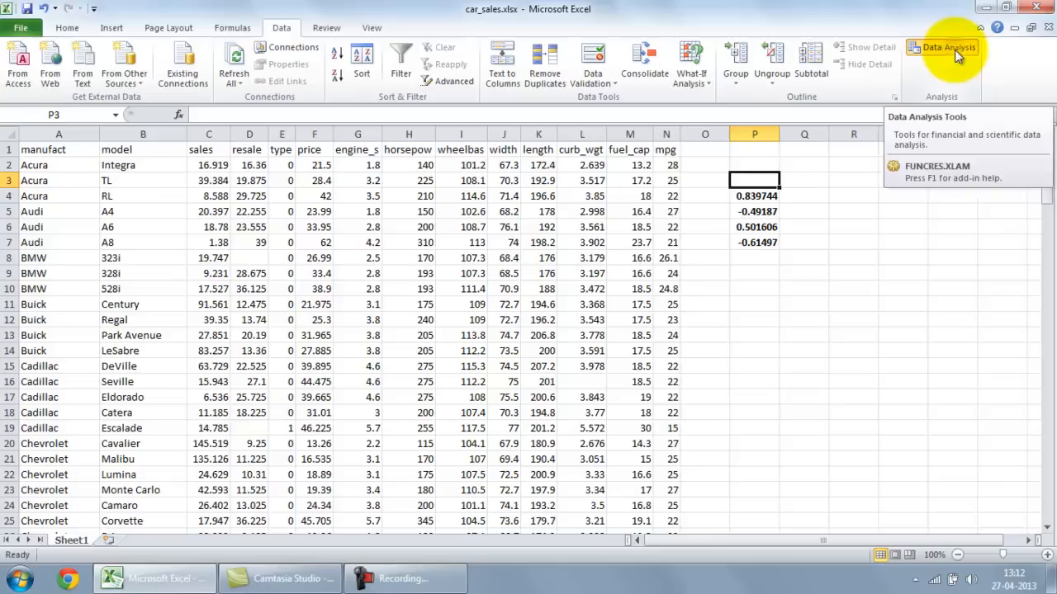
# - Pick Correlation from the Data Analysis tools list for the car_sales data
pyautogui.click(948, 47)
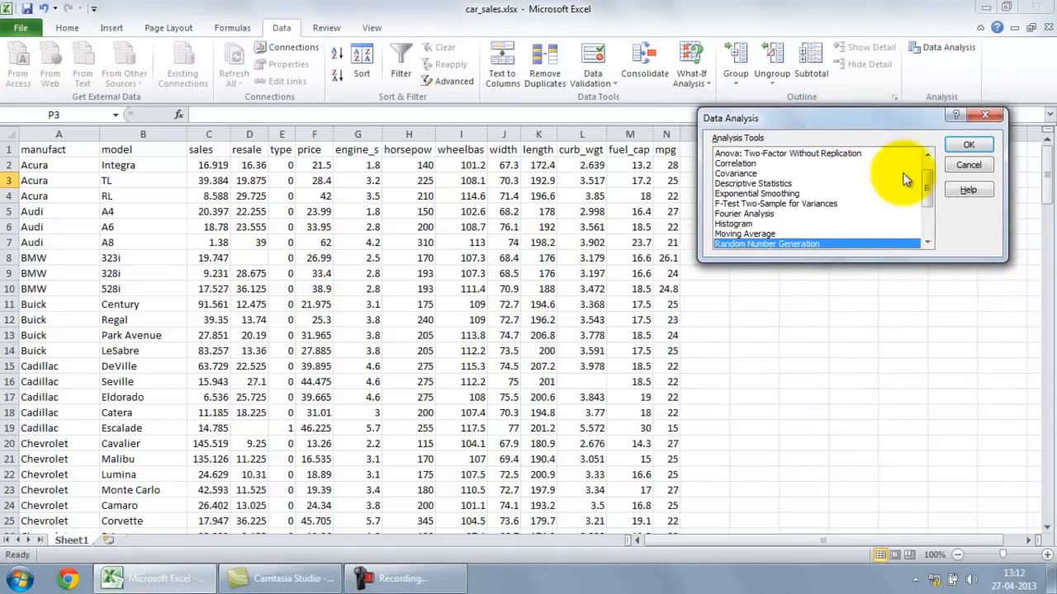
pyautogui.scroll(3)
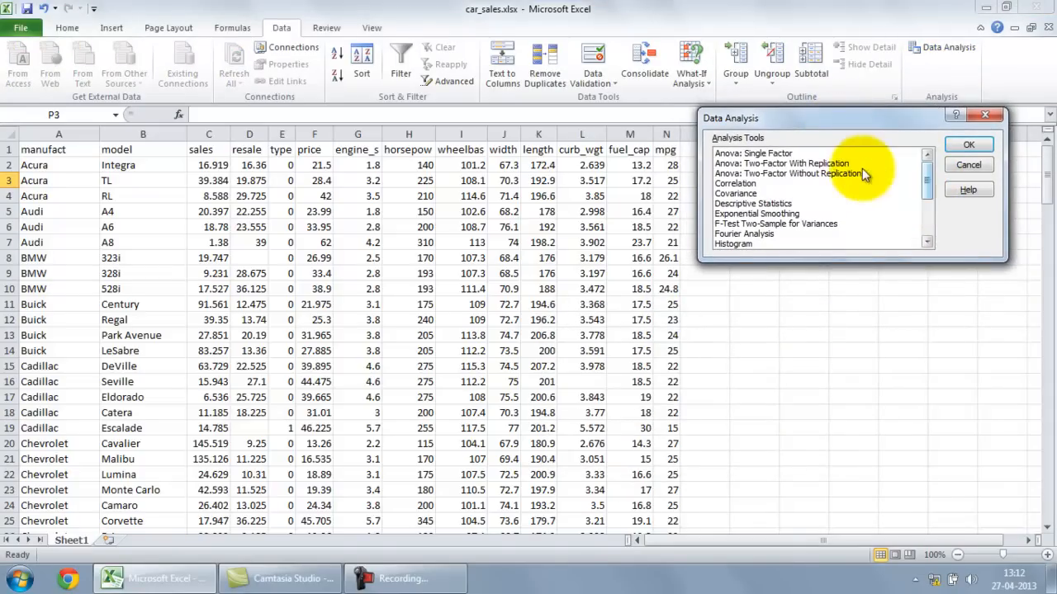
pyautogui.moveTo(789, 188)
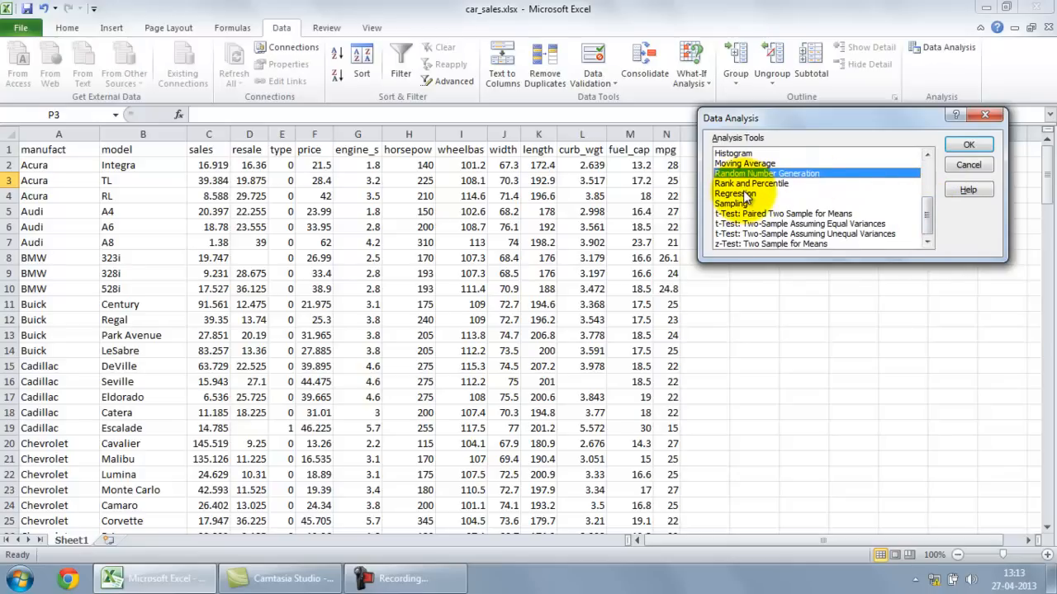
pyautogui.moveTo(915, 205)
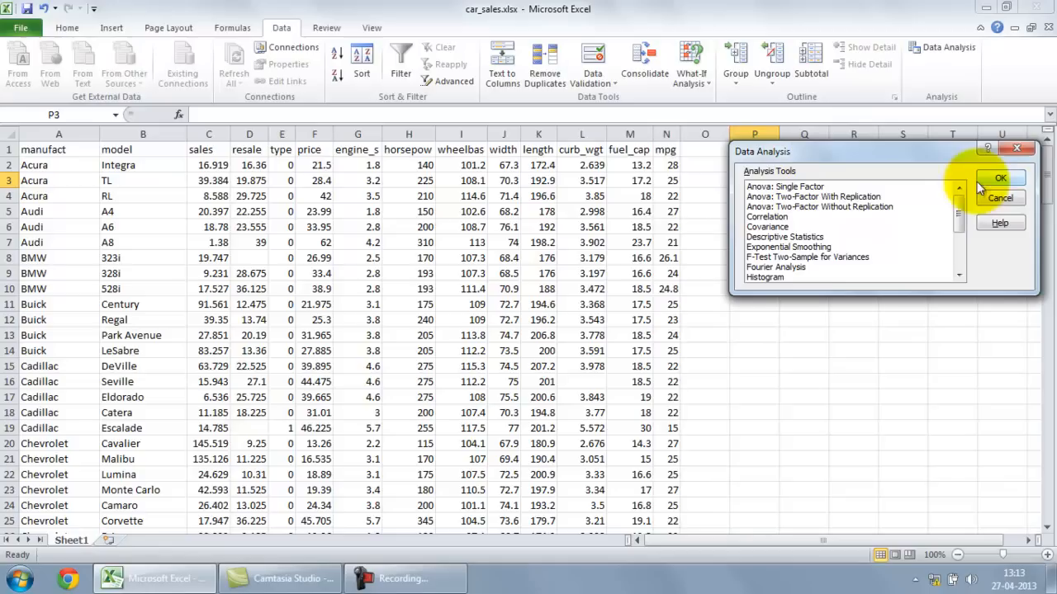
pyautogui.moveTo(801, 223)
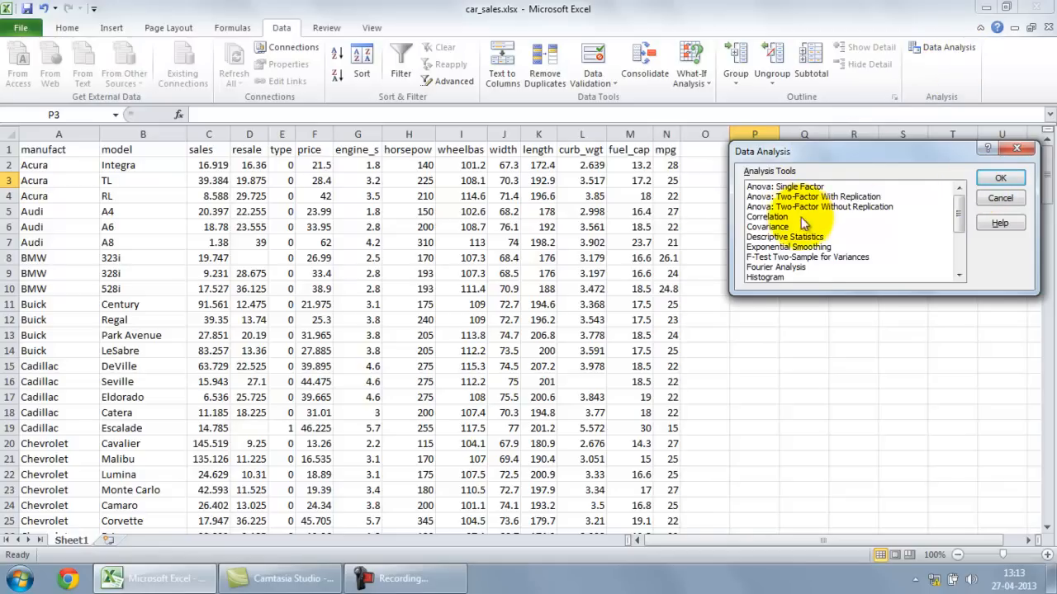
pyautogui.click(768, 216)
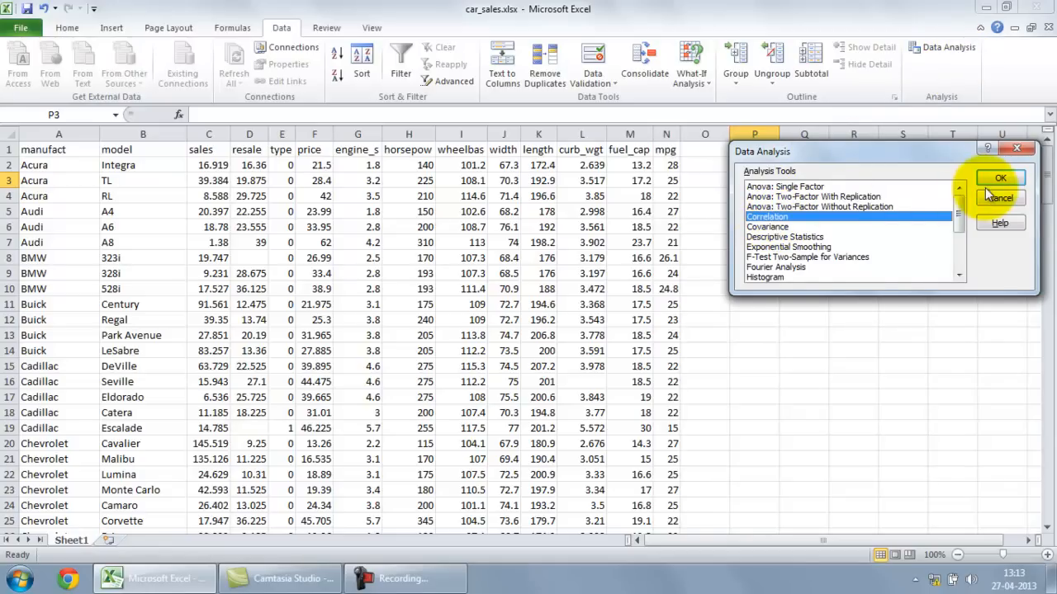
# - Run Correlation on $F$1:$N$156 with Labels in First Row, output to a new worksheet
pyautogui.click(1000, 178)
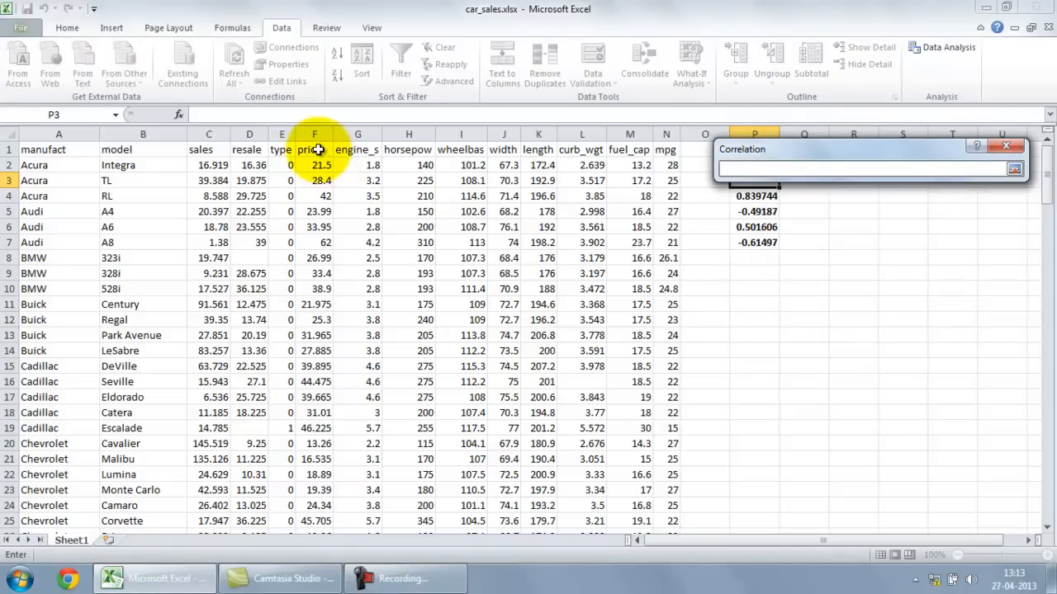
pyautogui.click(314, 148)
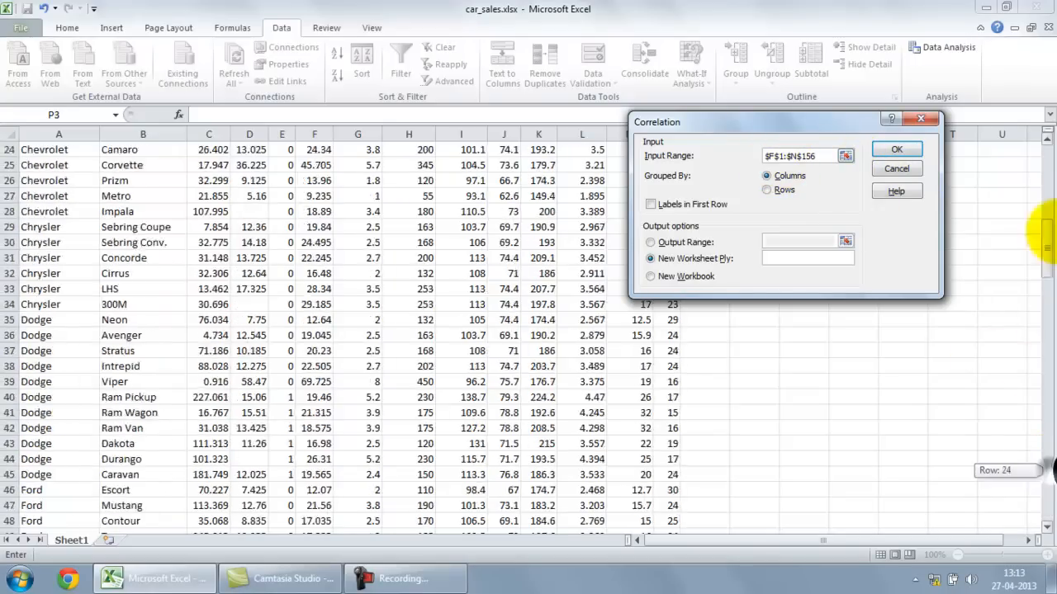
pyautogui.scroll(3)
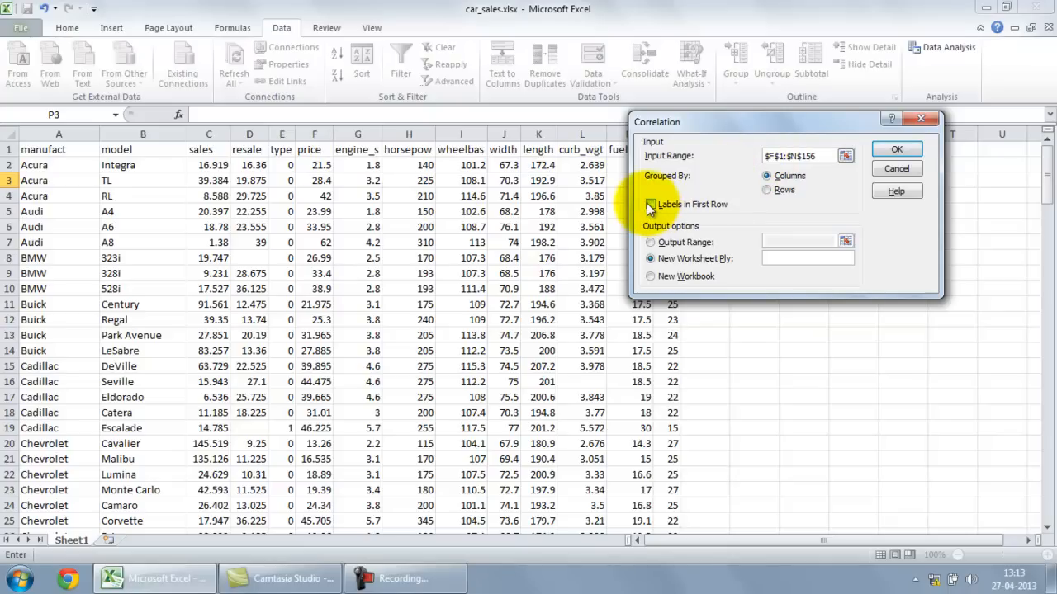
pyautogui.click(650, 205)
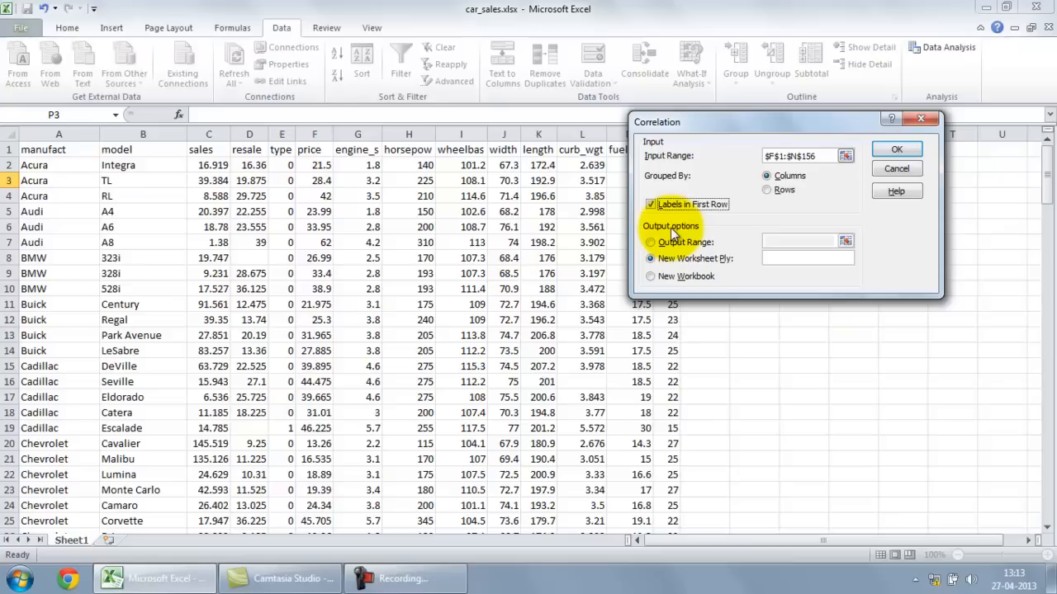
pyautogui.moveTo(708, 235)
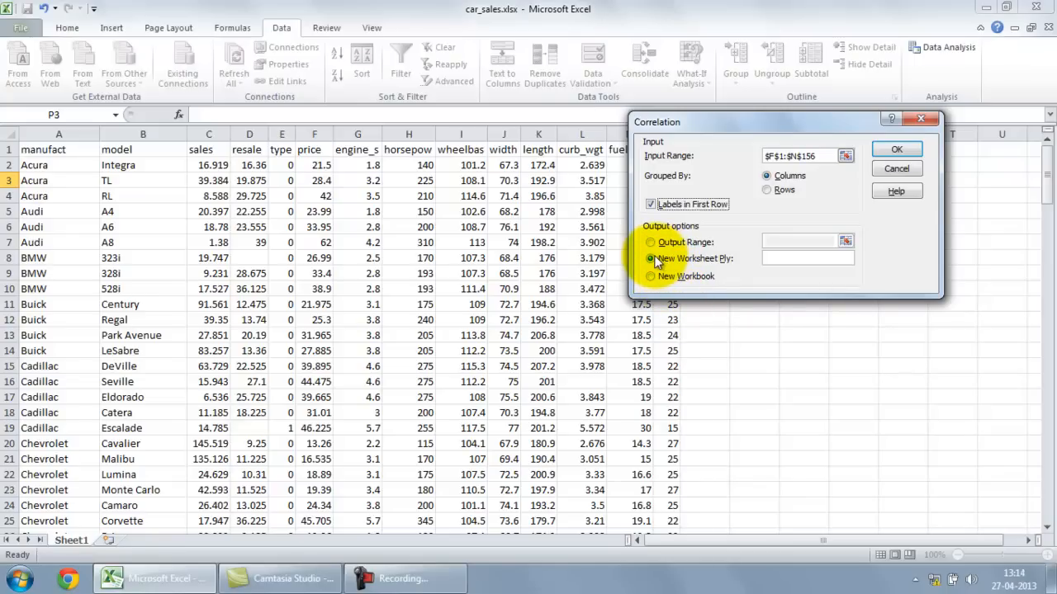
pyautogui.click(897, 149)
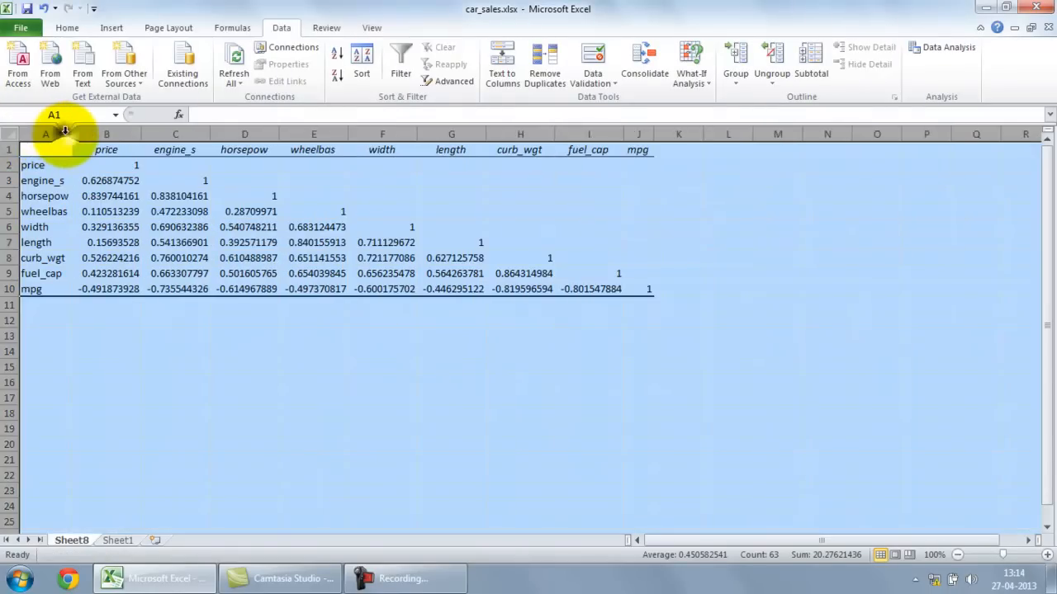
# - Review the price column of the matrix, e.g. horsepow 0.84, engine_s, wheelbas and length
pyautogui.click(105, 195)
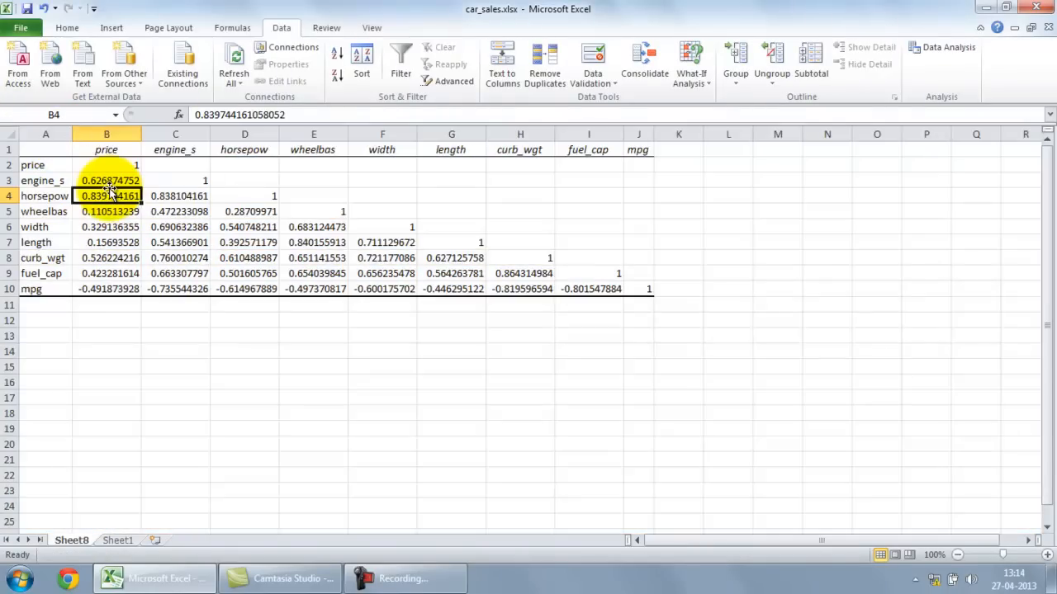
pyautogui.click(313, 180)
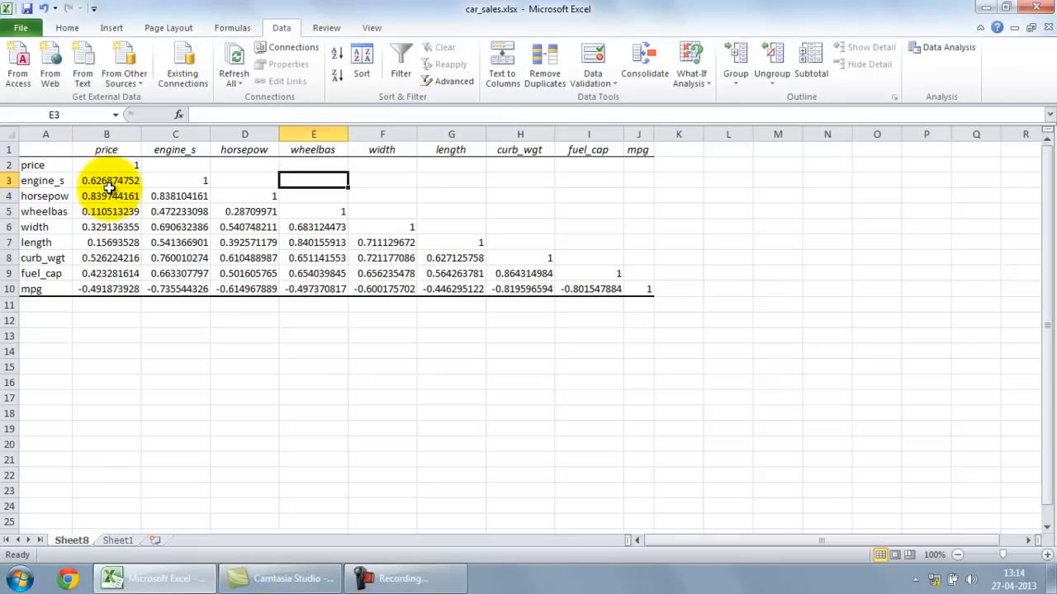
pyautogui.click(105, 211)
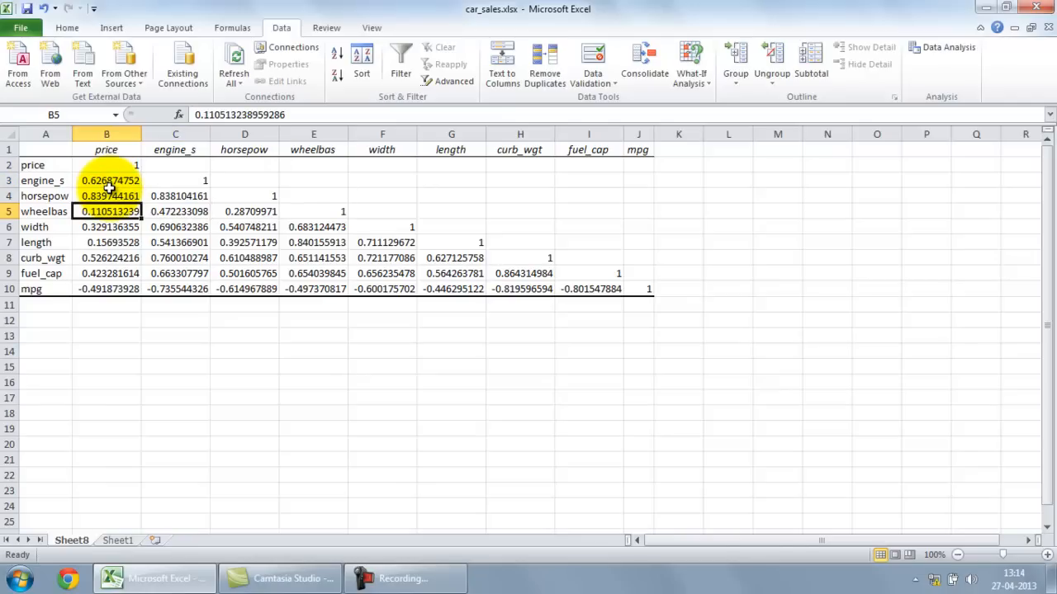
pyautogui.click(175, 165)
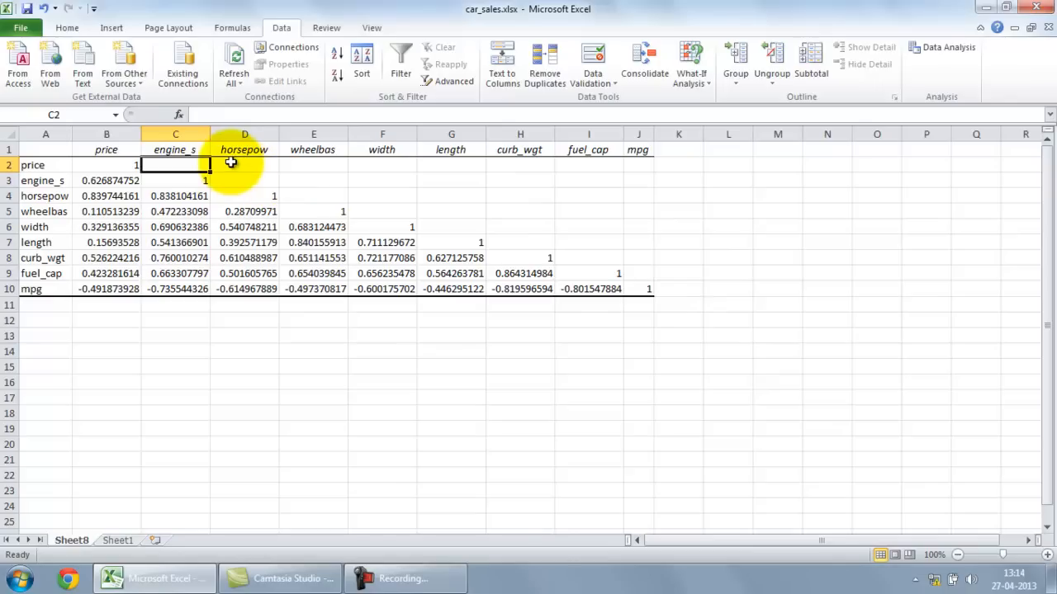
pyautogui.moveTo(264, 277)
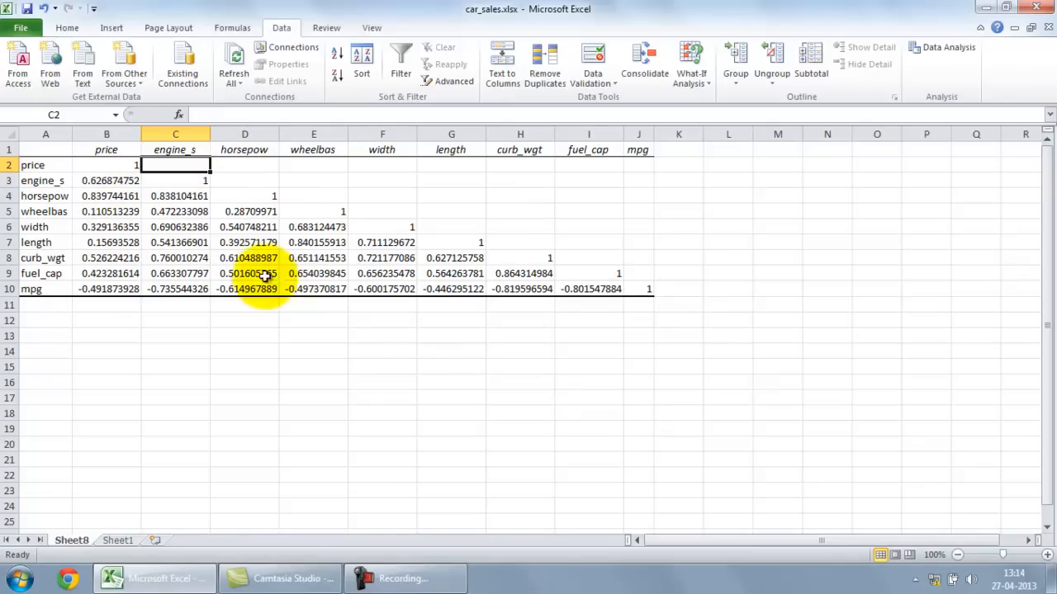
pyautogui.click(106, 149)
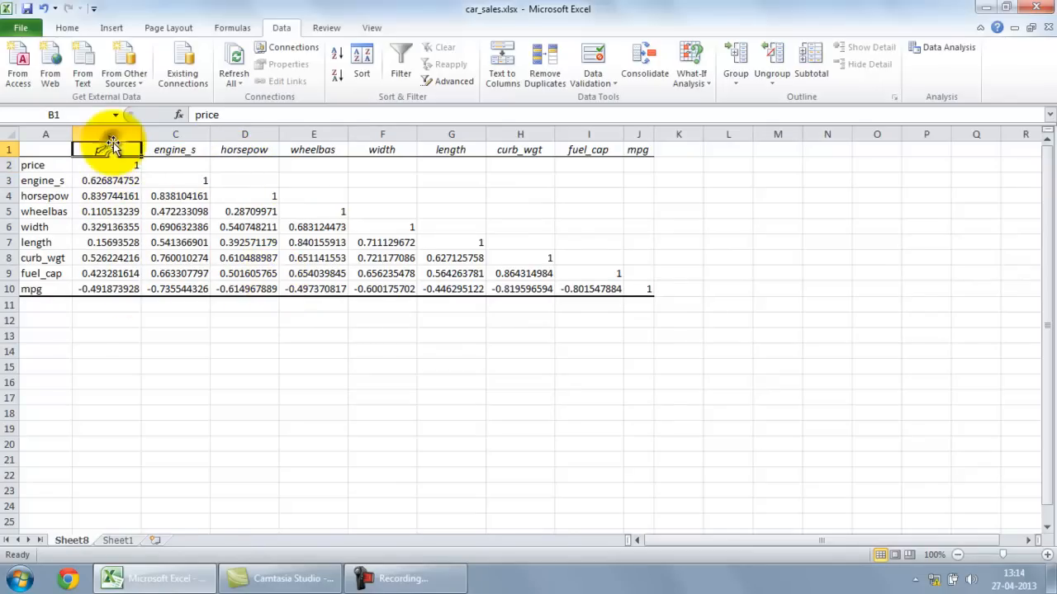
pyautogui.click(106, 180)
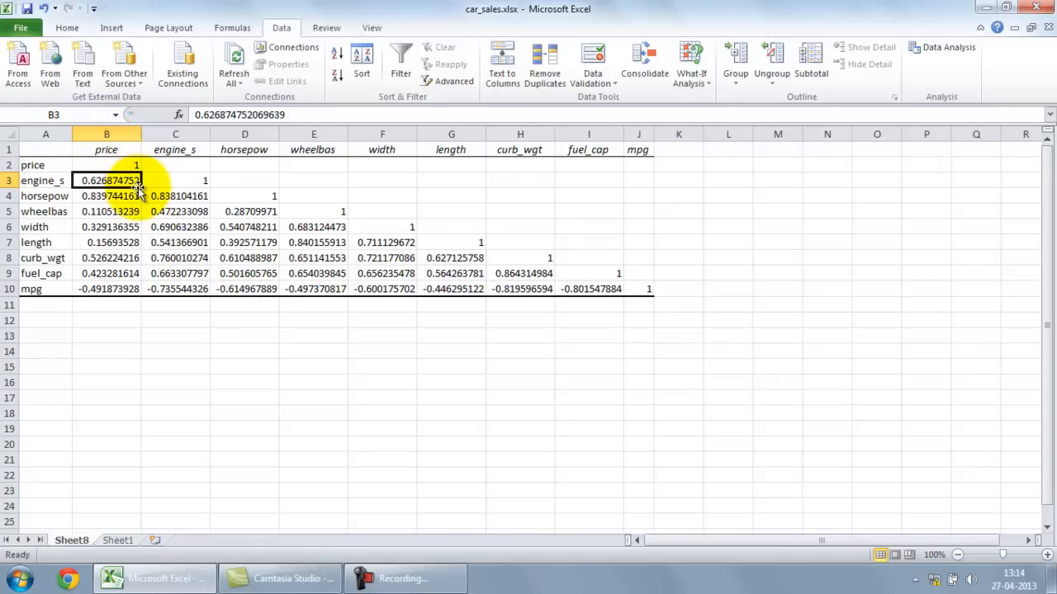
pyautogui.click(106, 195)
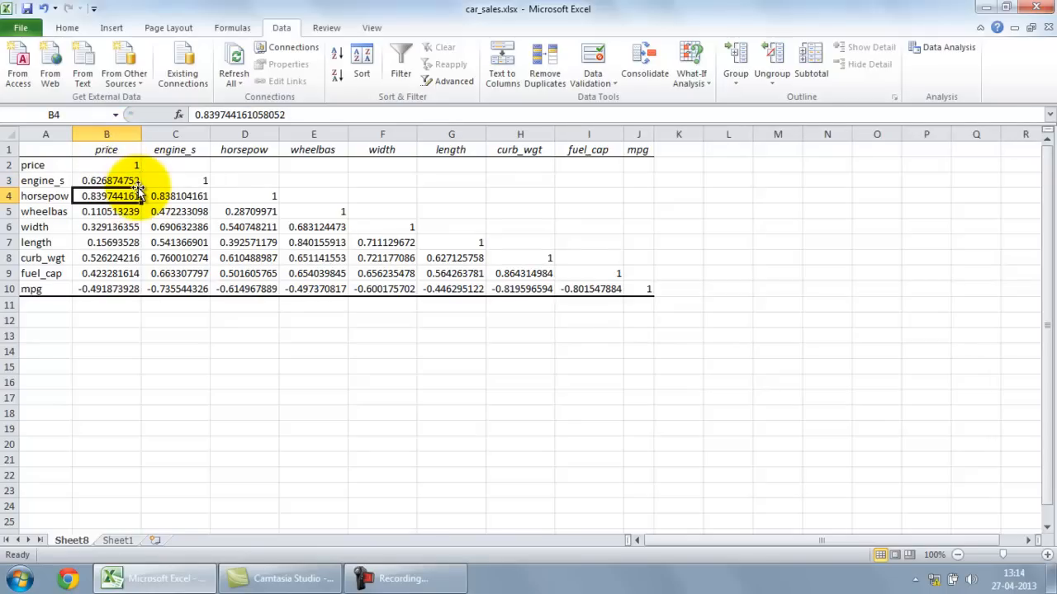
pyautogui.click(105, 212)
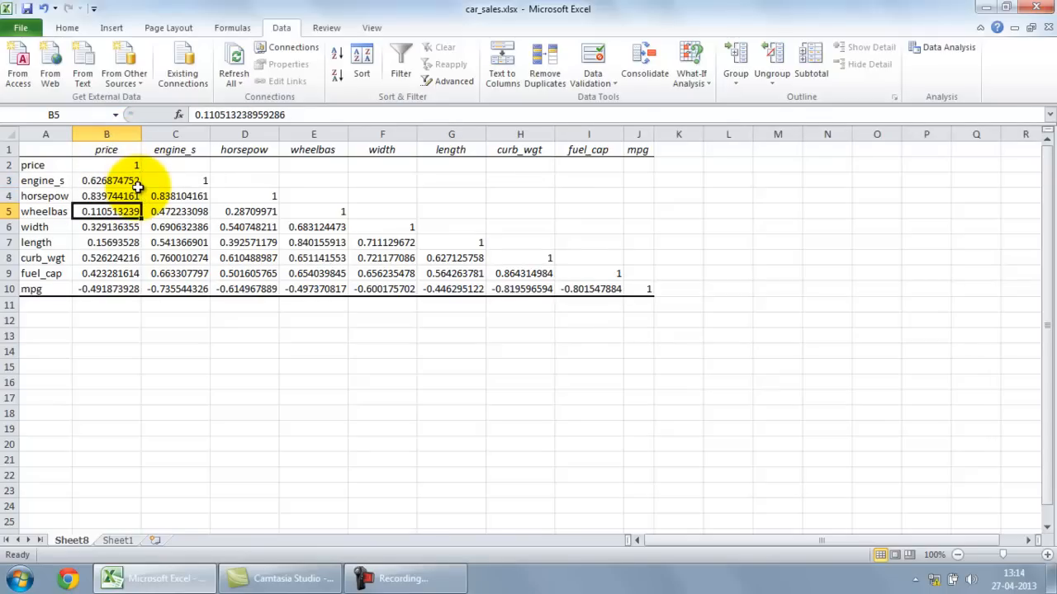
pyautogui.click(105, 228)
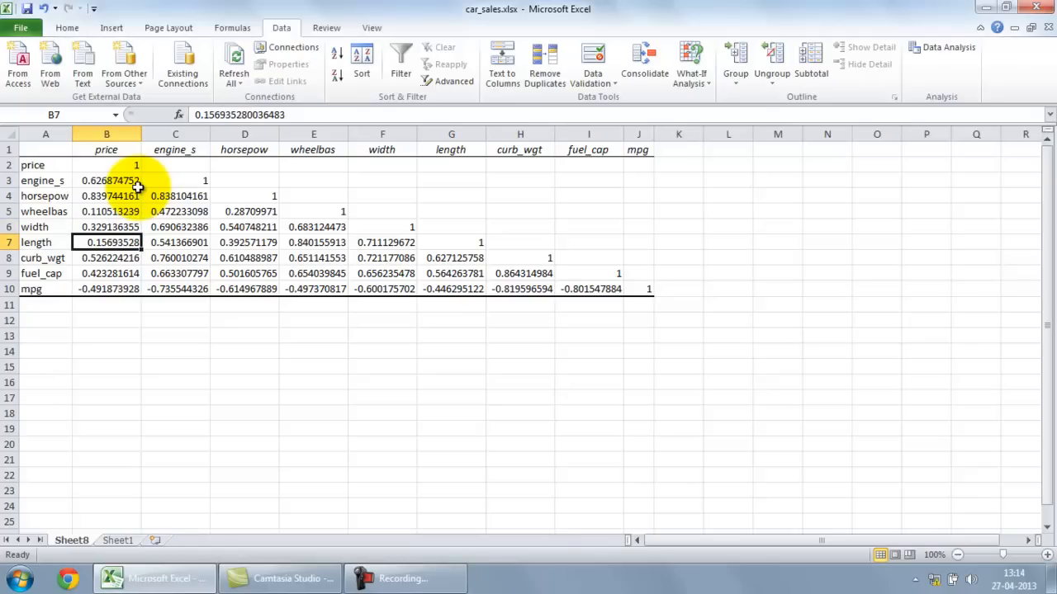
# - Check the curb_wgt, fuel_cap and negative mpg correlations, then select the matrix B2:J10
pyautogui.click(106, 258)
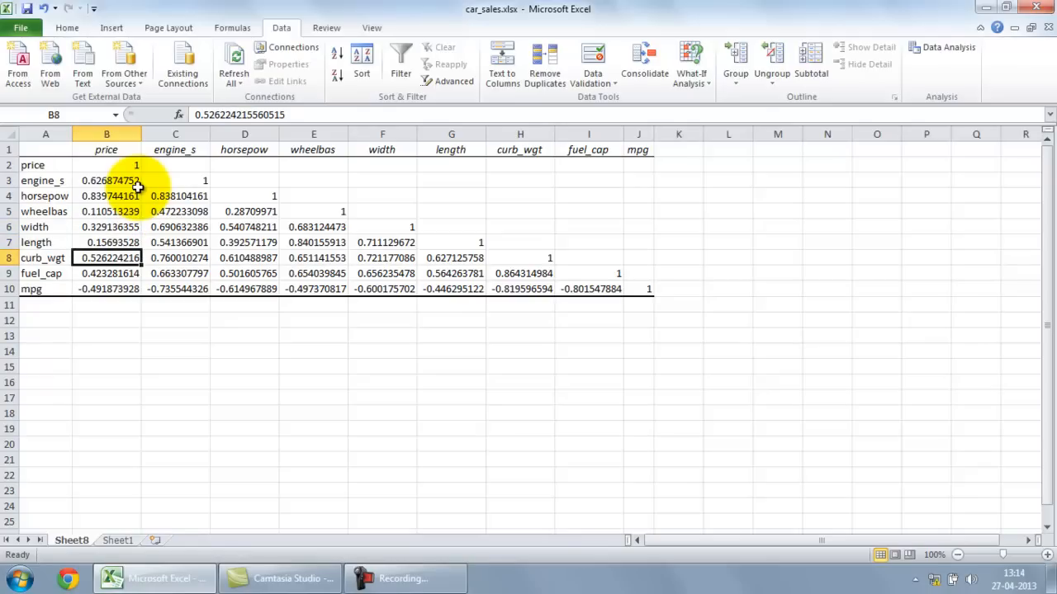
pyautogui.click(105, 274)
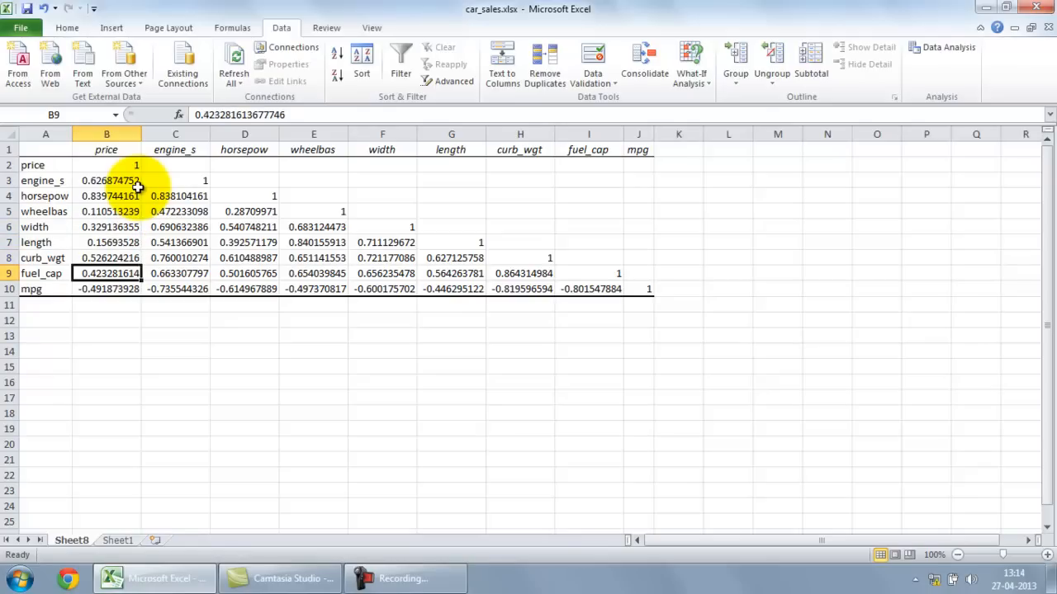
pyautogui.click(105, 289)
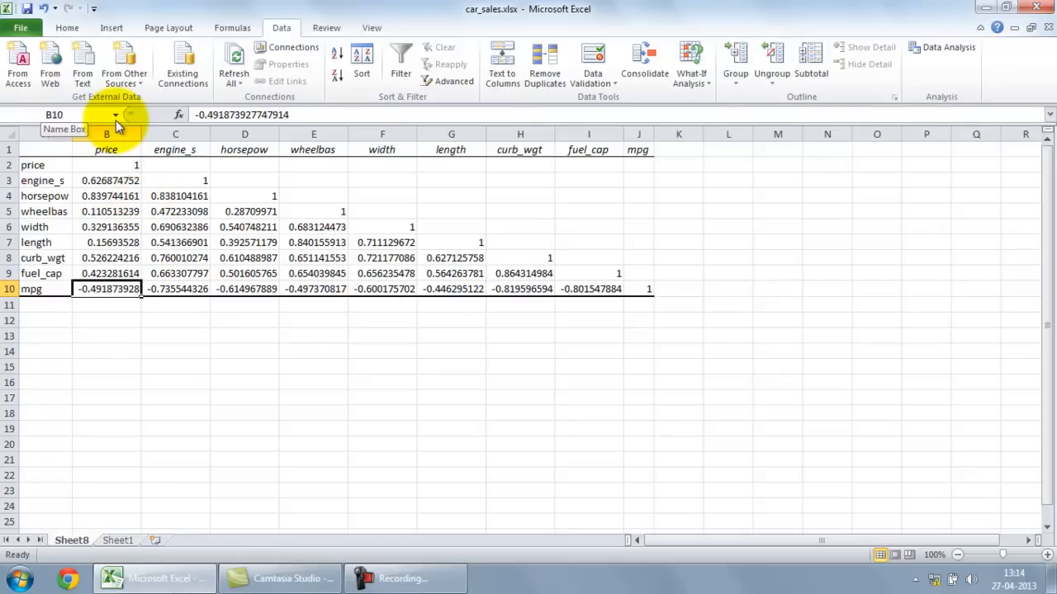
pyautogui.moveTo(118, 129)
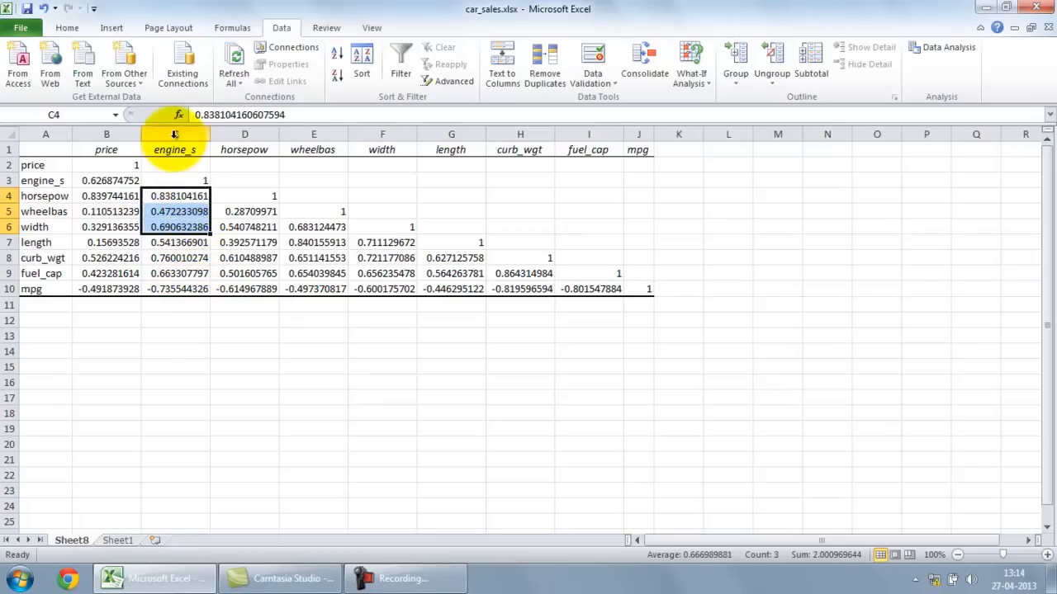
pyautogui.click(175, 287)
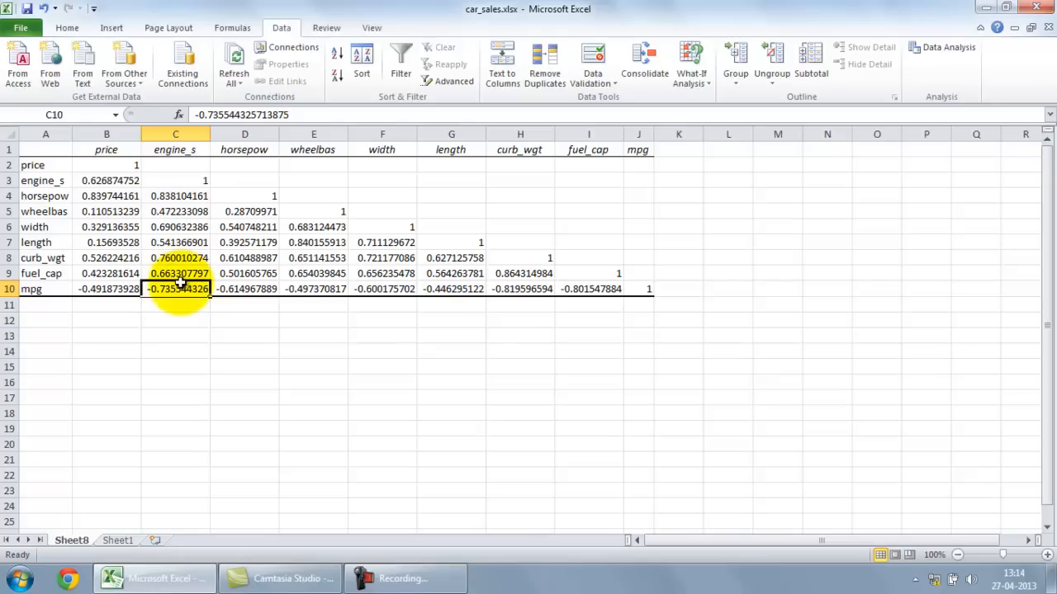
pyautogui.moveTo(532, 279)
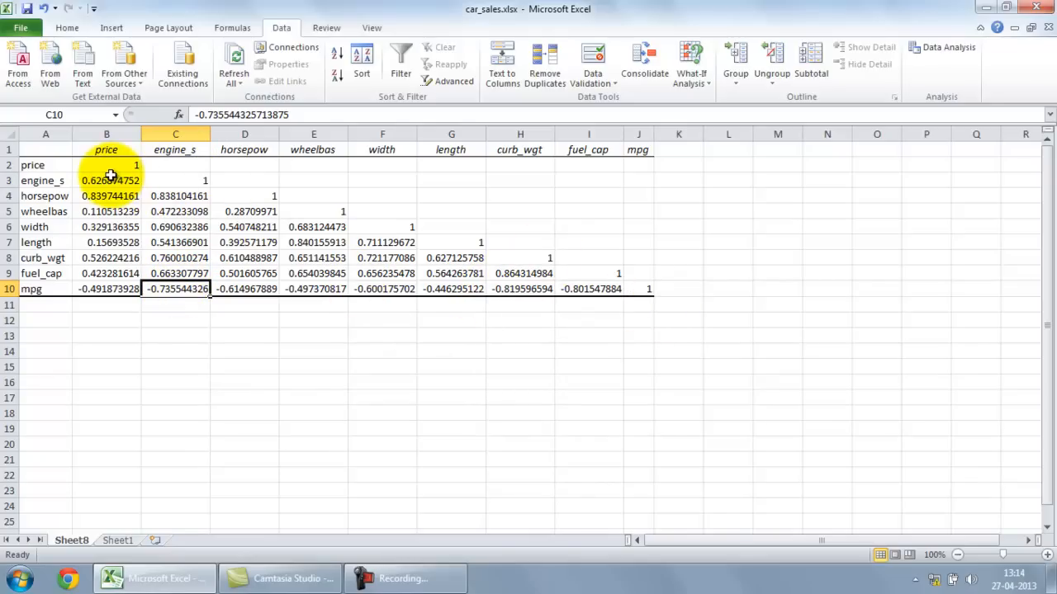
pyautogui.moveTo(106, 165); pyautogui.dragTo(625, 289)
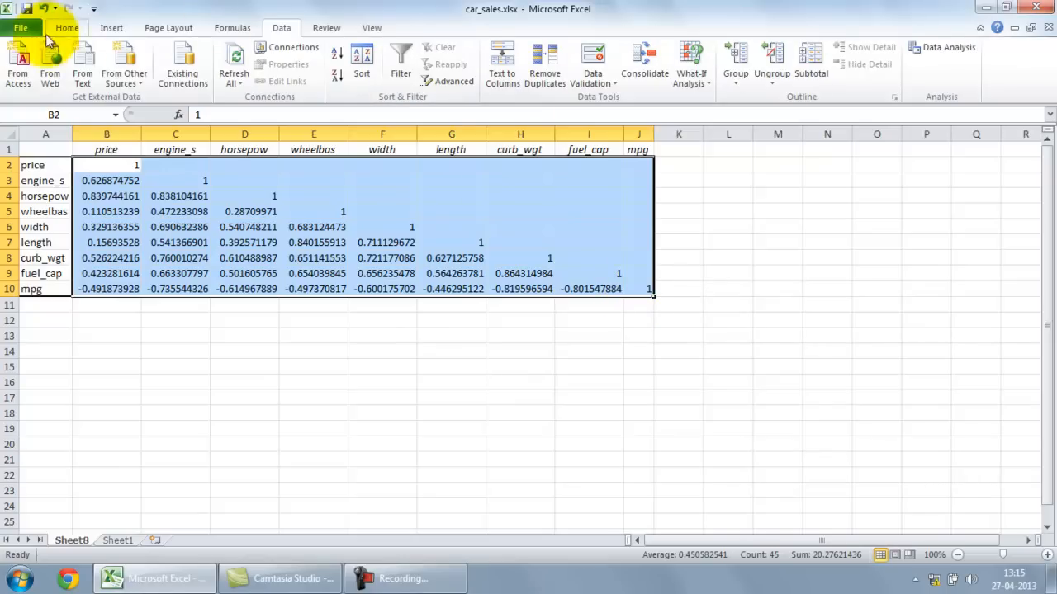
# - Highlight matrix correlations greater than .6 with light red fill via conditional formatting
pyautogui.click(66, 27)
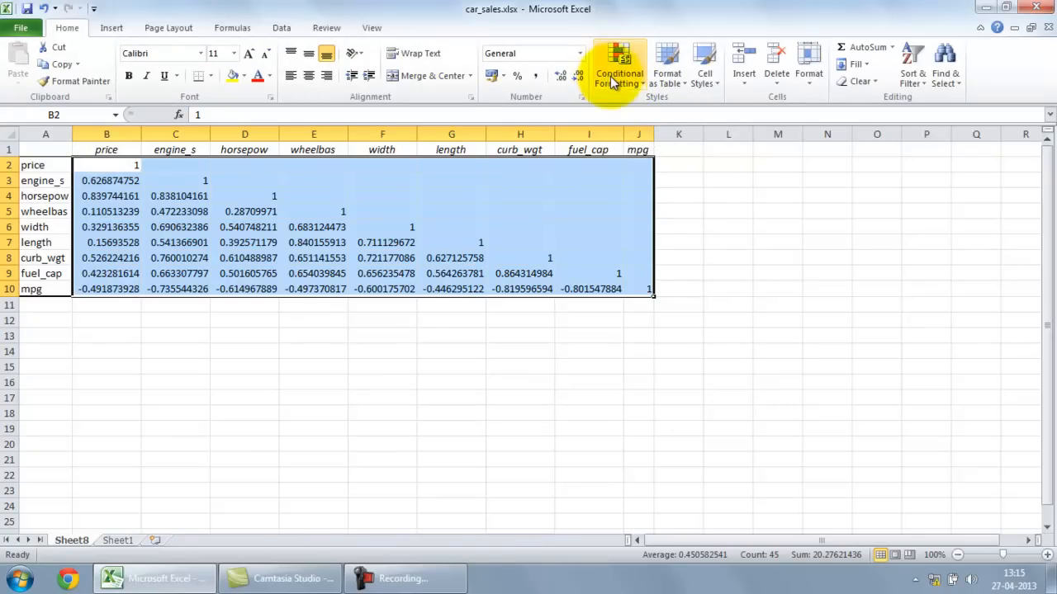
pyautogui.click(619, 66)
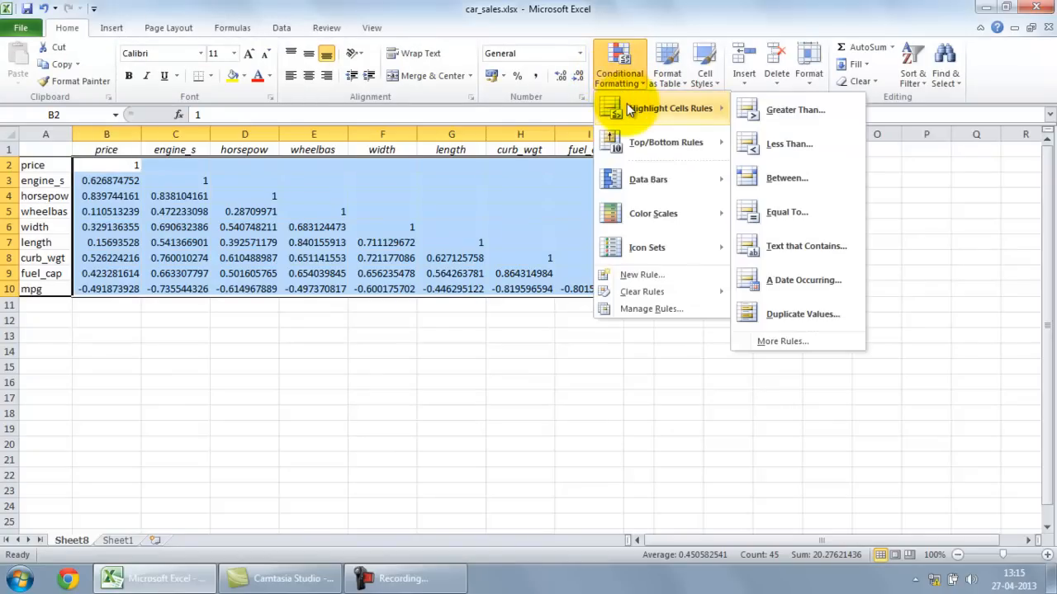
pyautogui.click(794, 109)
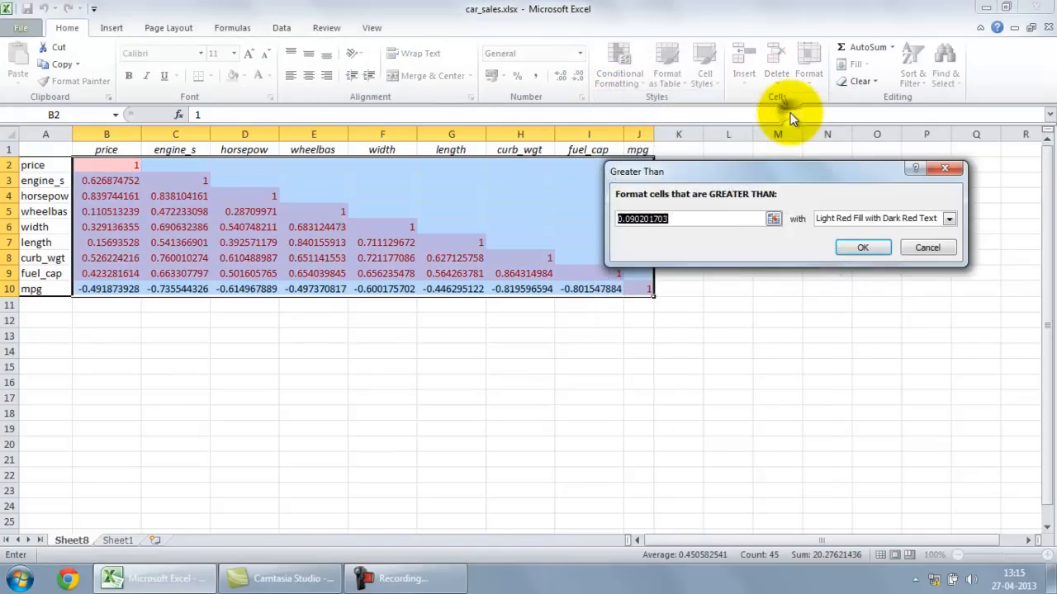
pyautogui.moveTo(697, 229)
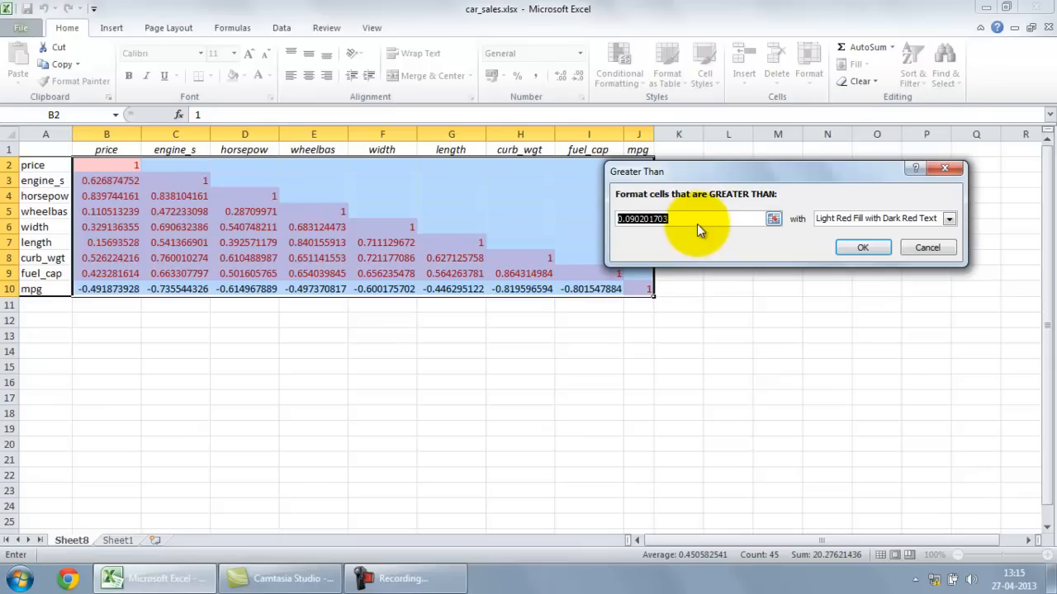
pyautogui.write('.6')
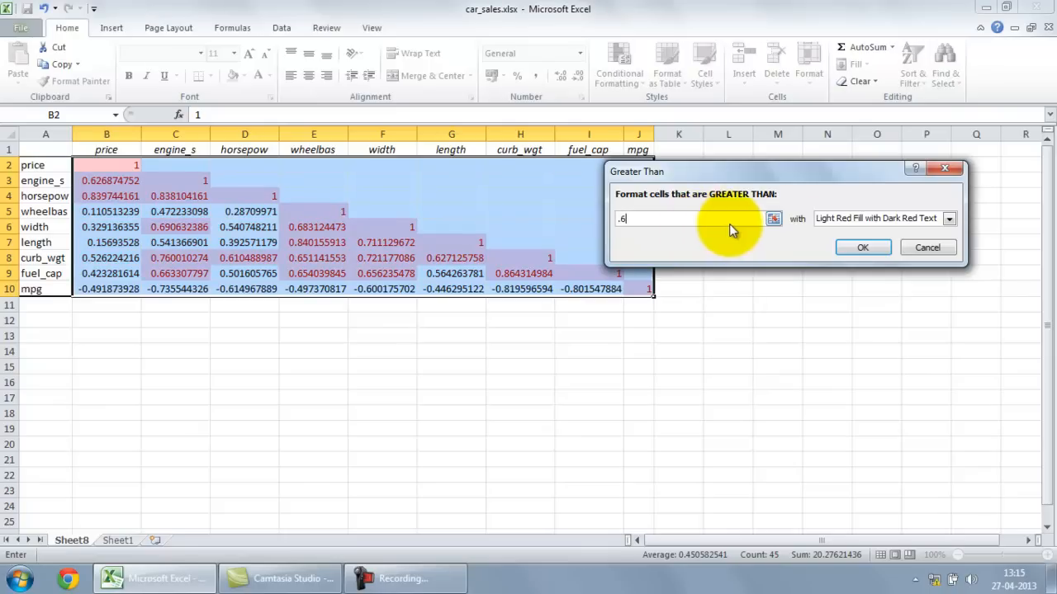
pyautogui.click(861, 247)
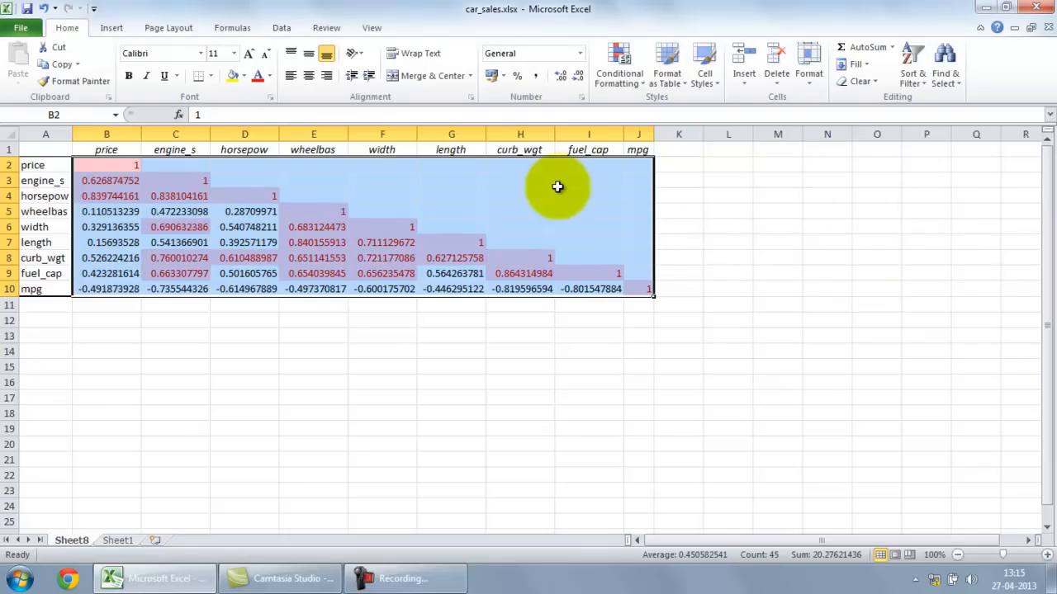
pyautogui.click(520, 226)
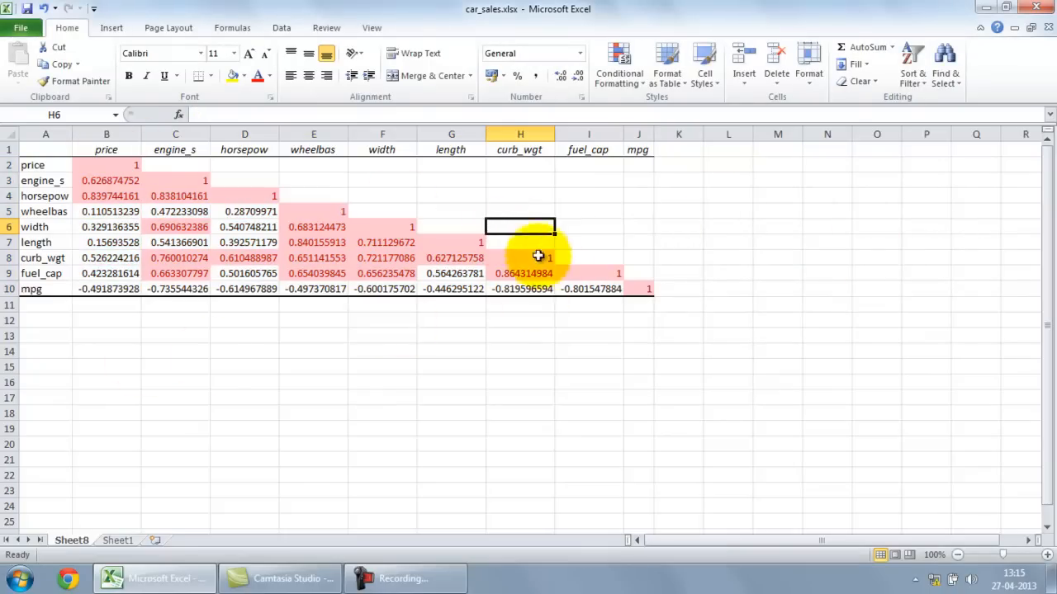
pyautogui.moveTo(618, 66)
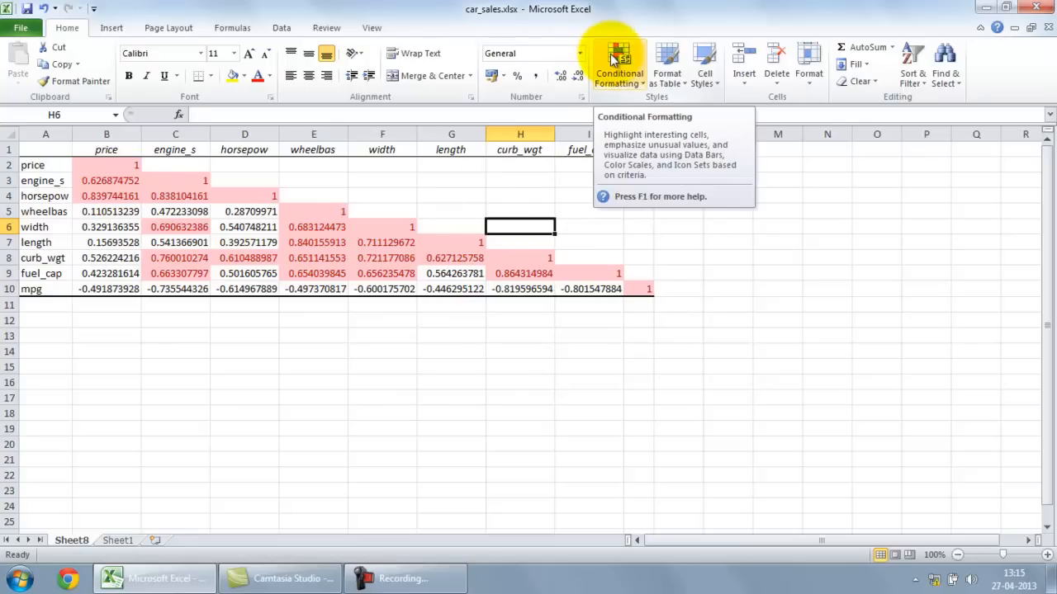
# - Start a Less Than rule with threshold -.6 on a single cell
pyautogui.click(618, 66)
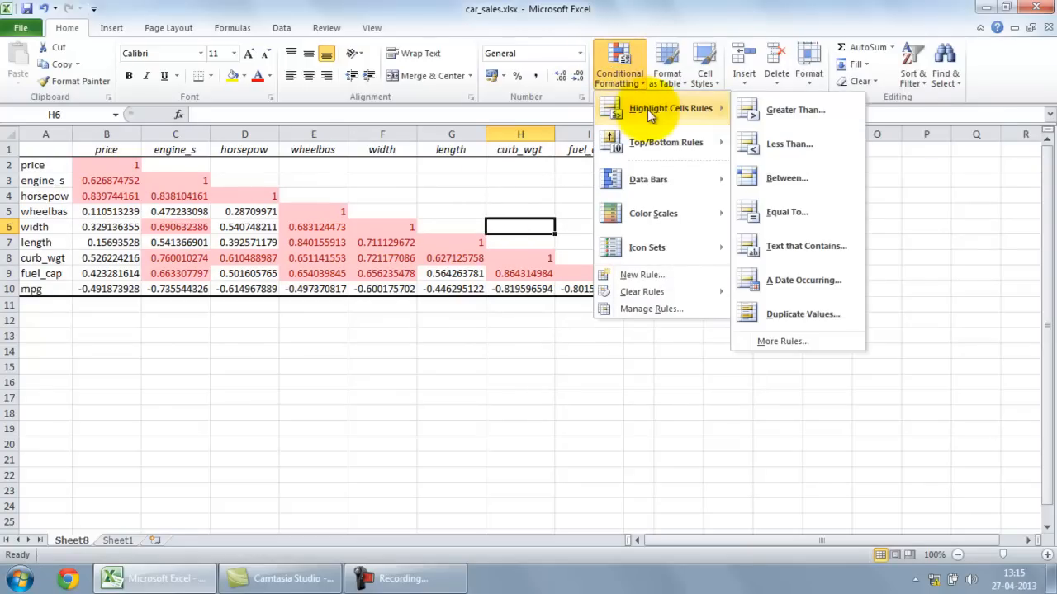
pyautogui.click(789, 143)
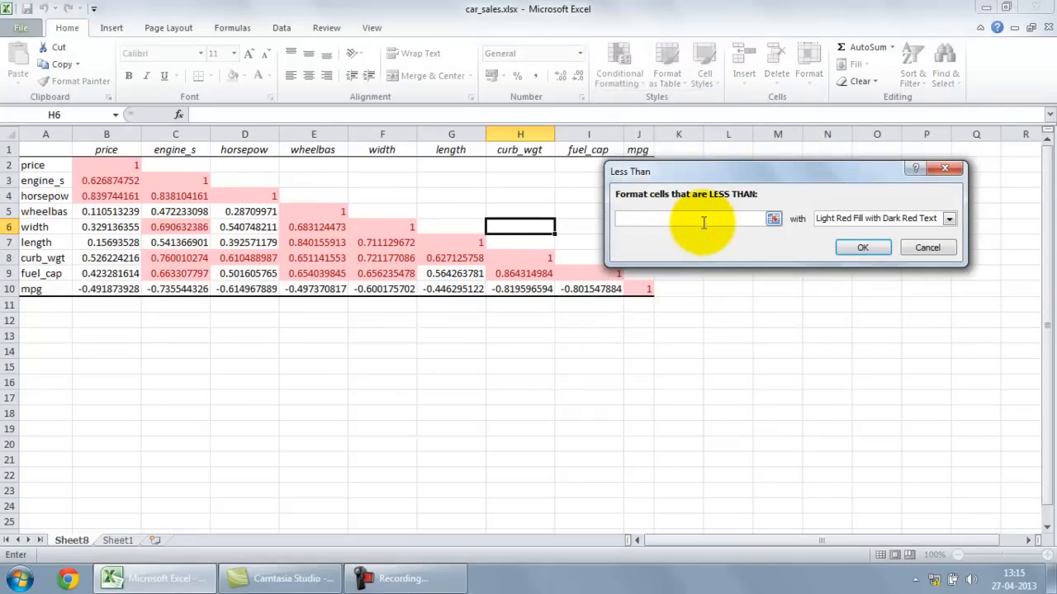
pyautogui.write('.')
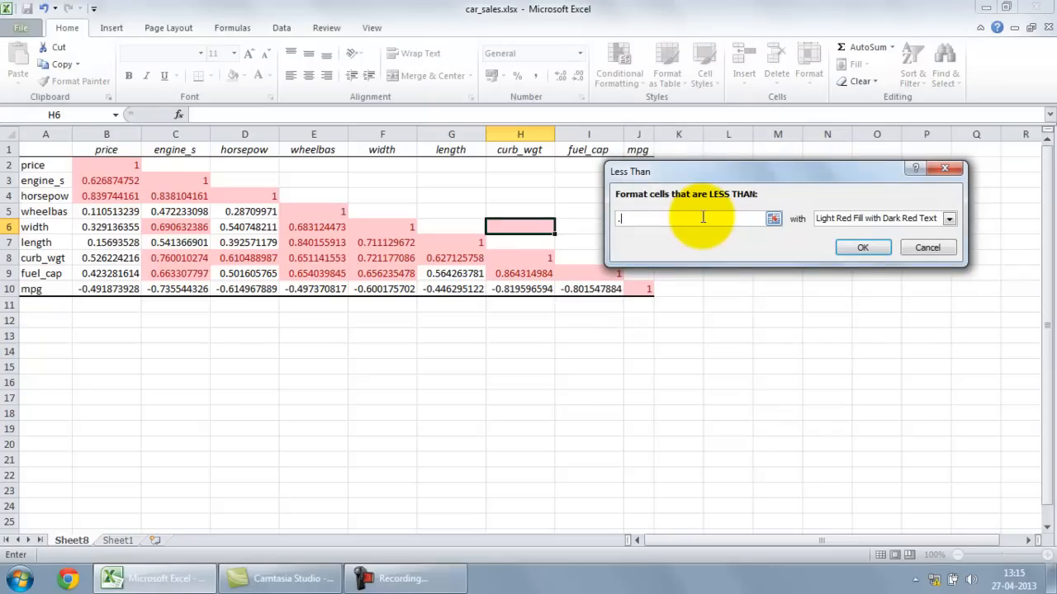
pyautogui.write('-6')
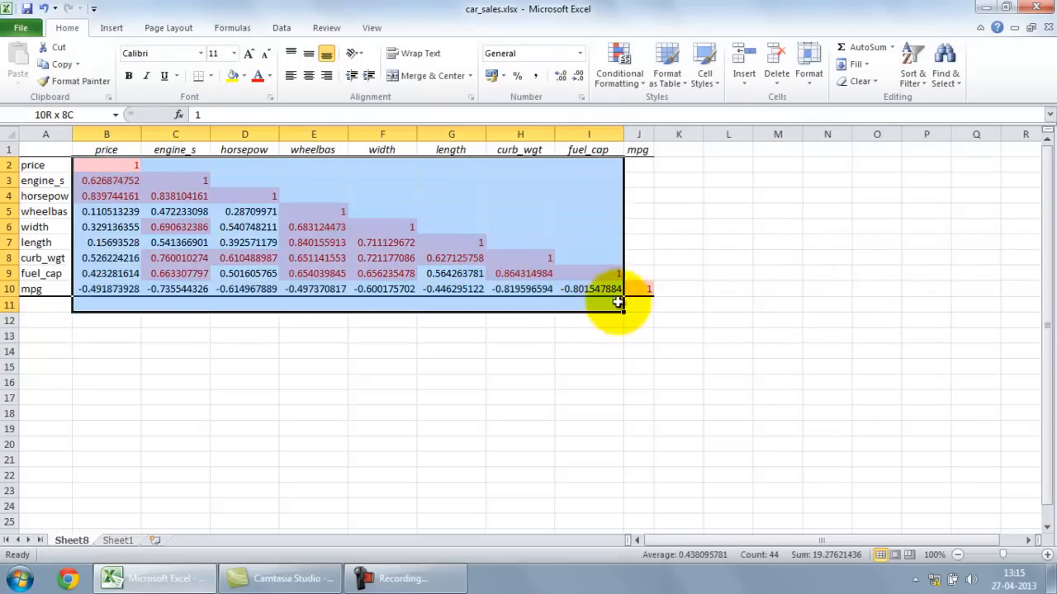
# - Fill correlations below -0.6 light red across B2:J10, such as the strong mpg negatives
pyautogui.click(617, 65)
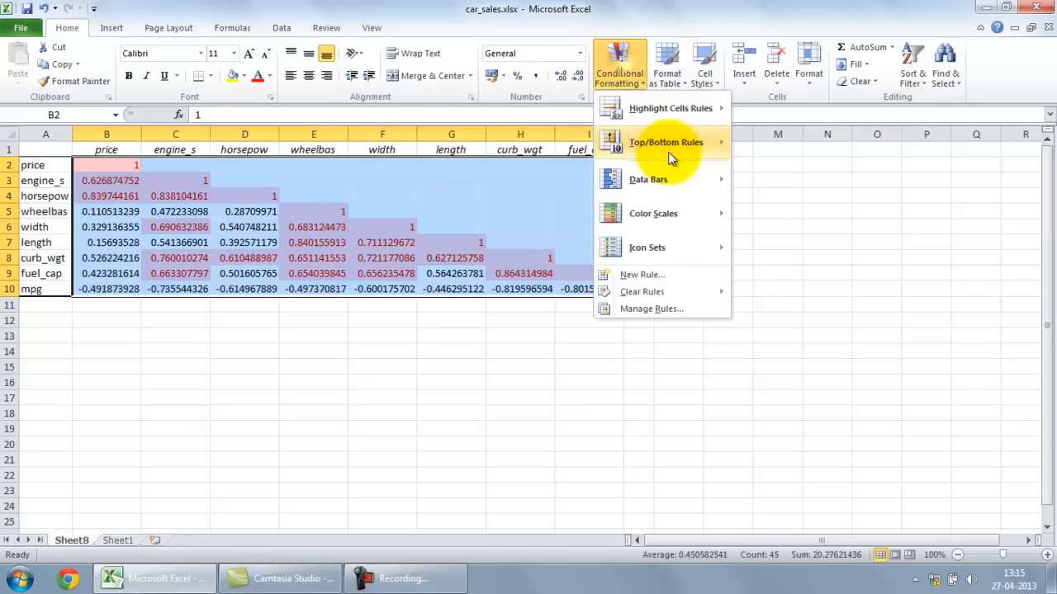
pyautogui.click(670, 109)
pyautogui.write('-.6')
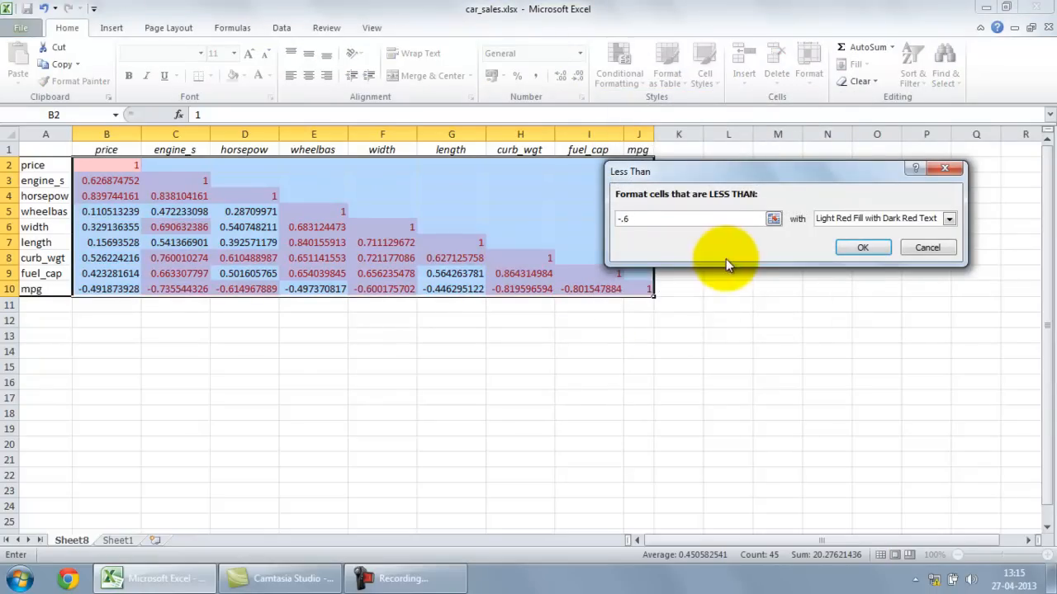
pyautogui.click(861, 247)
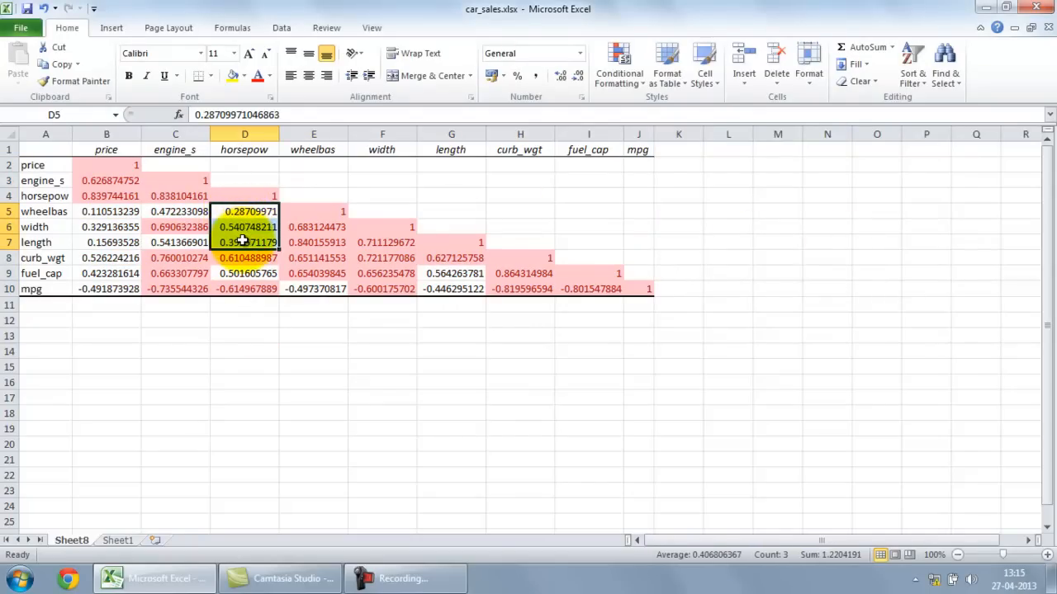
pyautogui.moveTo(363, 296)
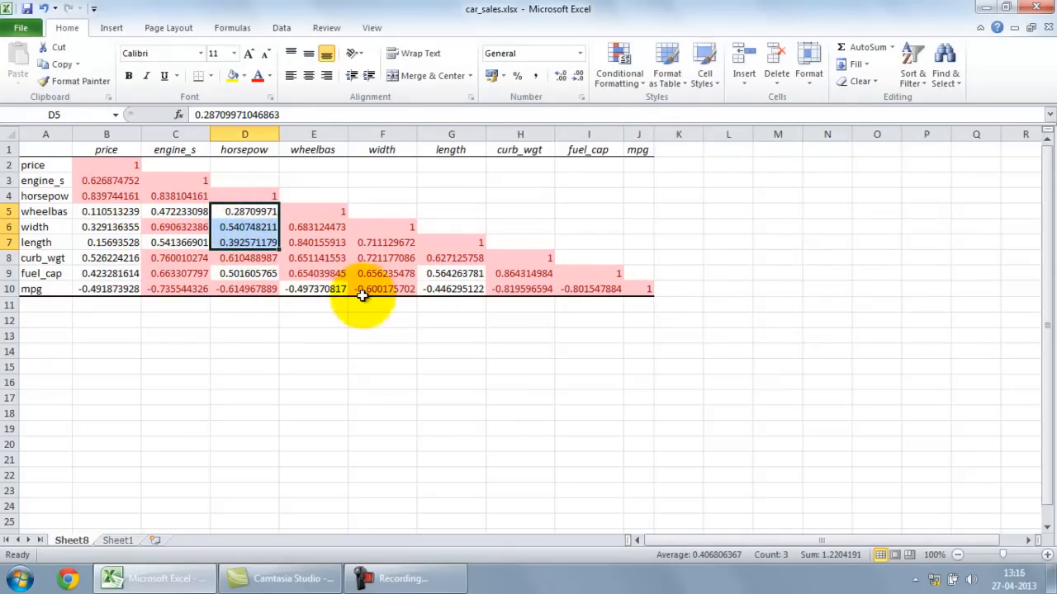
pyautogui.click(451, 289)
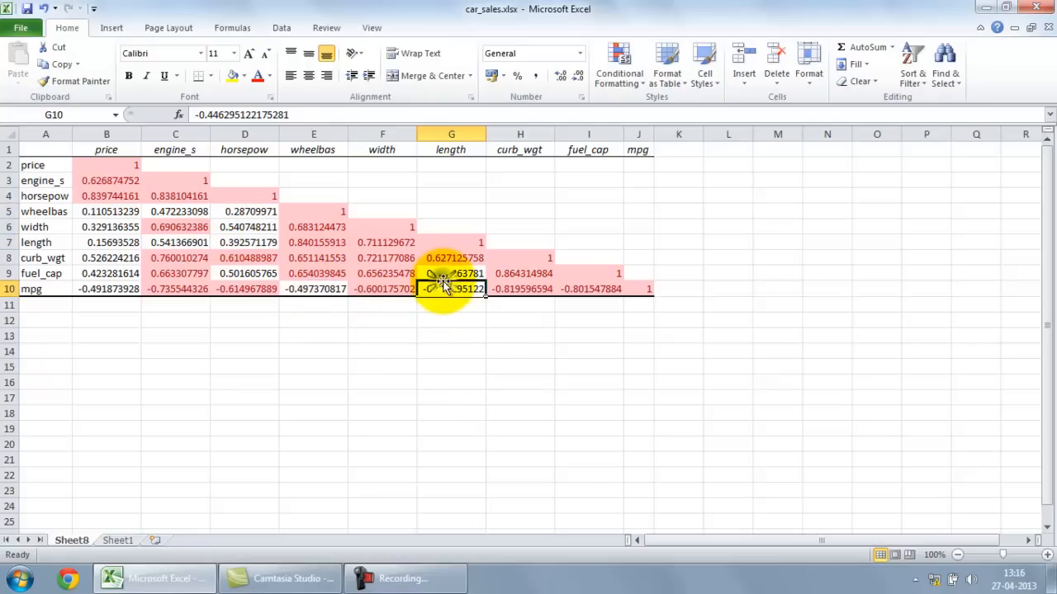
pyautogui.moveTo(105, 165); pyautogui.dragTo(638, 287)
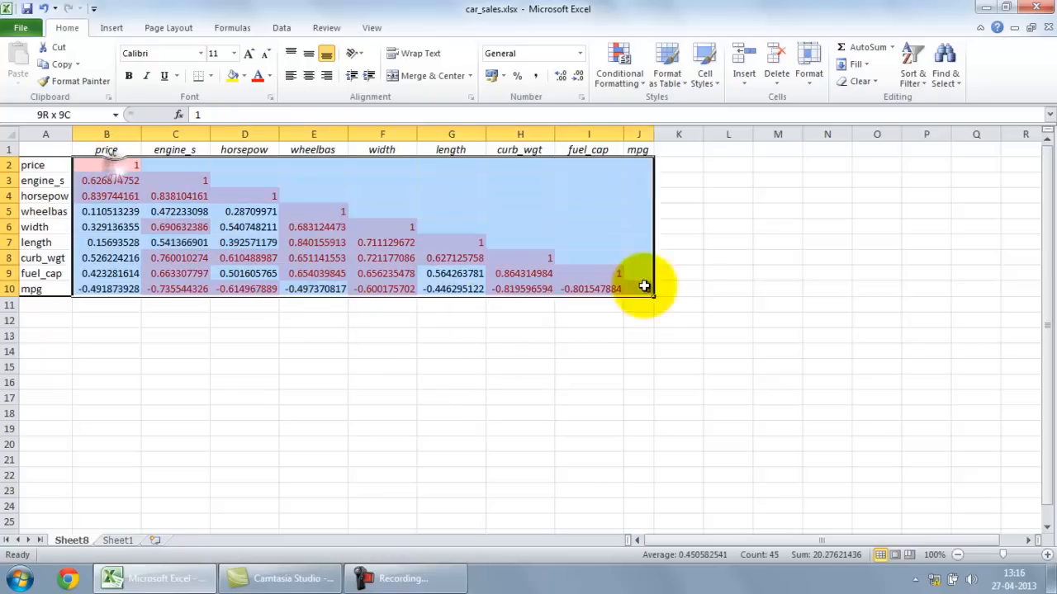
# - Add an Equal To 1 rule with a custom No Color fill so the diagonal 1s lose their red shading
pyautogui.click(618, 66)
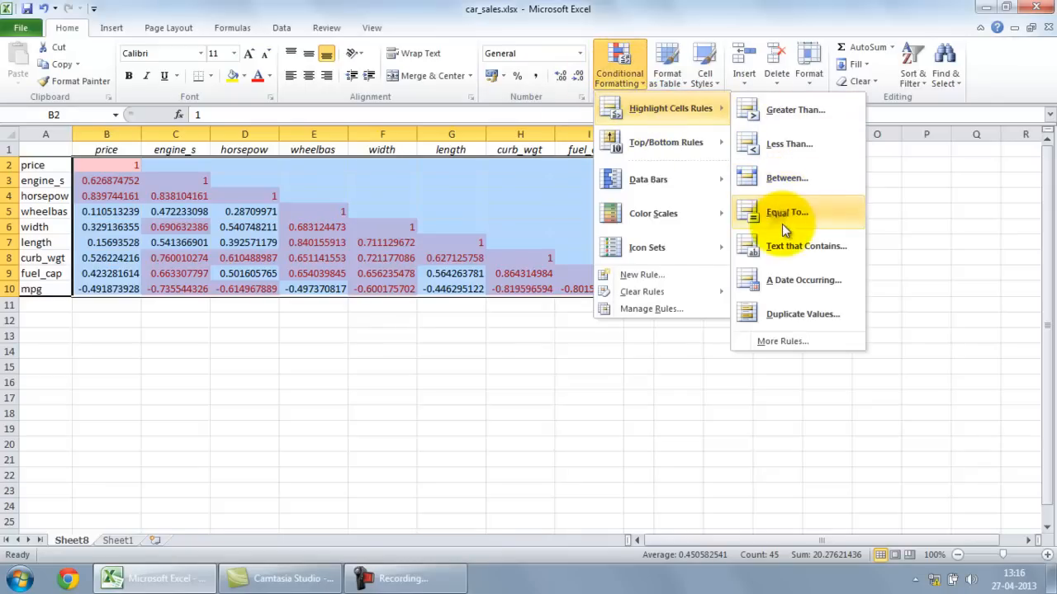
pyautogui.click(786, 211)
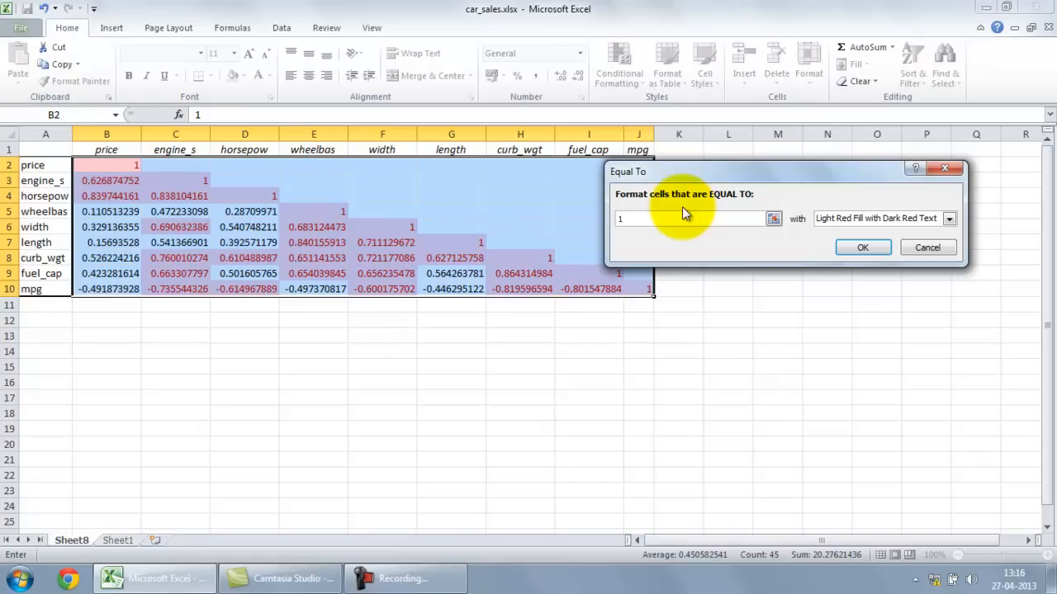
pyautogui.click(948, 218)
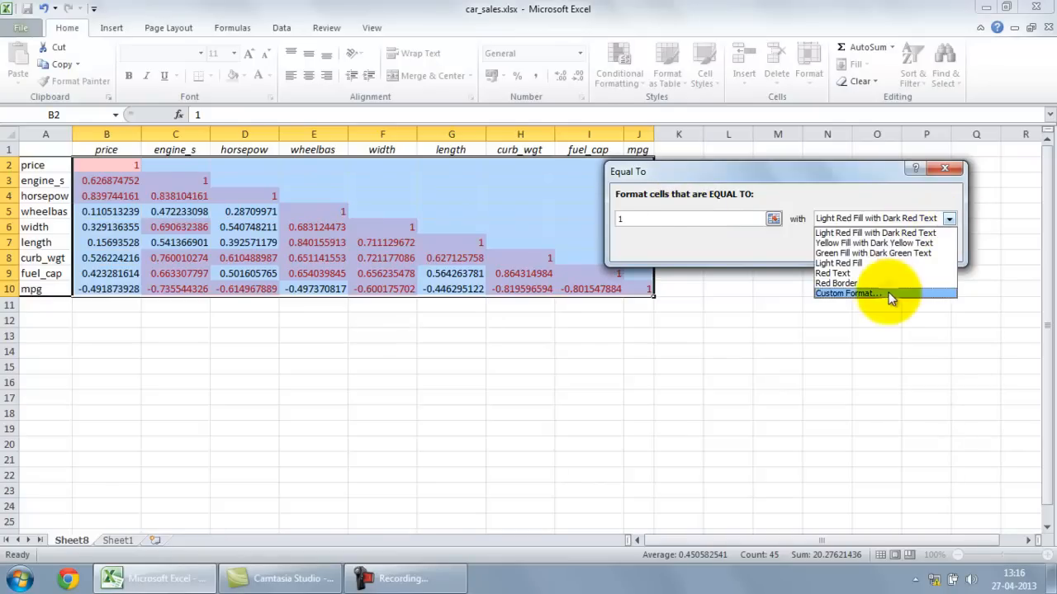
pyautogui.click(850, 294)
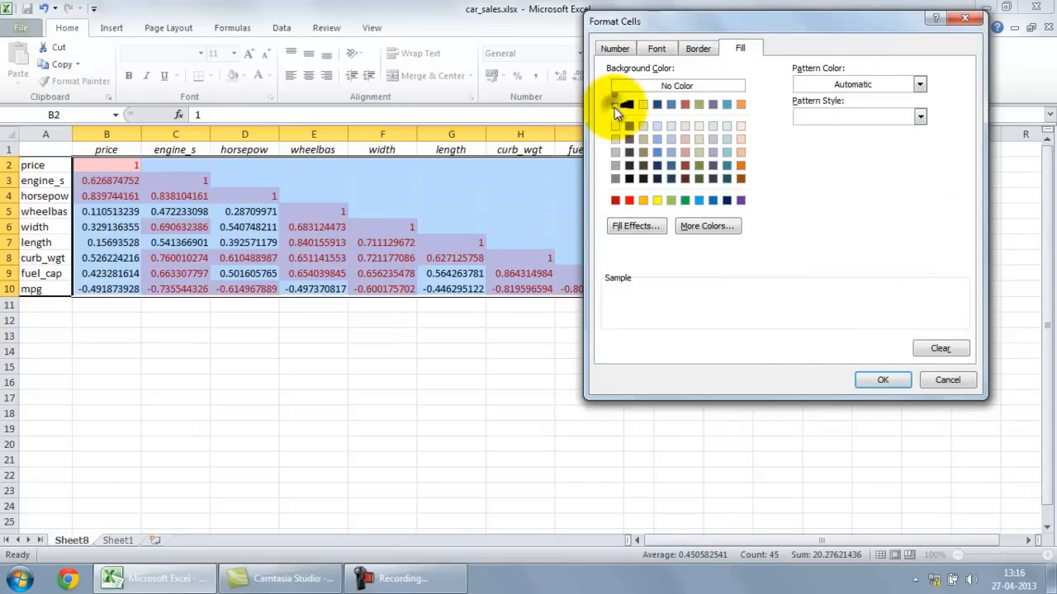
pyautogui.click(882, 380)
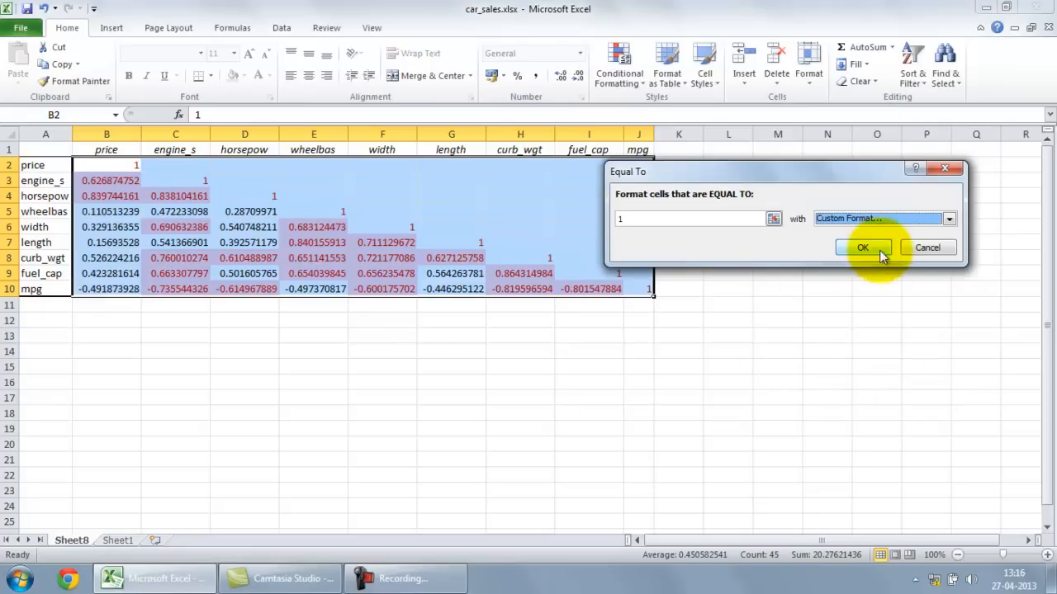
pyautogui.click(862, 247)
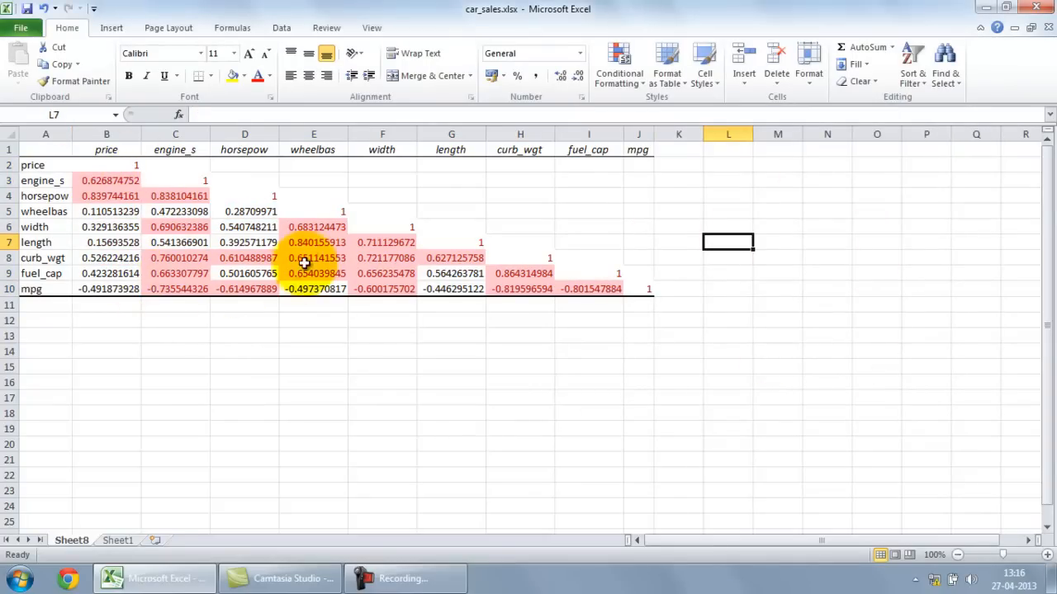
pyautogui.moveTo(328, 228)
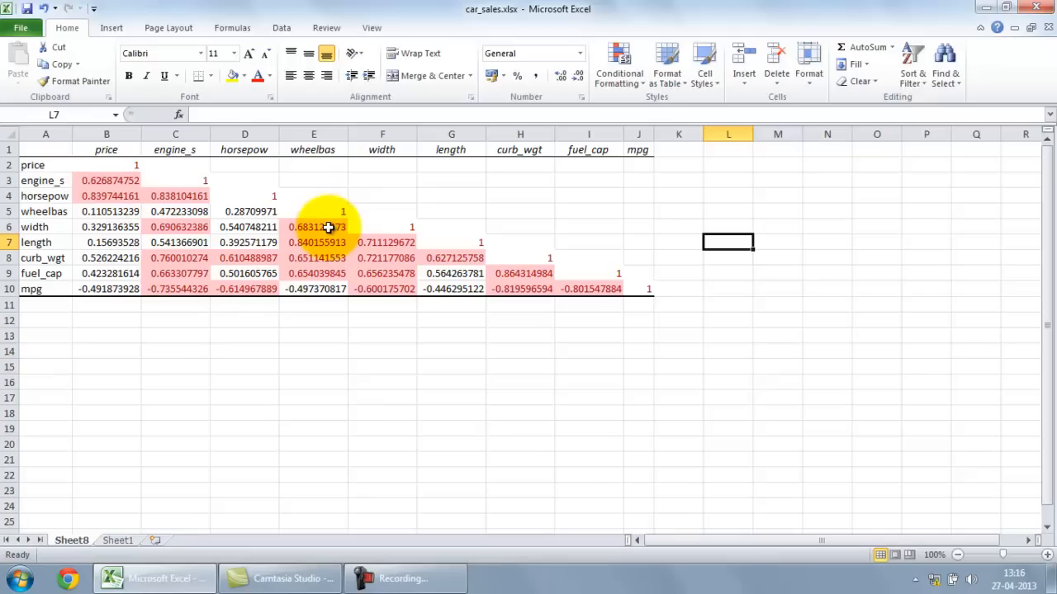
pyautogui.moveTo(575, 289)
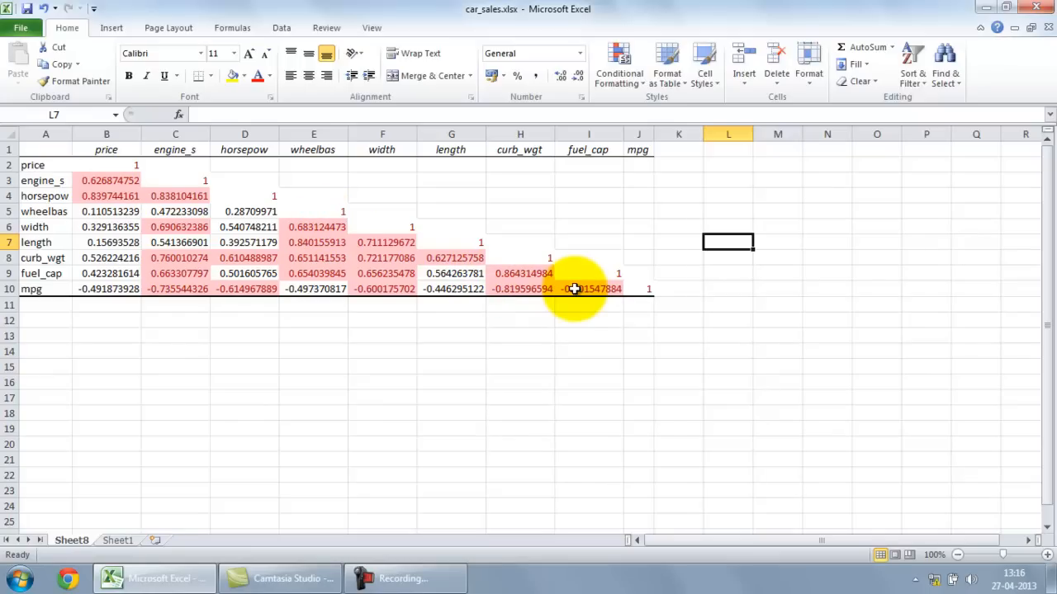
pyautogui.moveTo(107, 548)
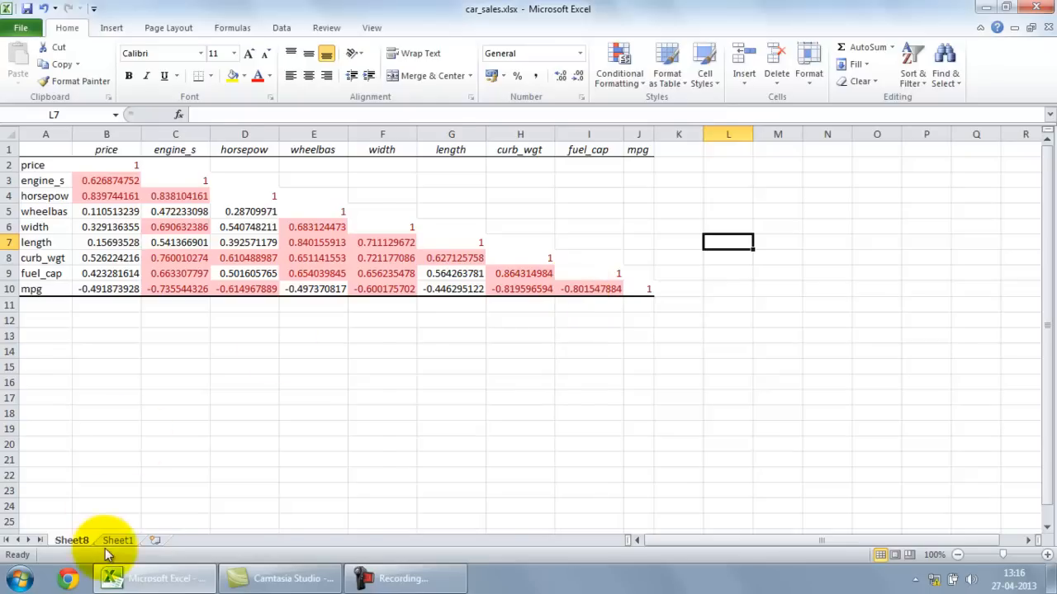
# - Return to Sheet1 with the car_sales data and reopen the Data Analysis tool list showing Correlation
pyautogui.click(117, 540)
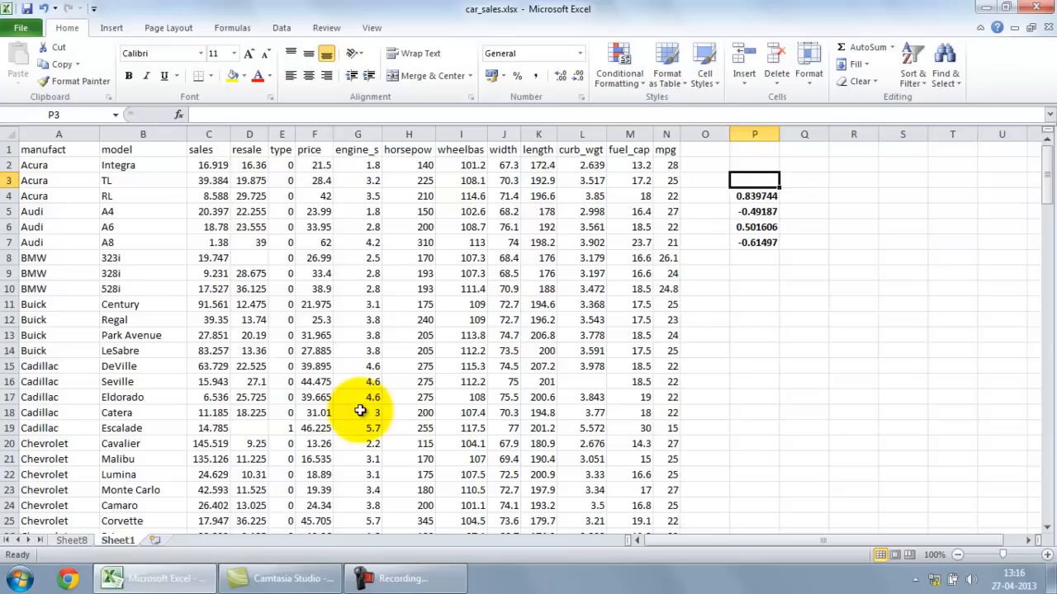
pyautogui.click(281, 26)
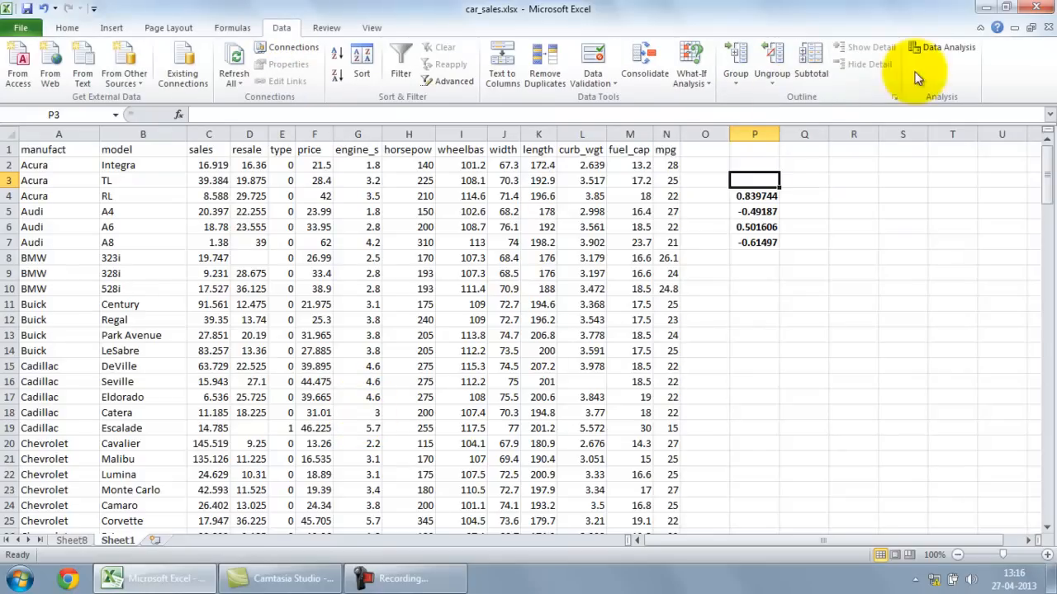
pyautogui.click(941, 47)
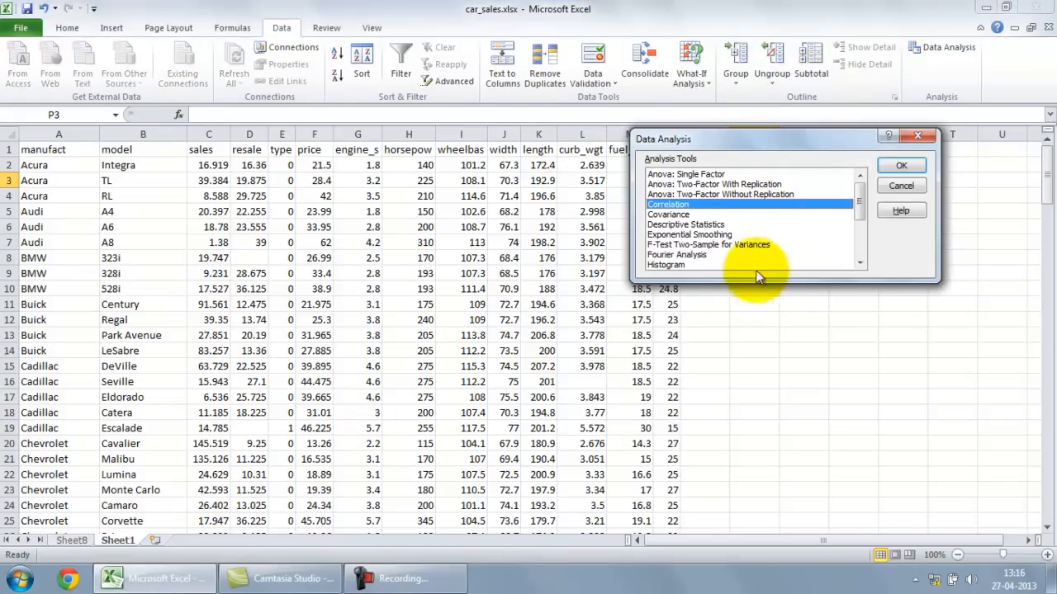